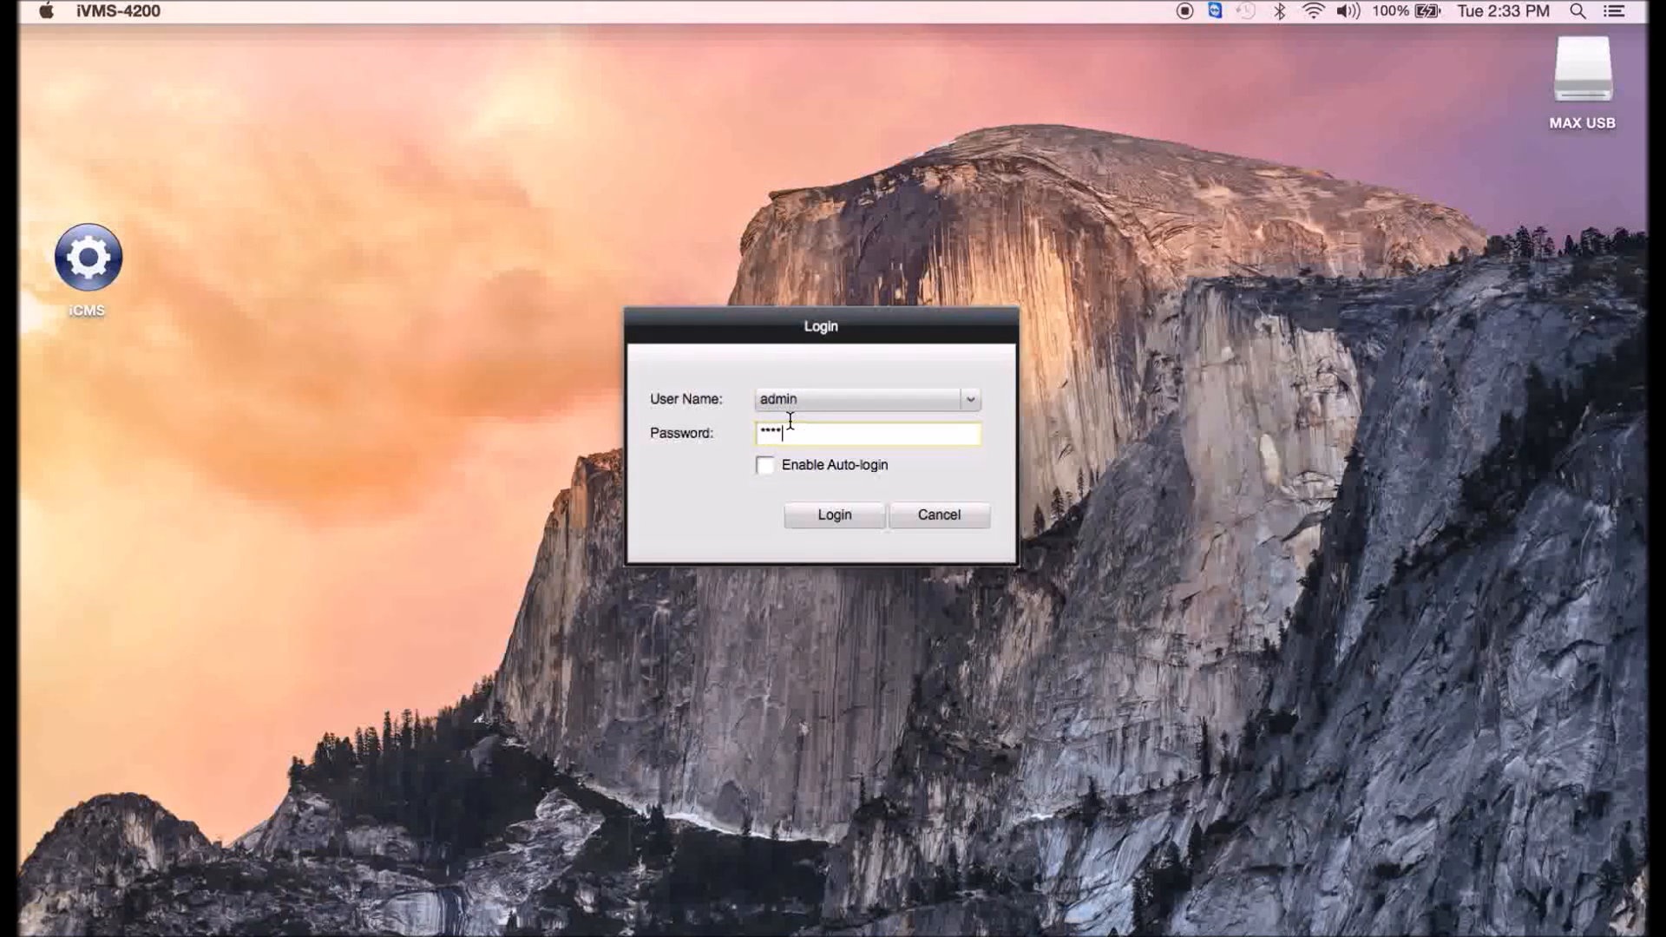
Log in to iVMS-4200 with Enable Auto-login ticked.
click(763, 465)
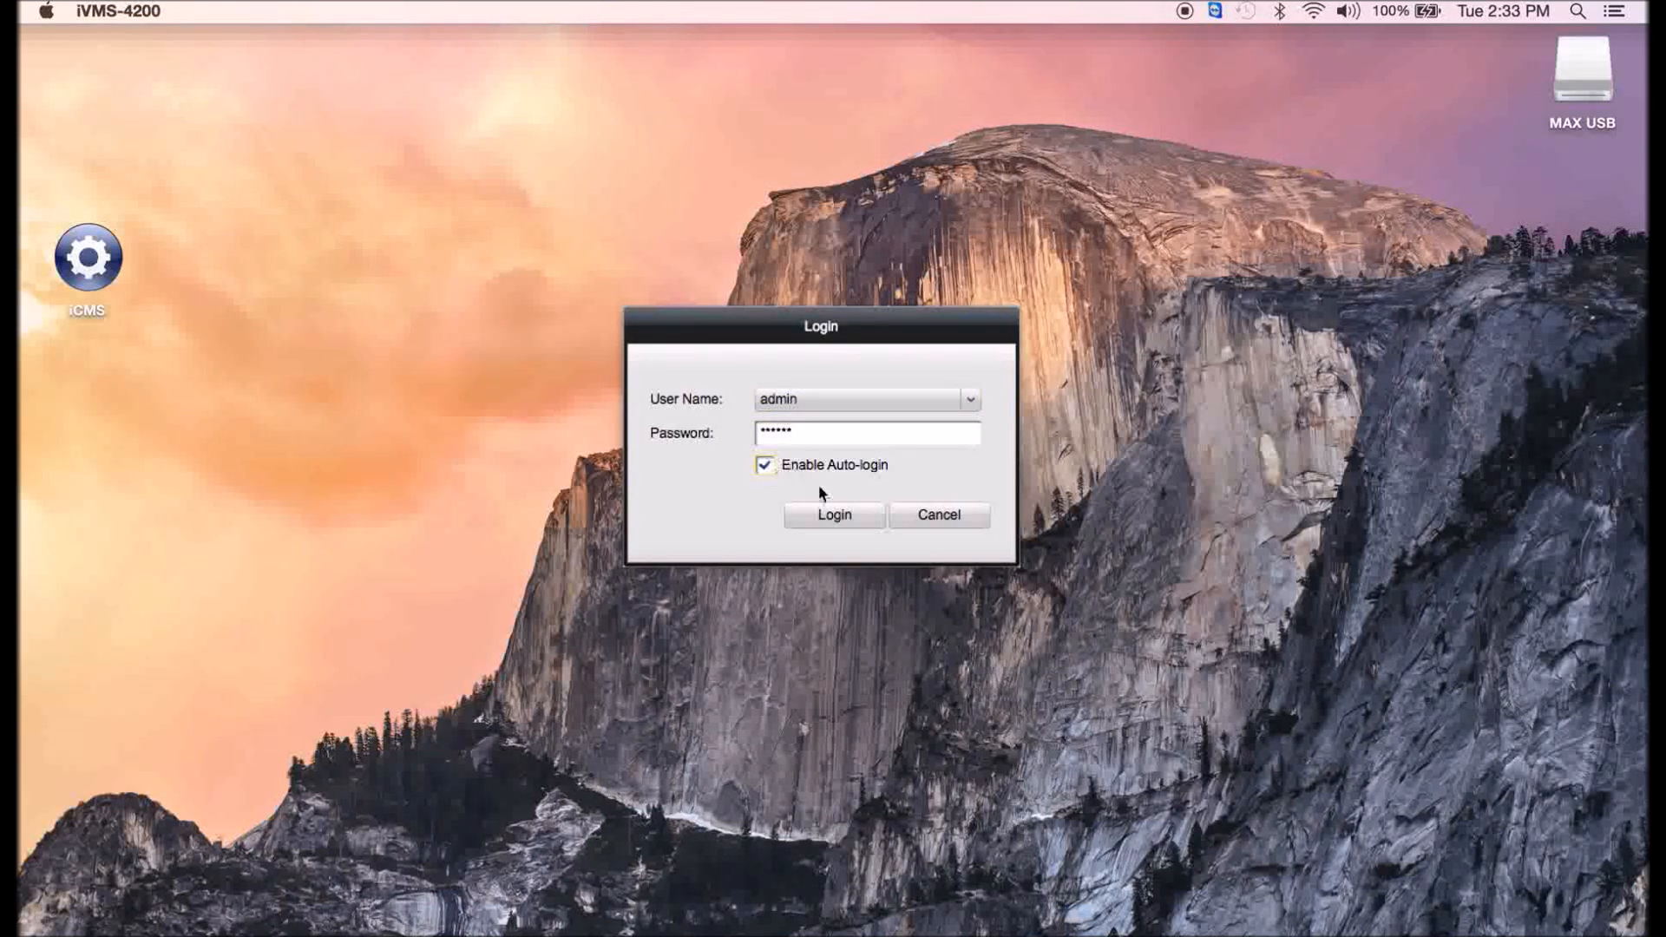
click(833, 515)
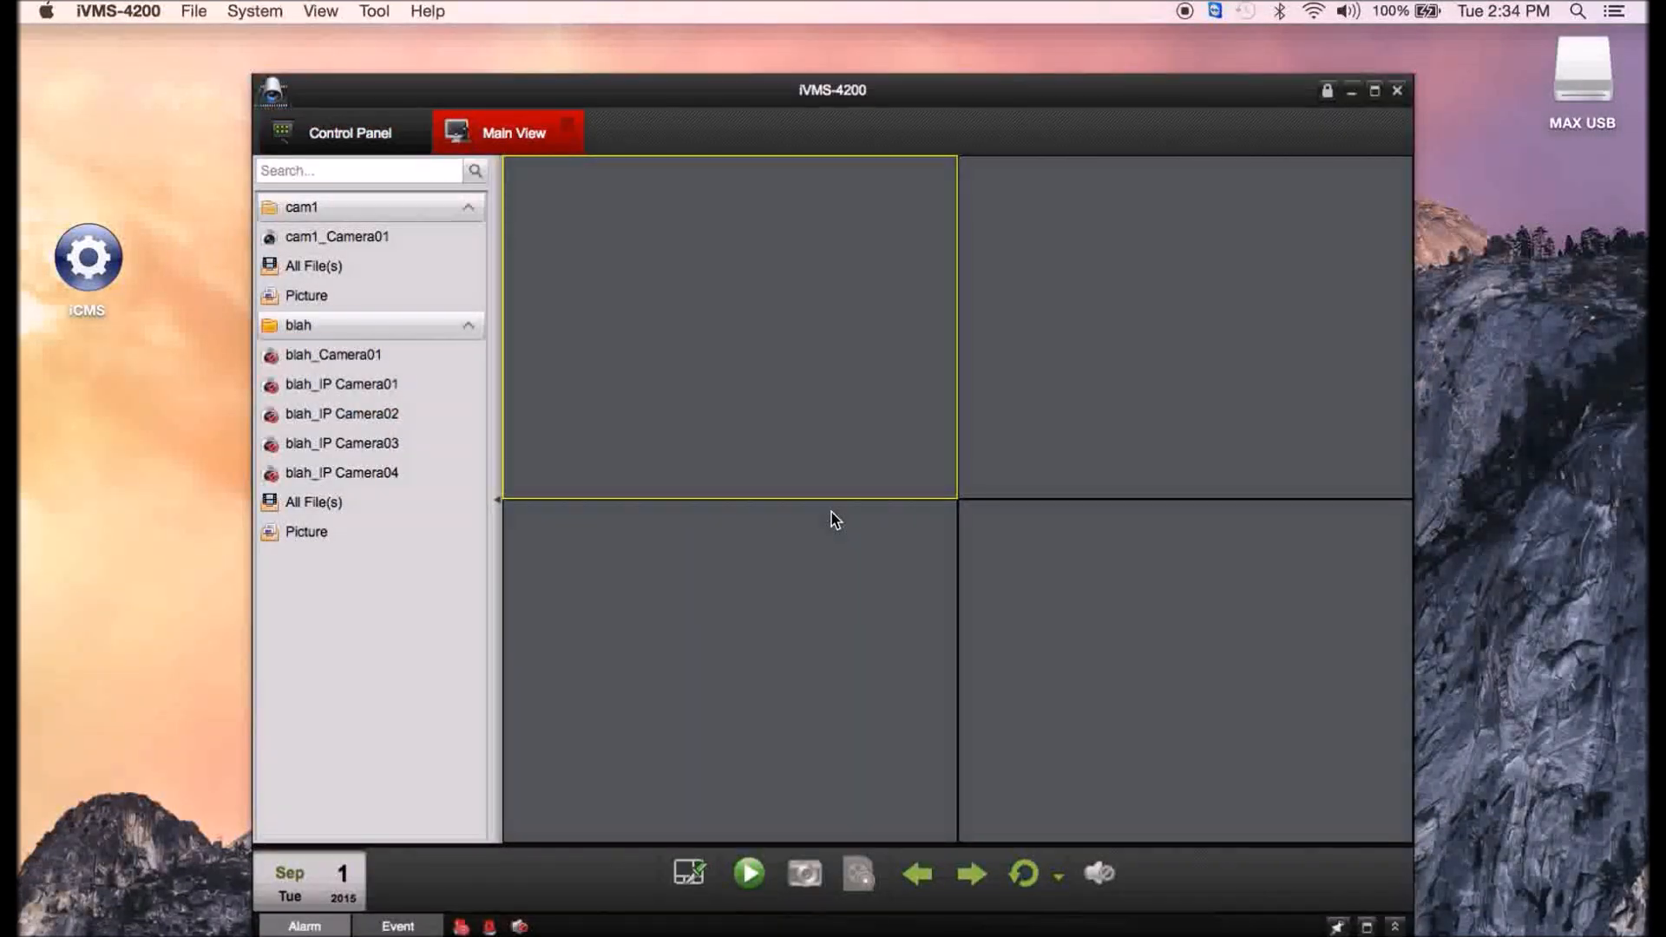
mouse_move(1376, 106)
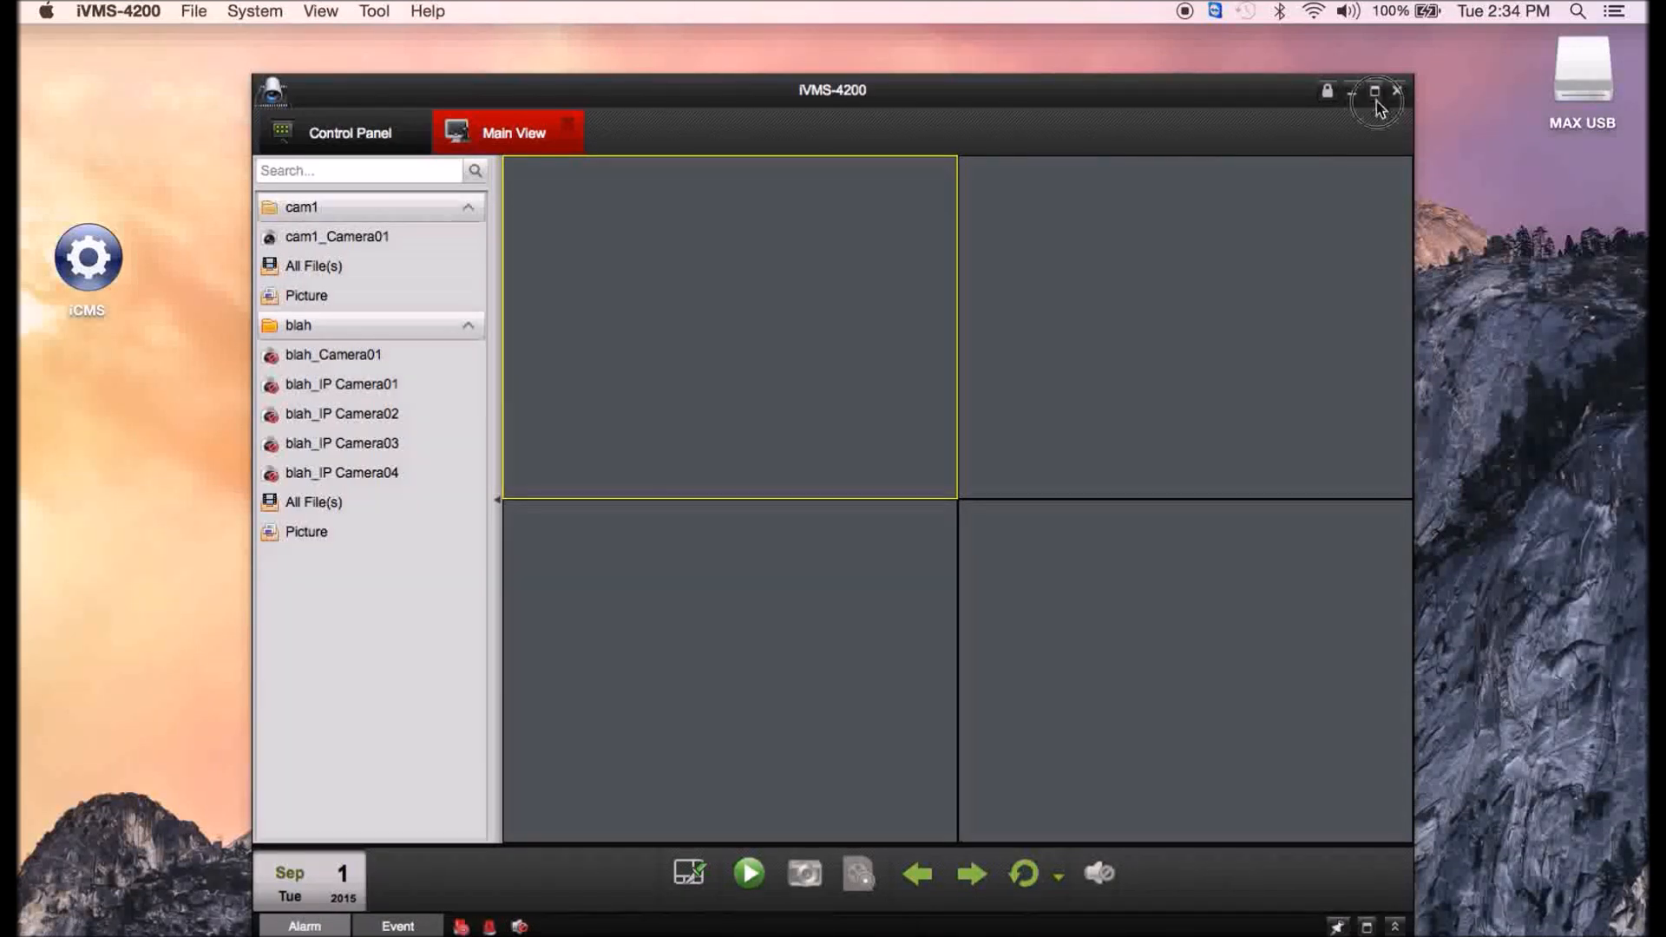
Maximize the iVMS-4200 window to fill the screen.
click(1373, 89)
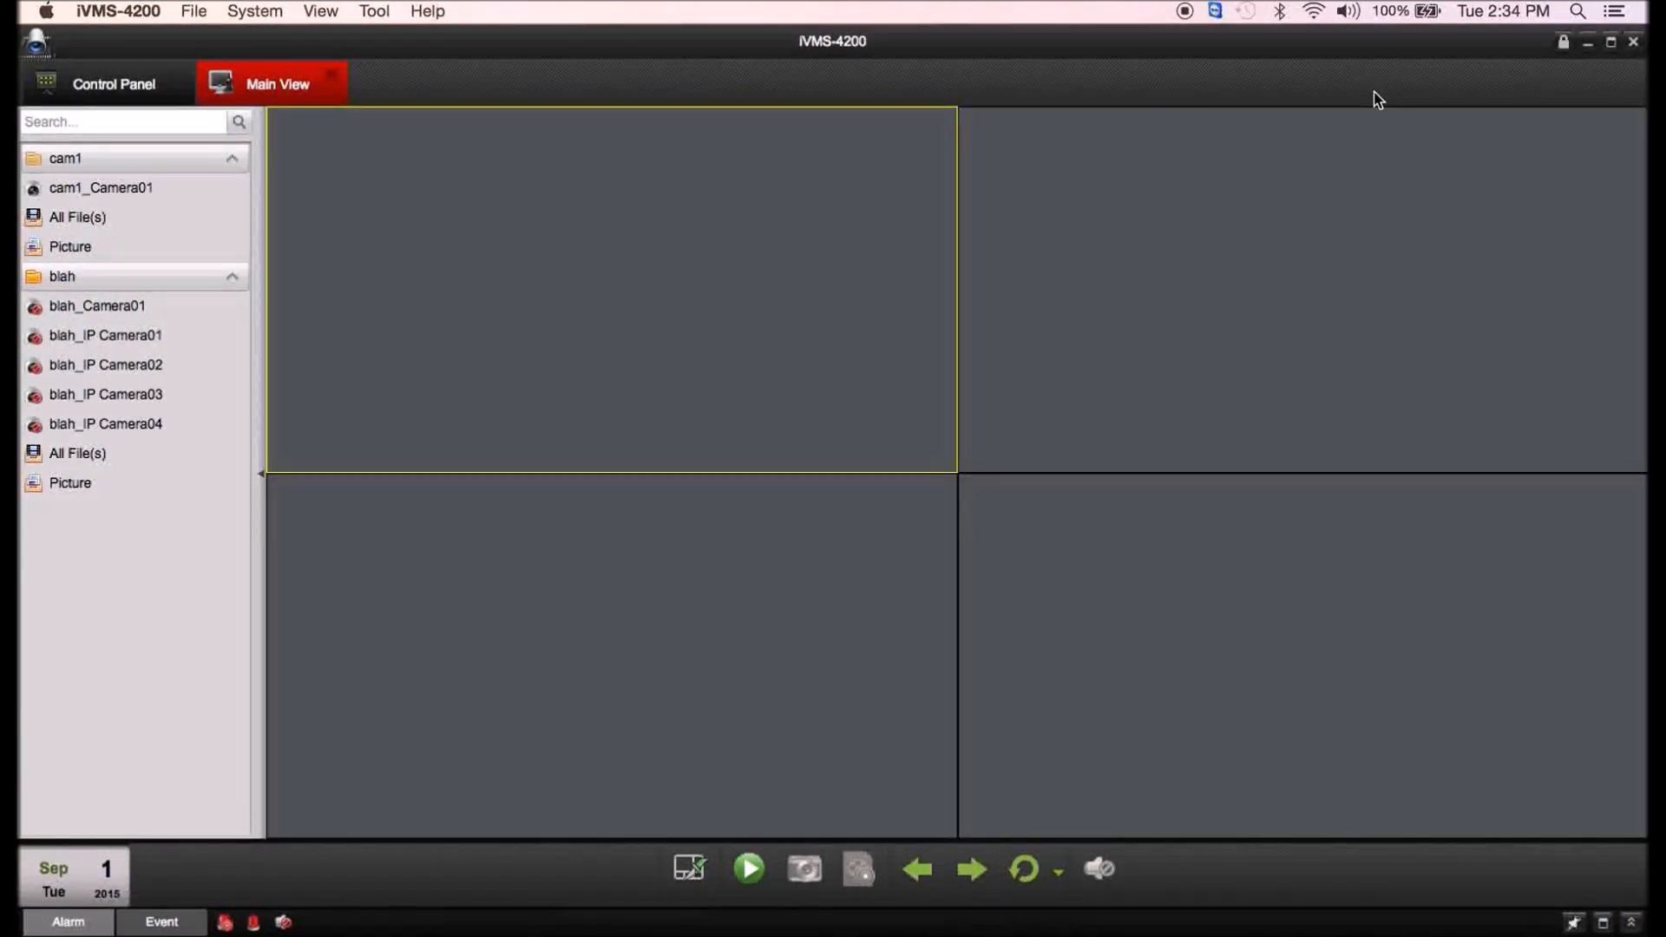
mouse_move(138, 280)
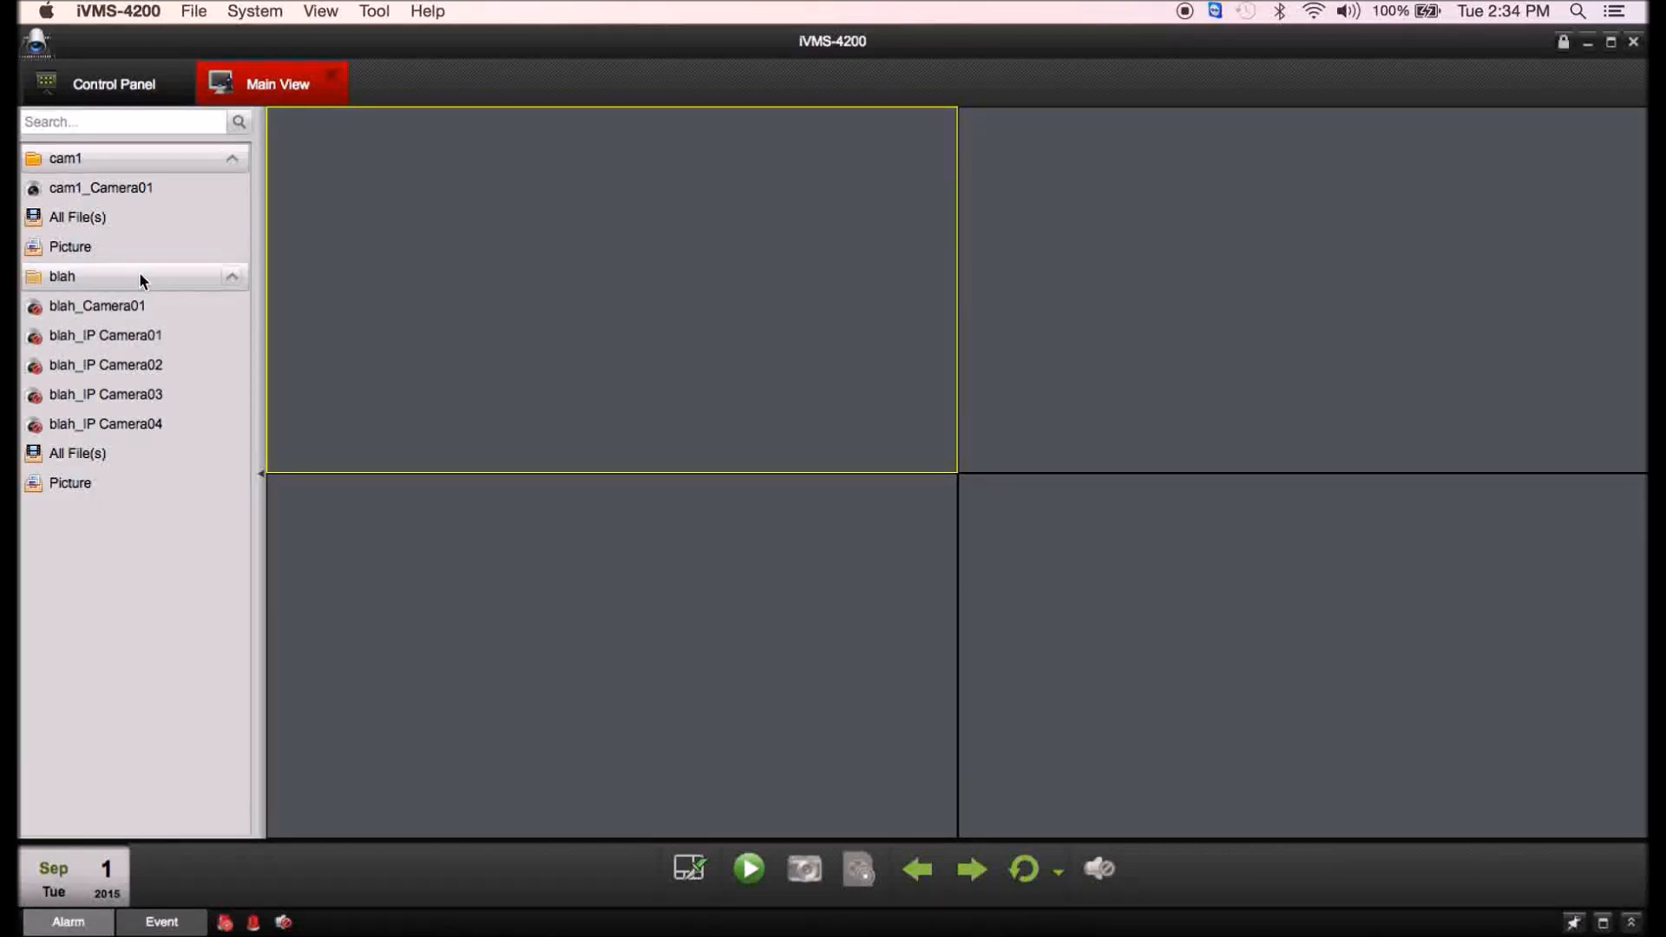
mouse_move(114, 62)
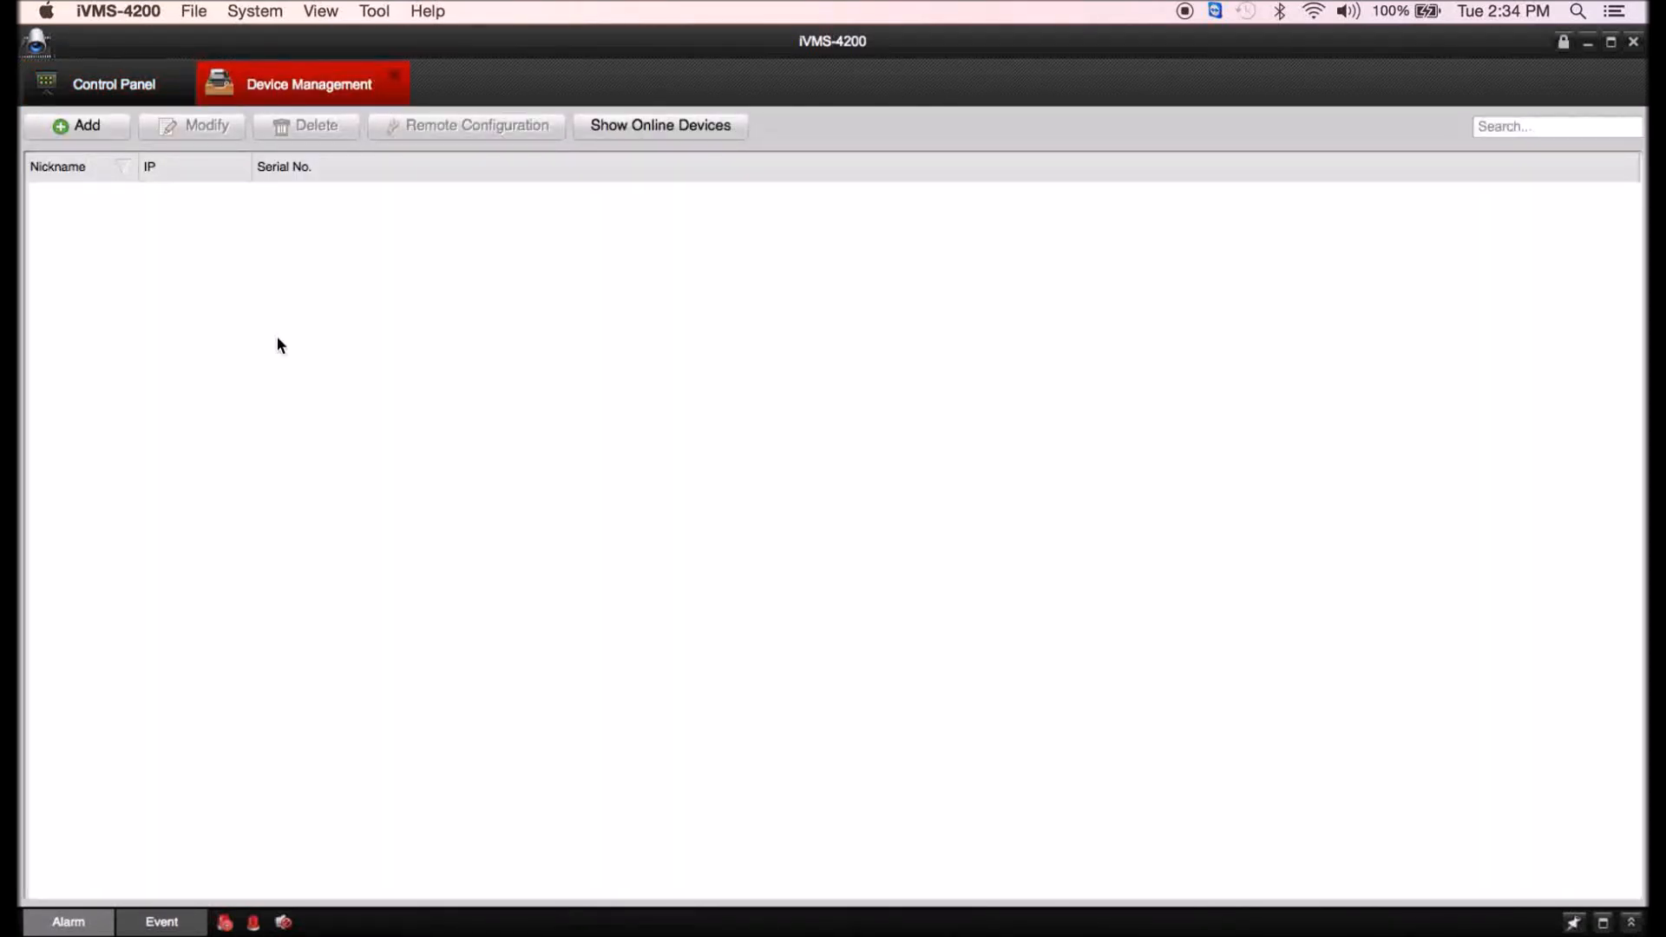
List online devices and inspect the ES-7616-P16's IP, port 9041 and password fields.
click(658, 125)
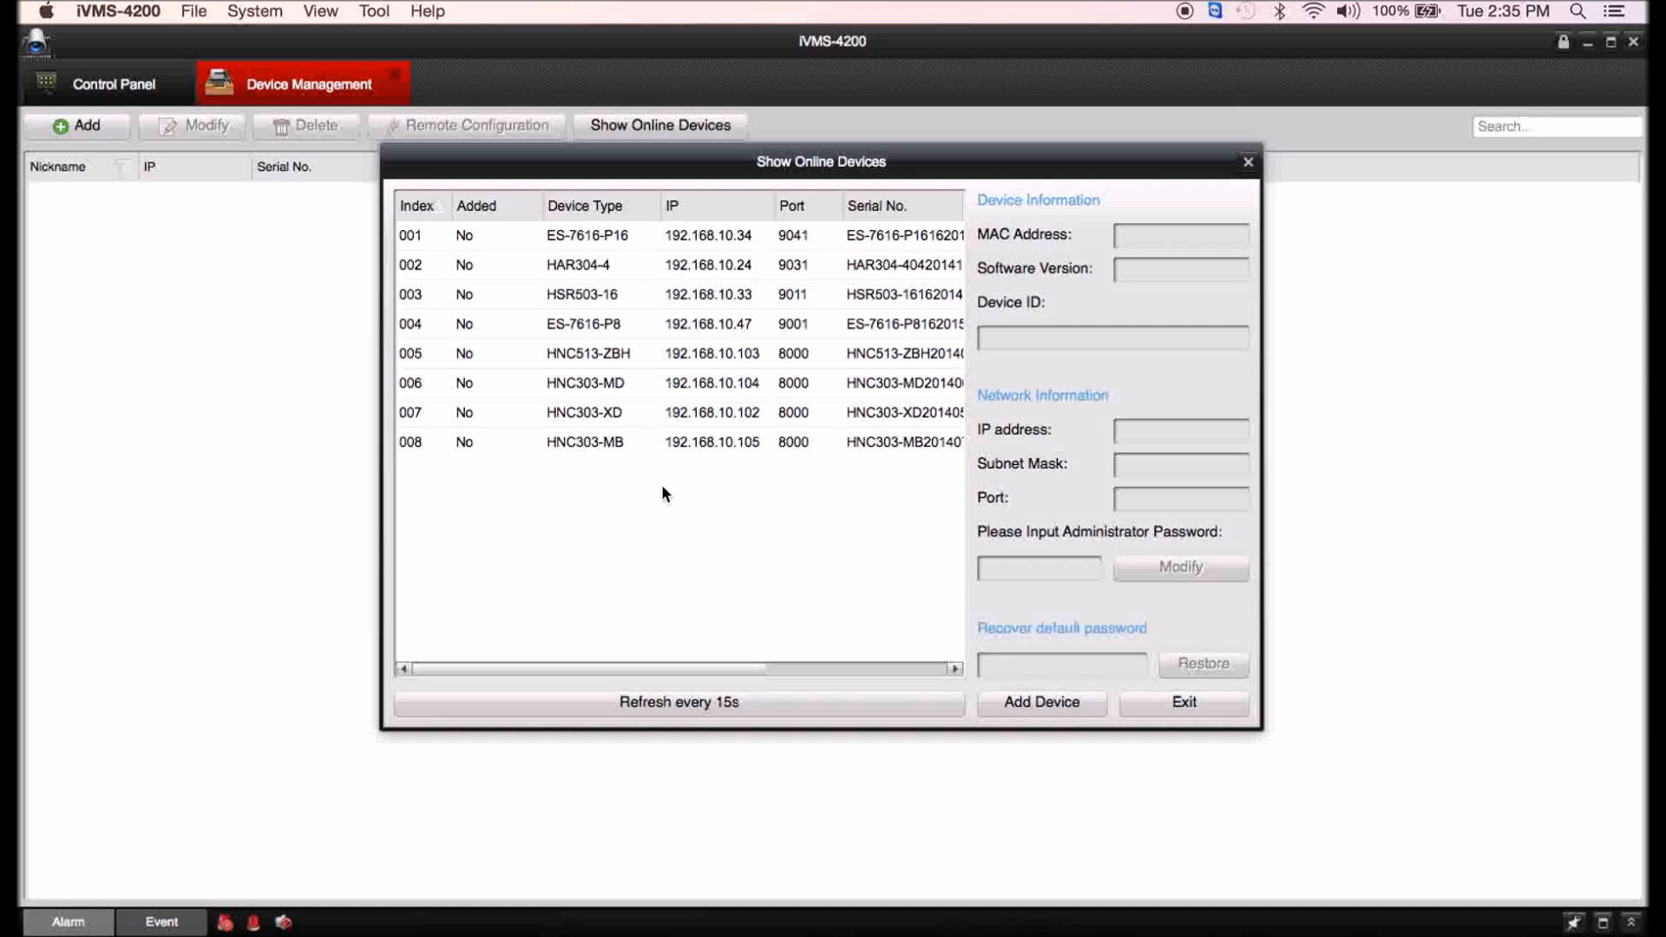
click(579, 265)
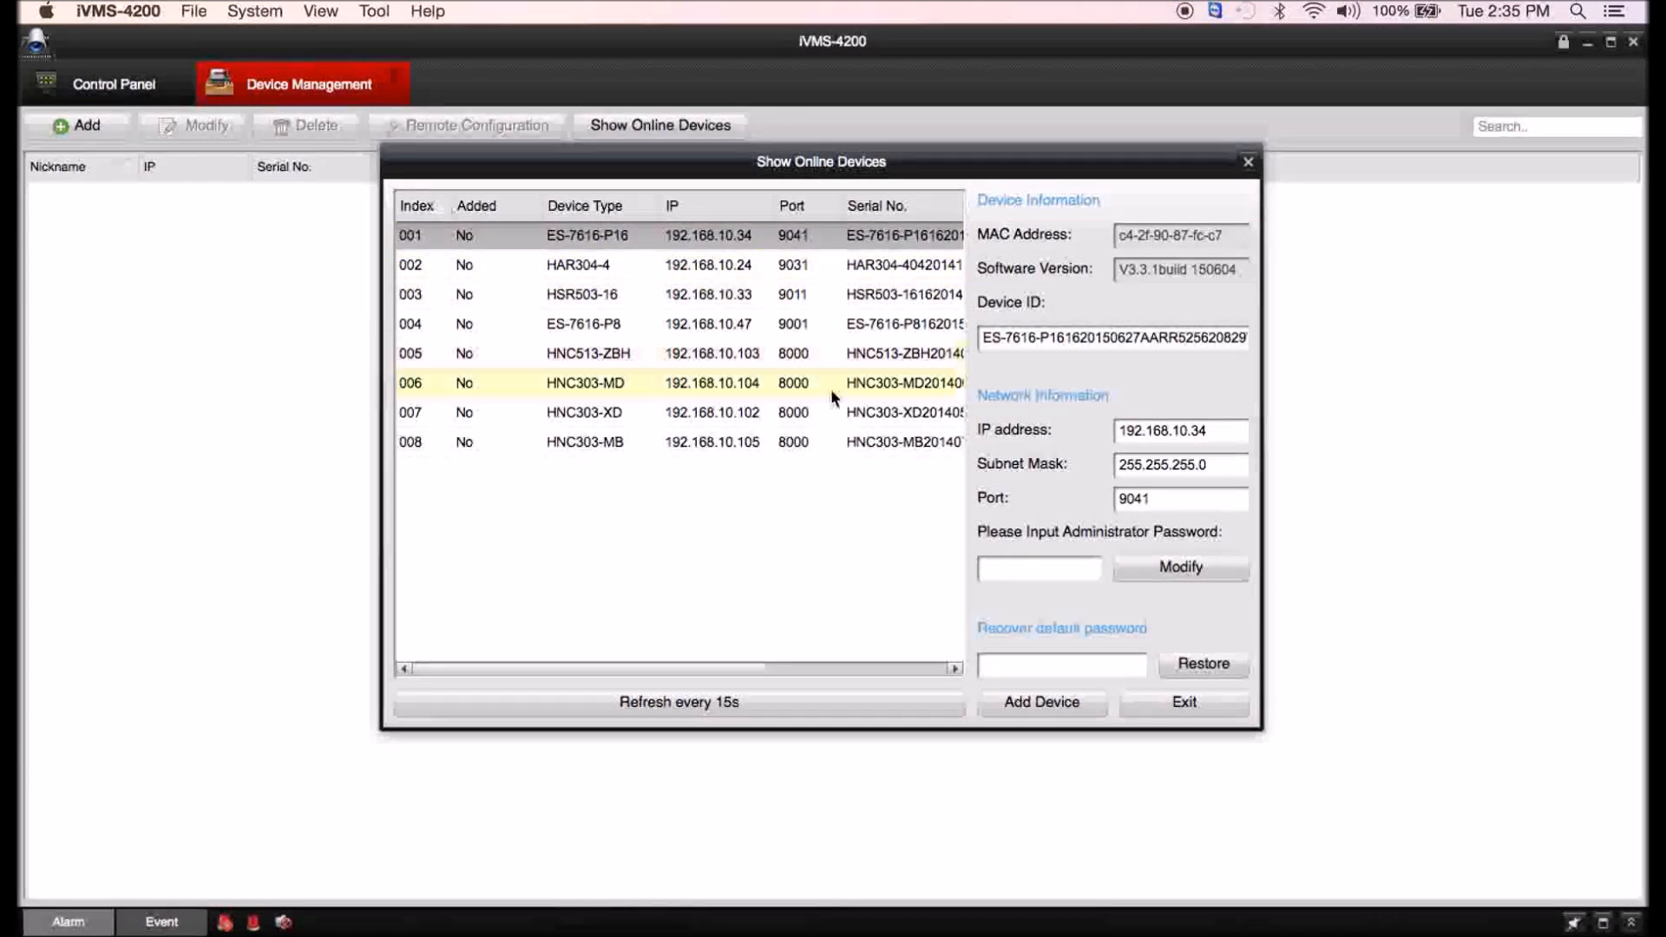
click(1037, 569)
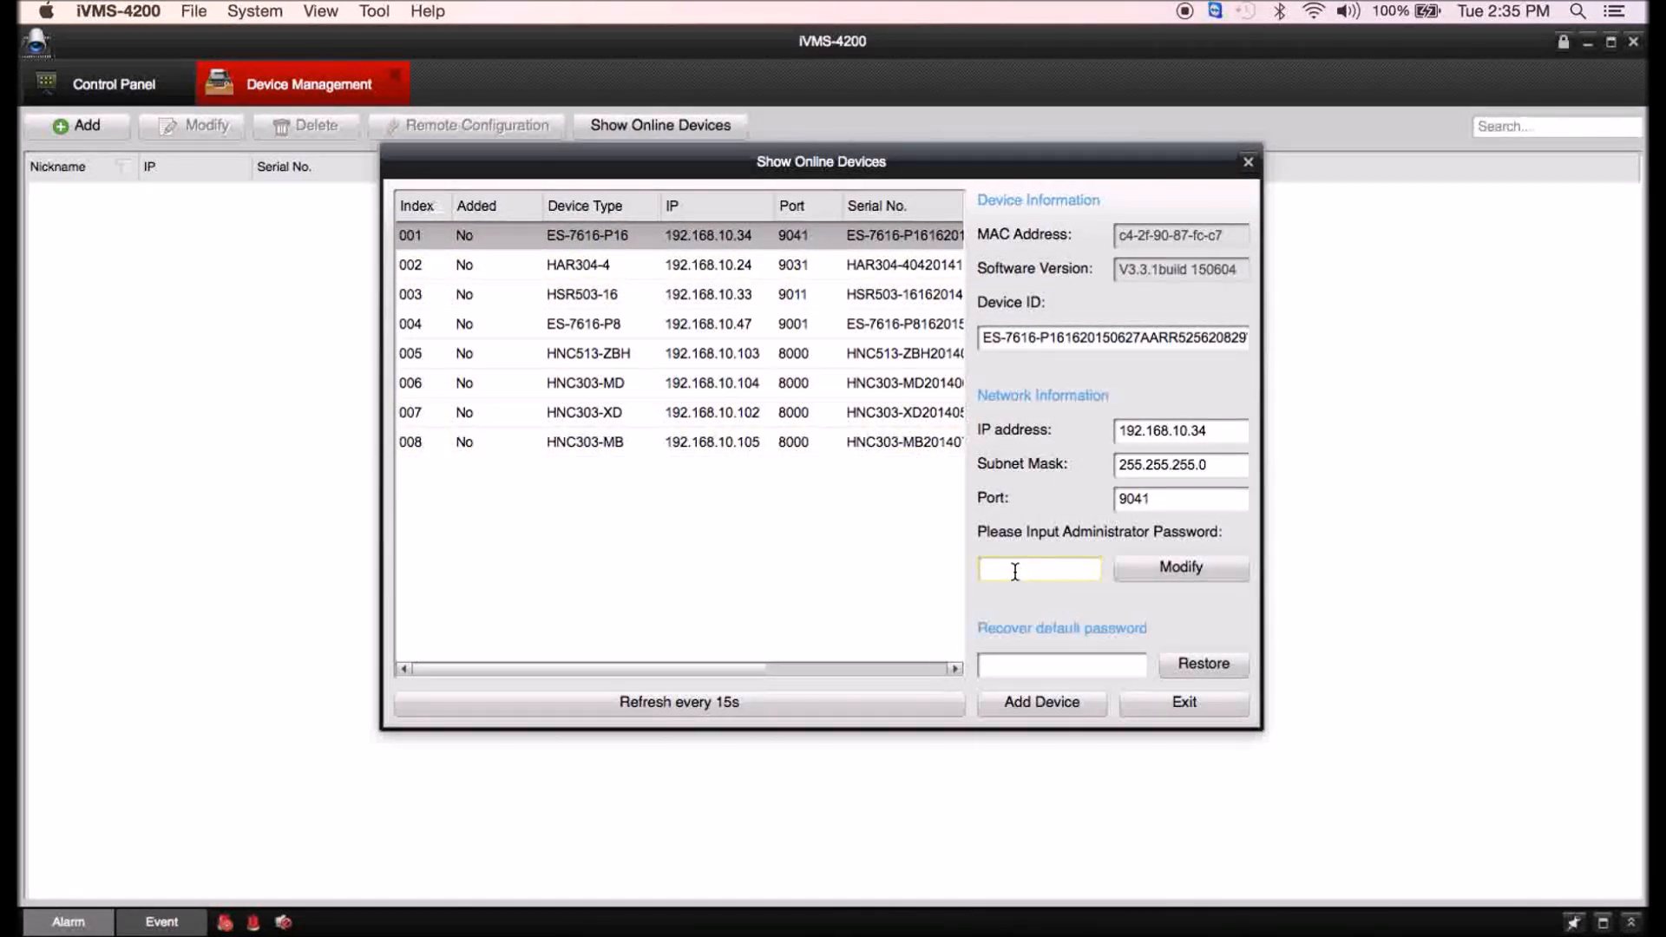
click(1179, 430)
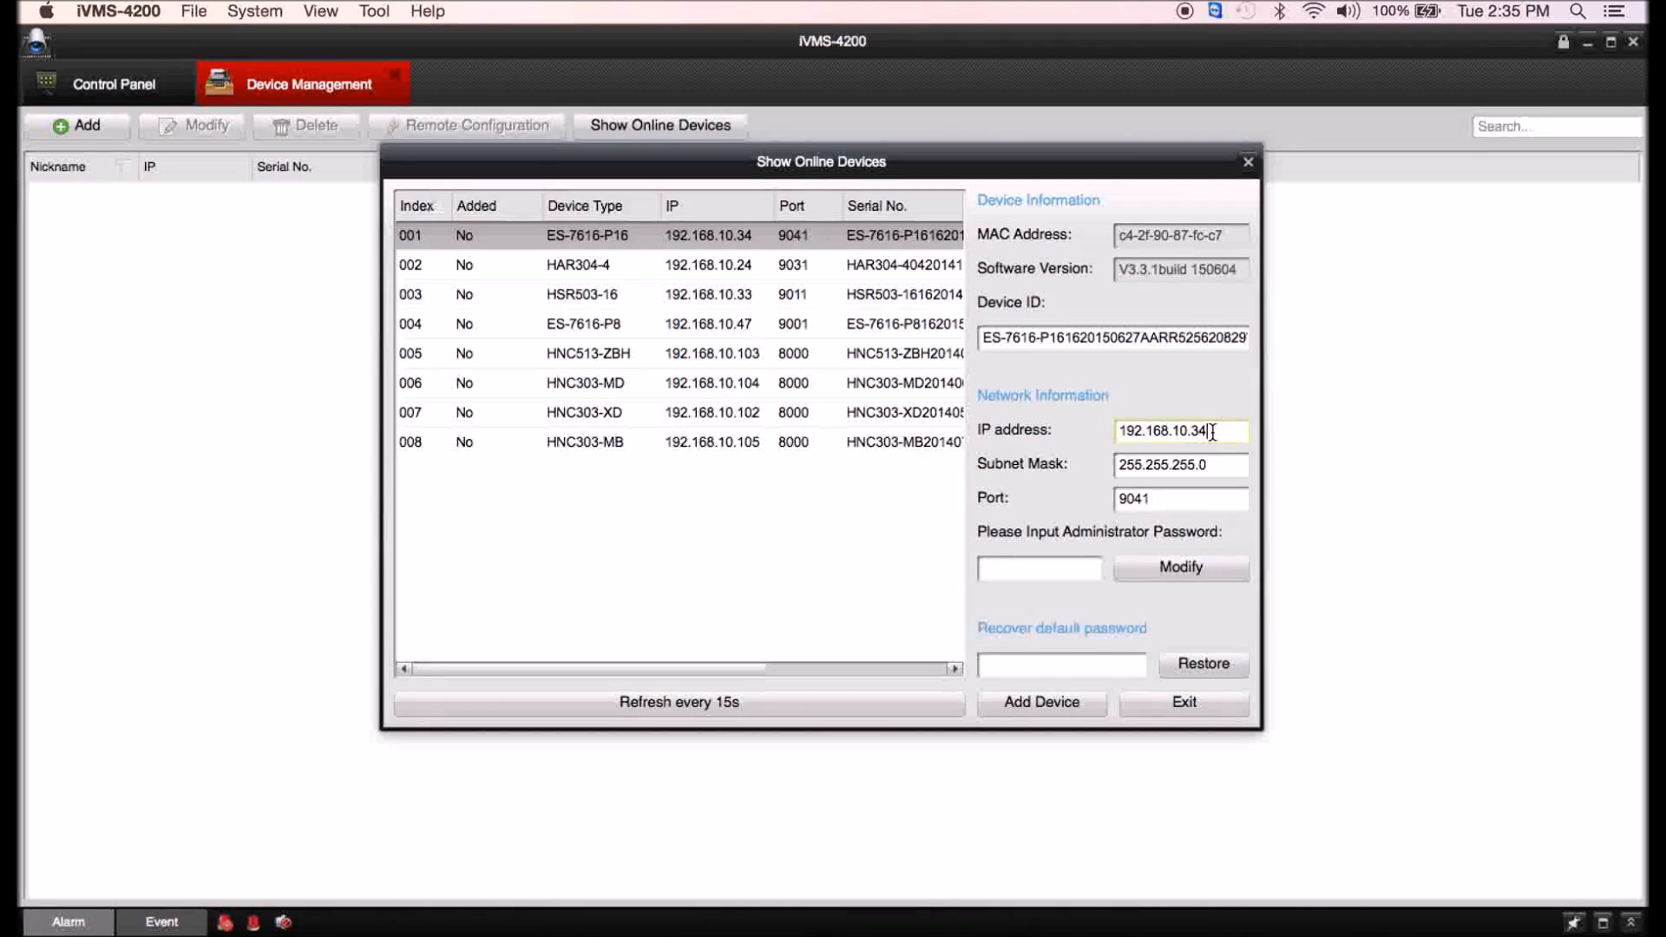
triple_click(1179, 431)
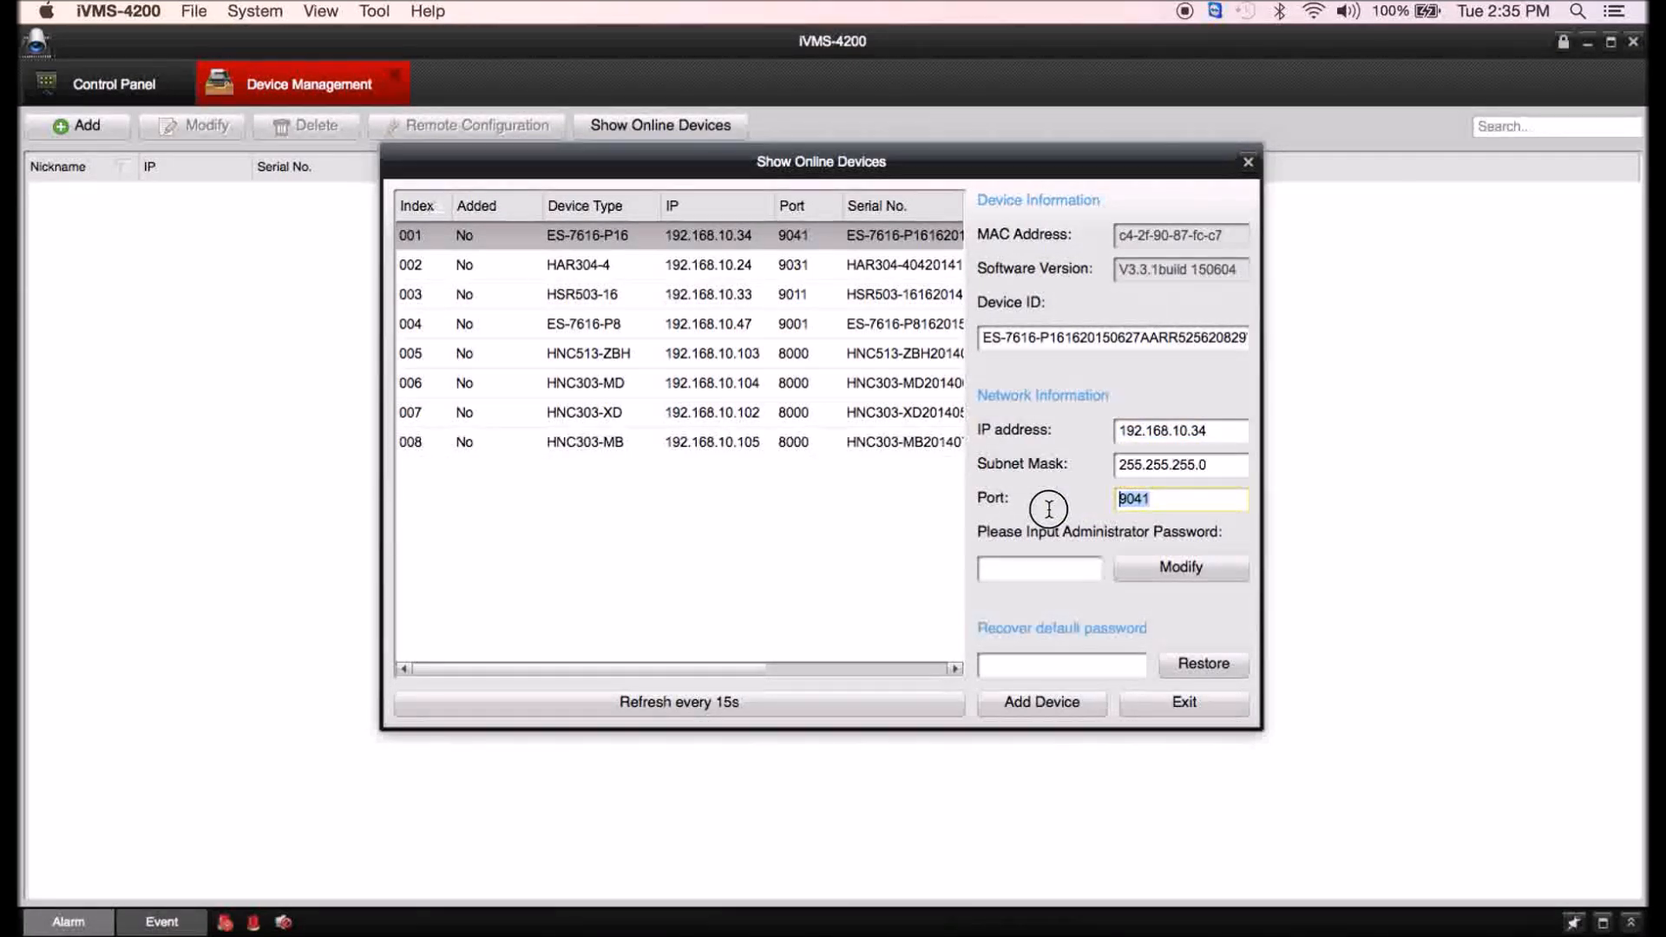
mouse_move(997, 536)
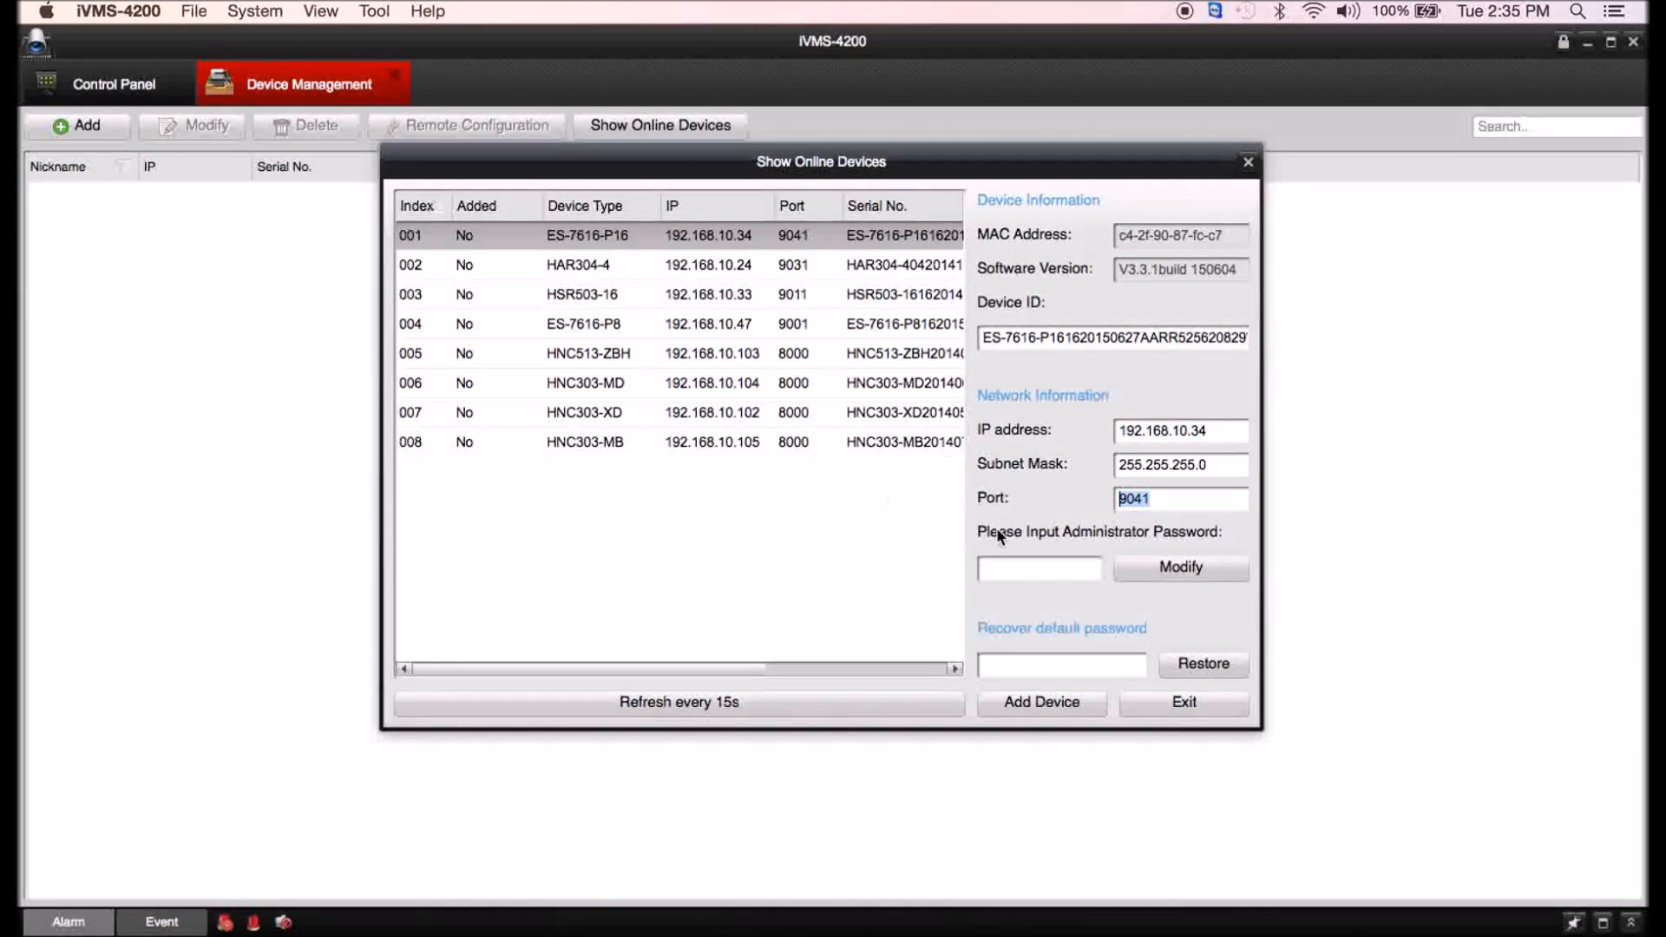
click(1039, 568)
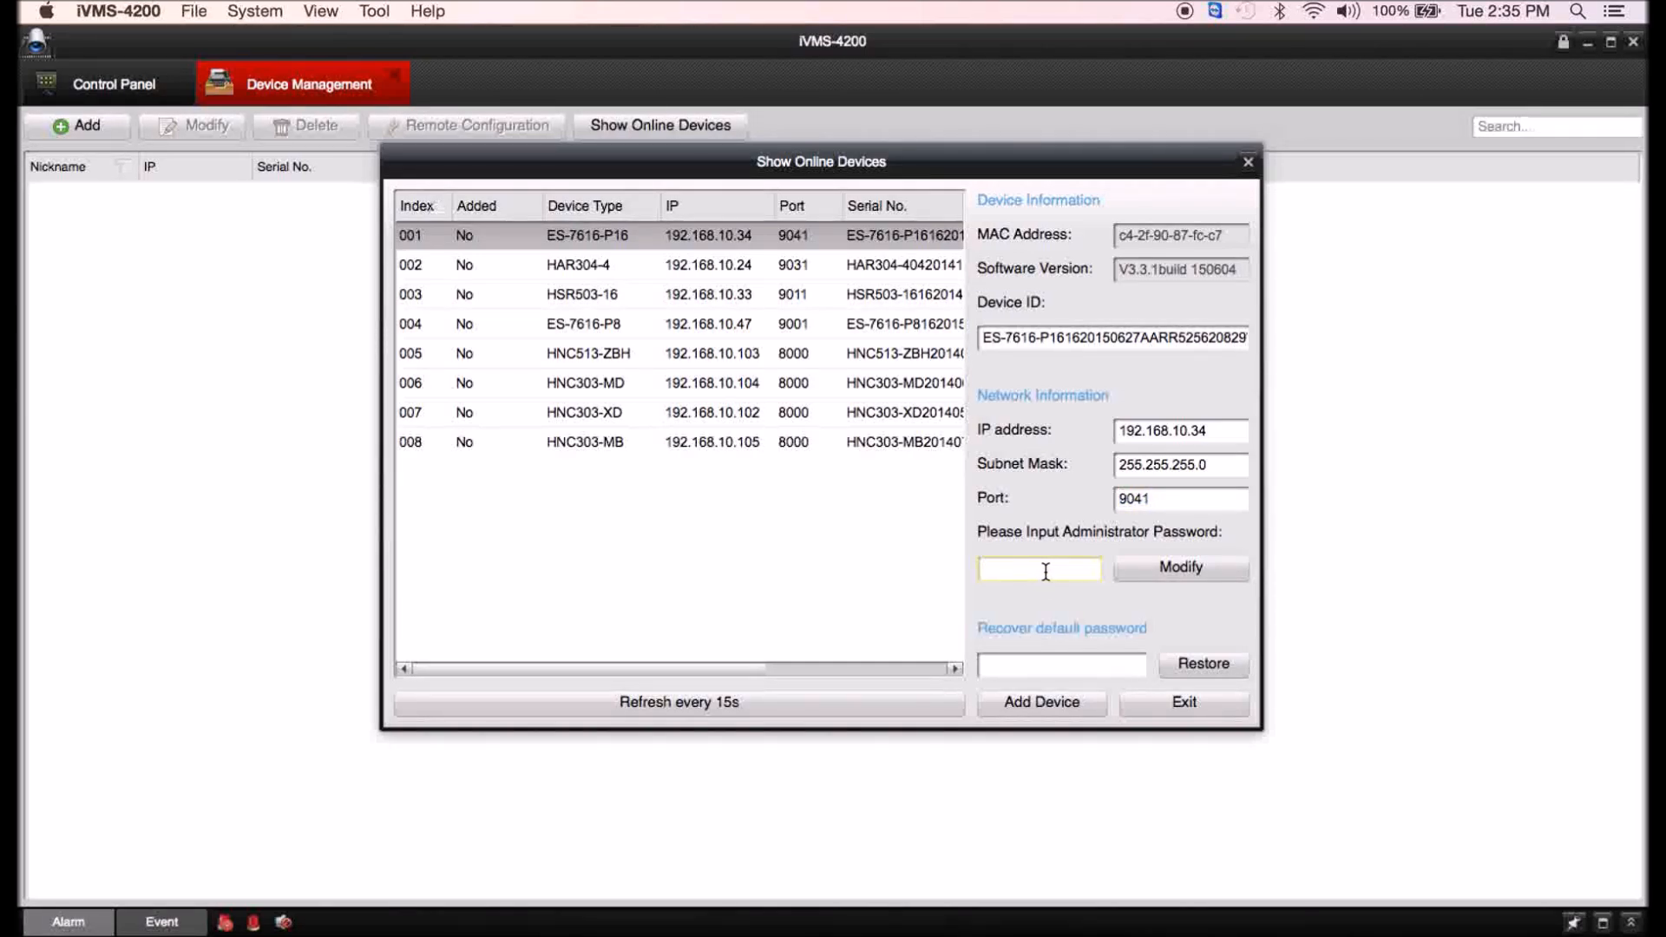
click(798, 537)
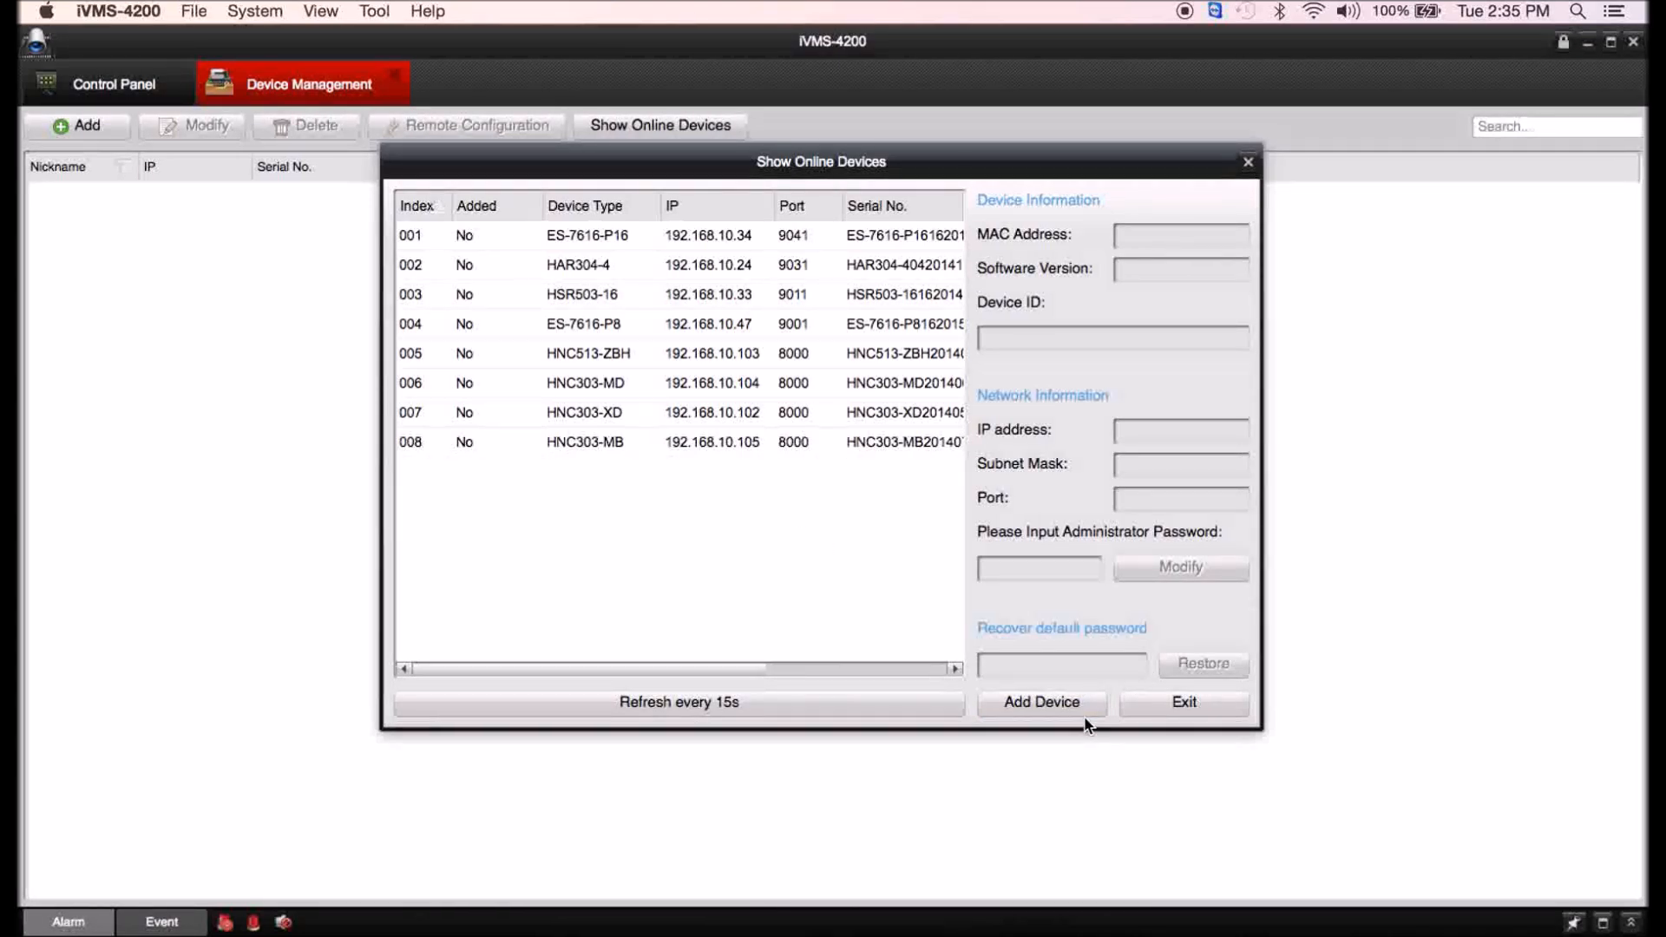
Add the ES-7616-P16 at 192.168.10.34:9041 with nickname Demo and user admin.
click(680, 235)
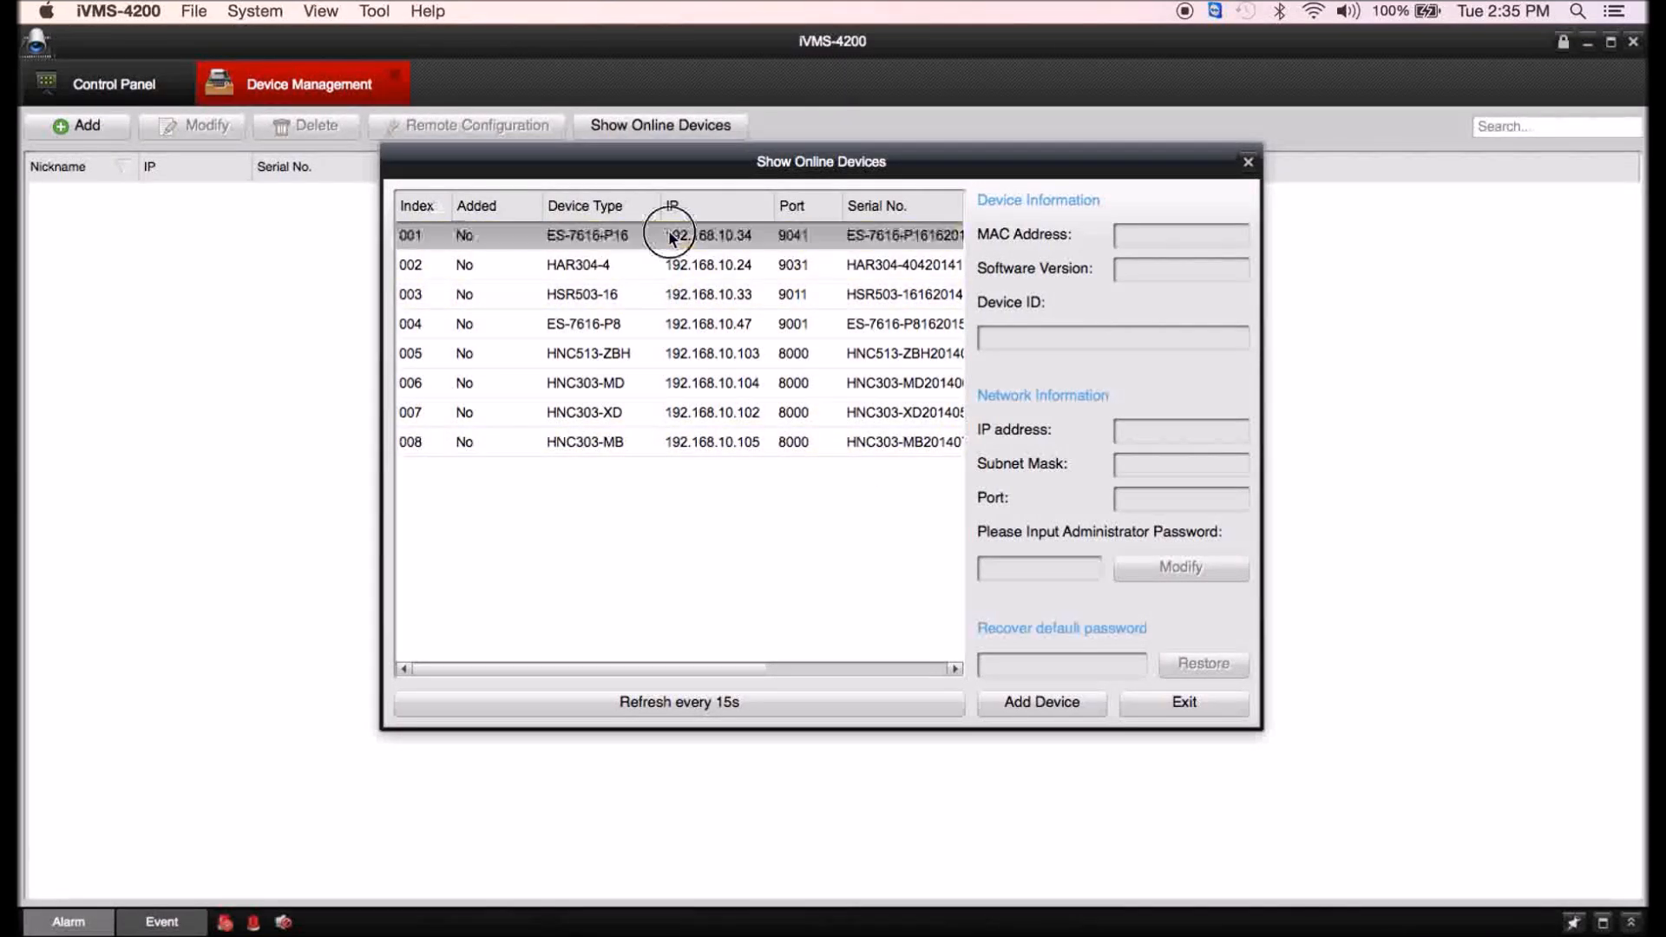
click(669, 235)
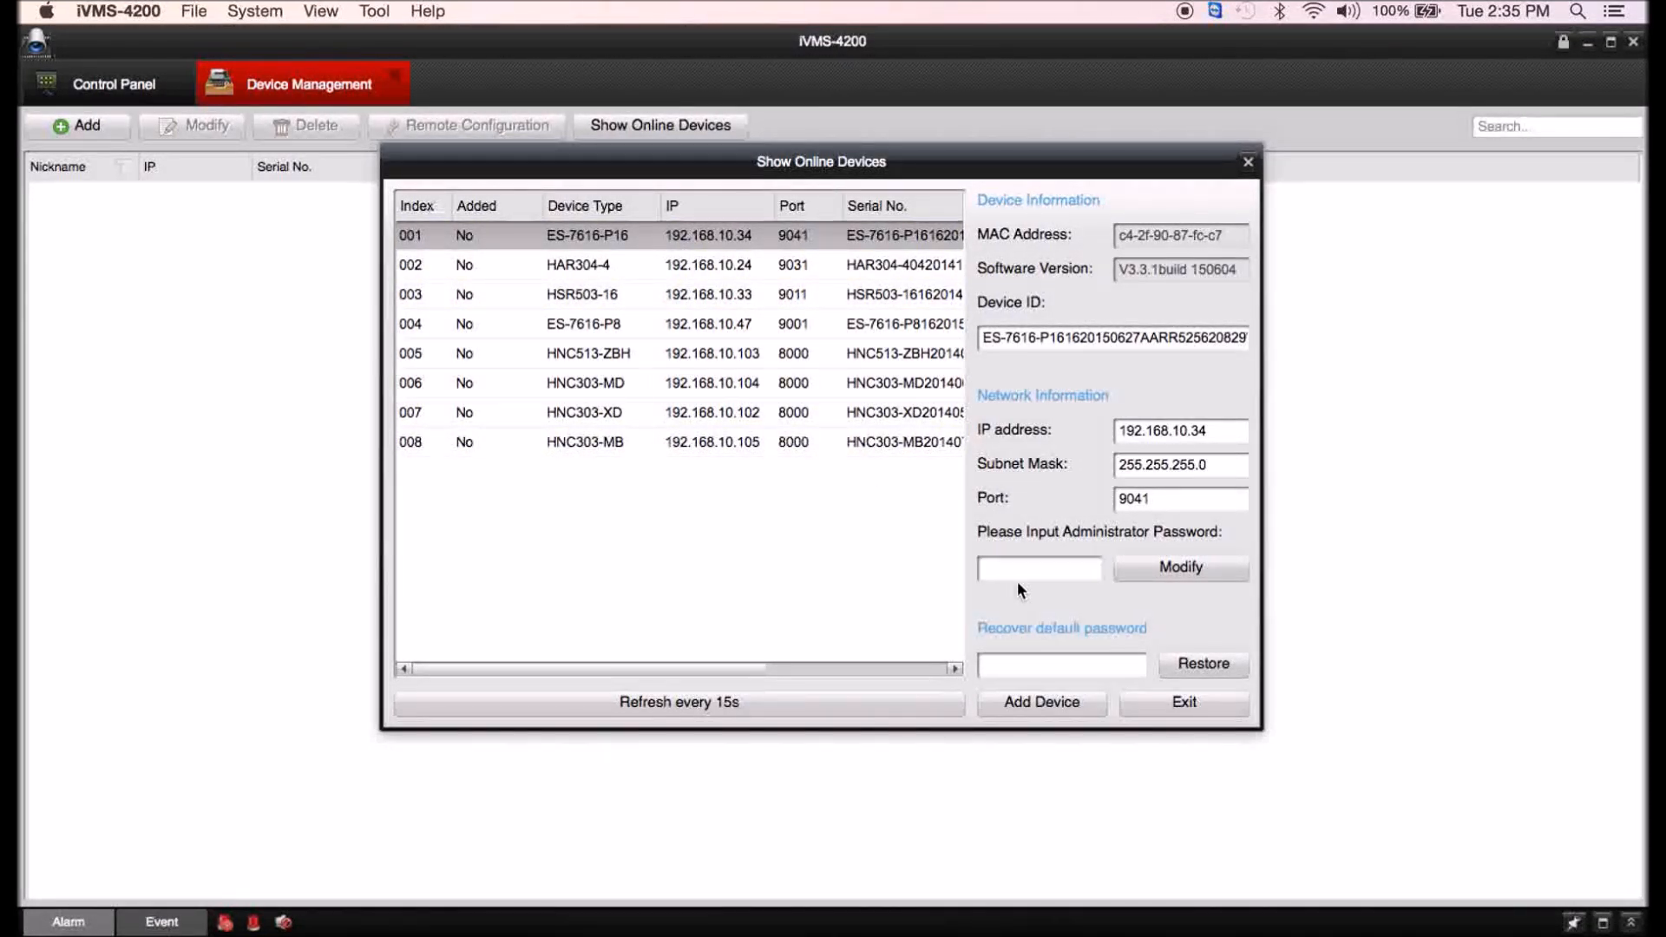
click(1041, 701)
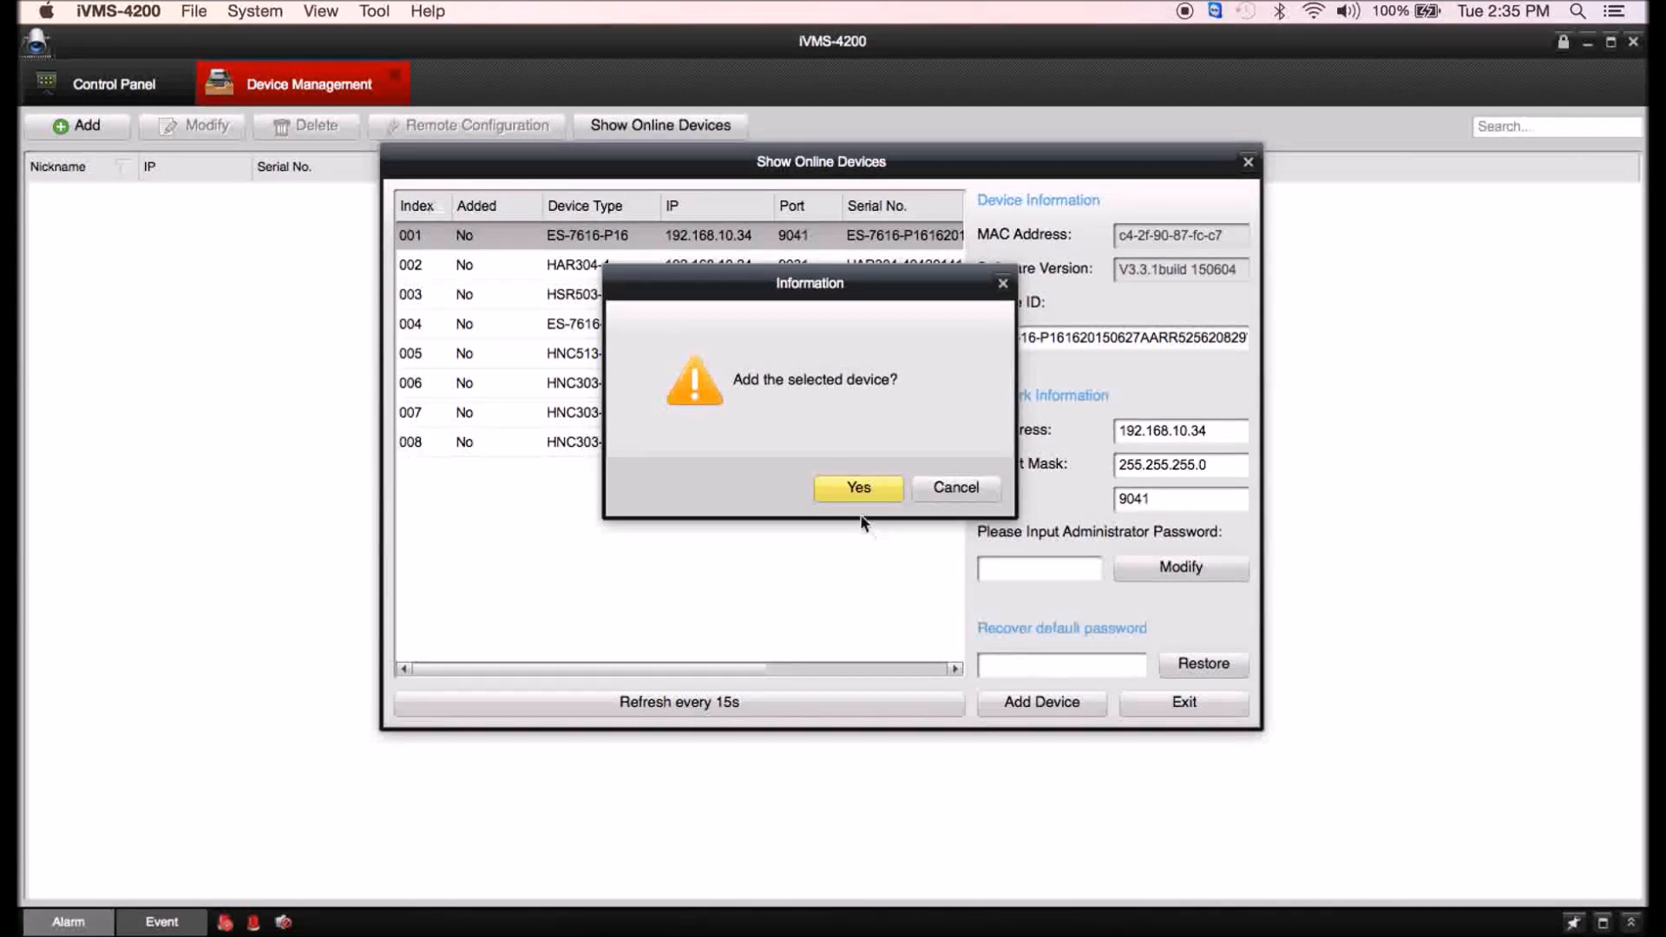
click(857, 488)
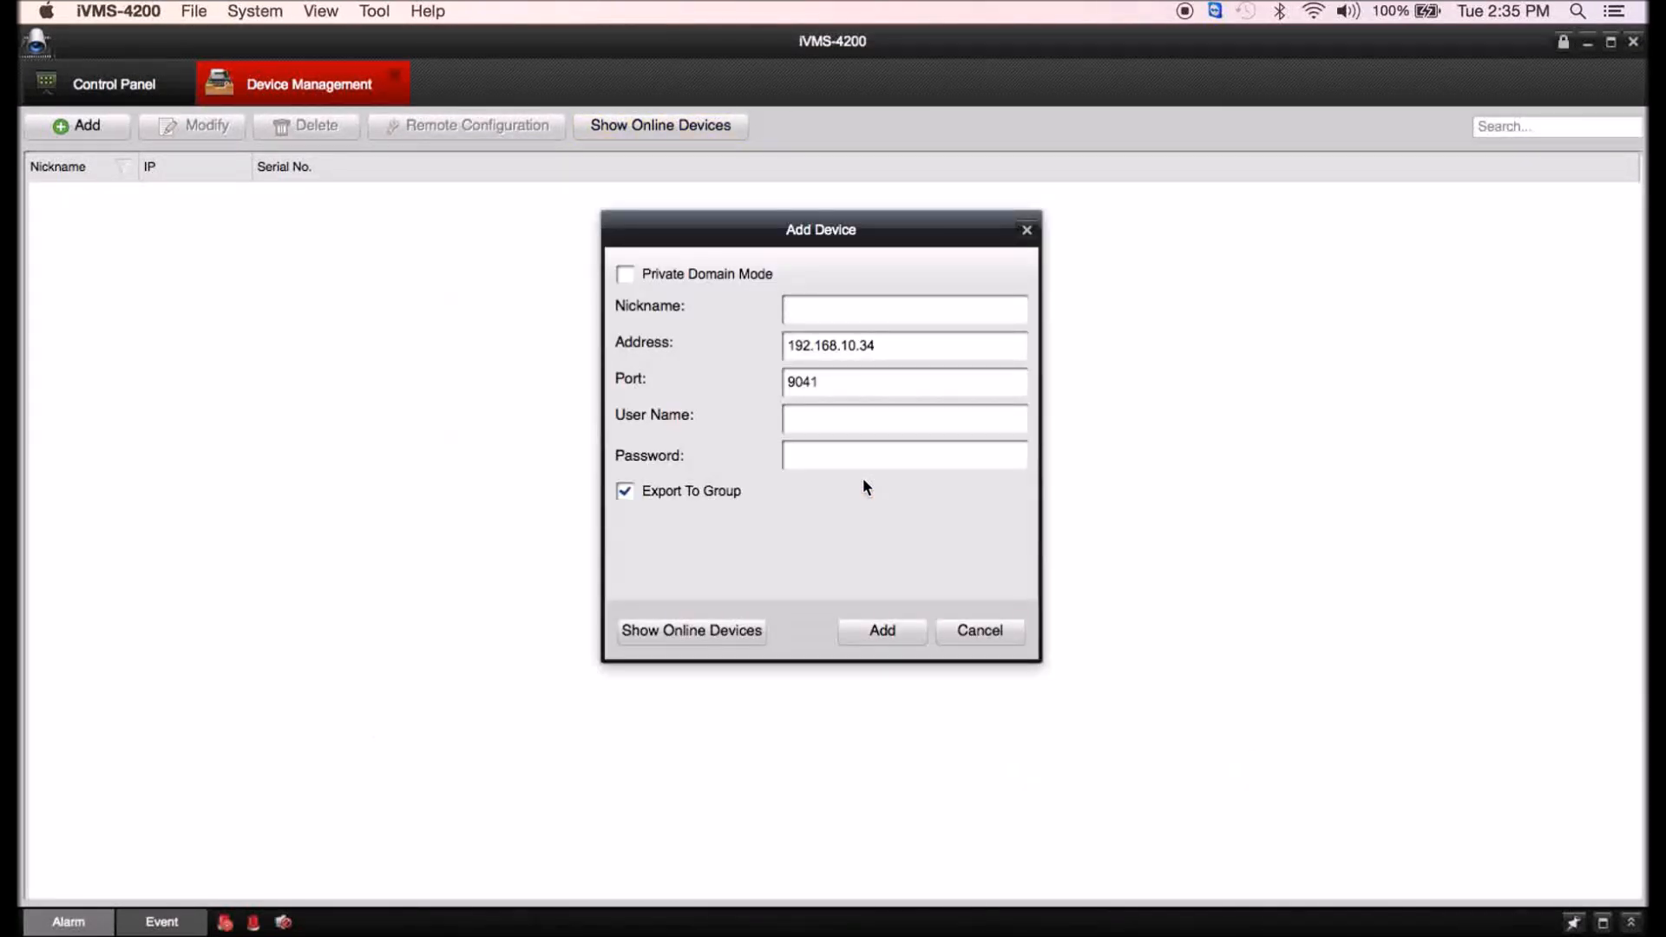
text(Demo)
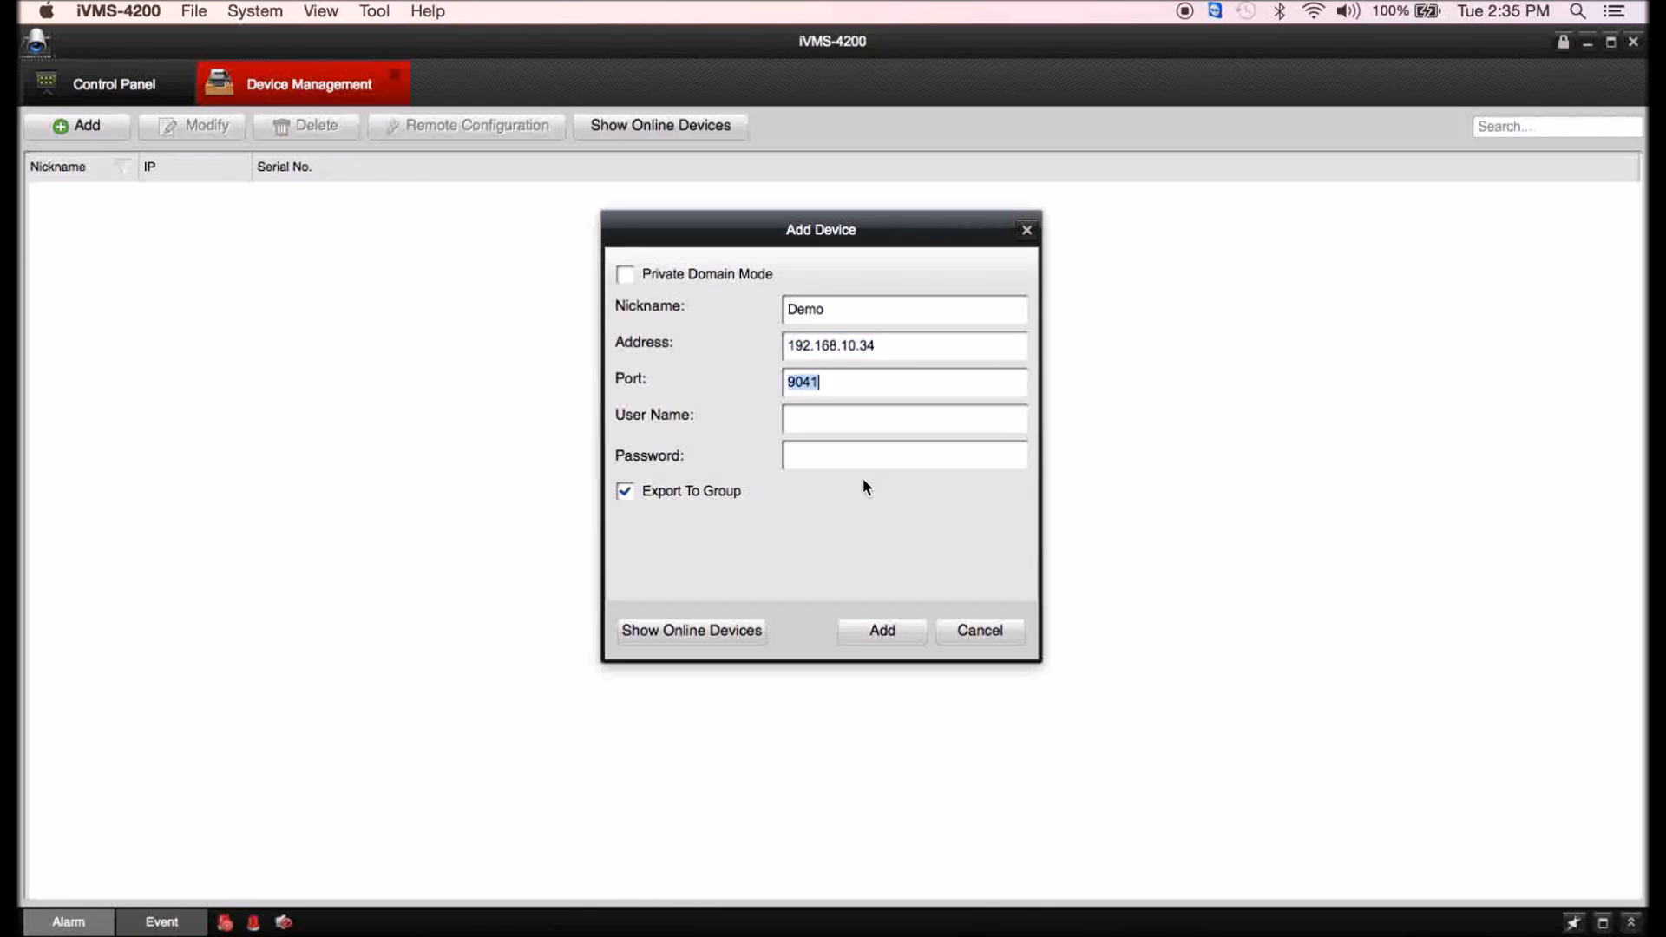
text(admin)
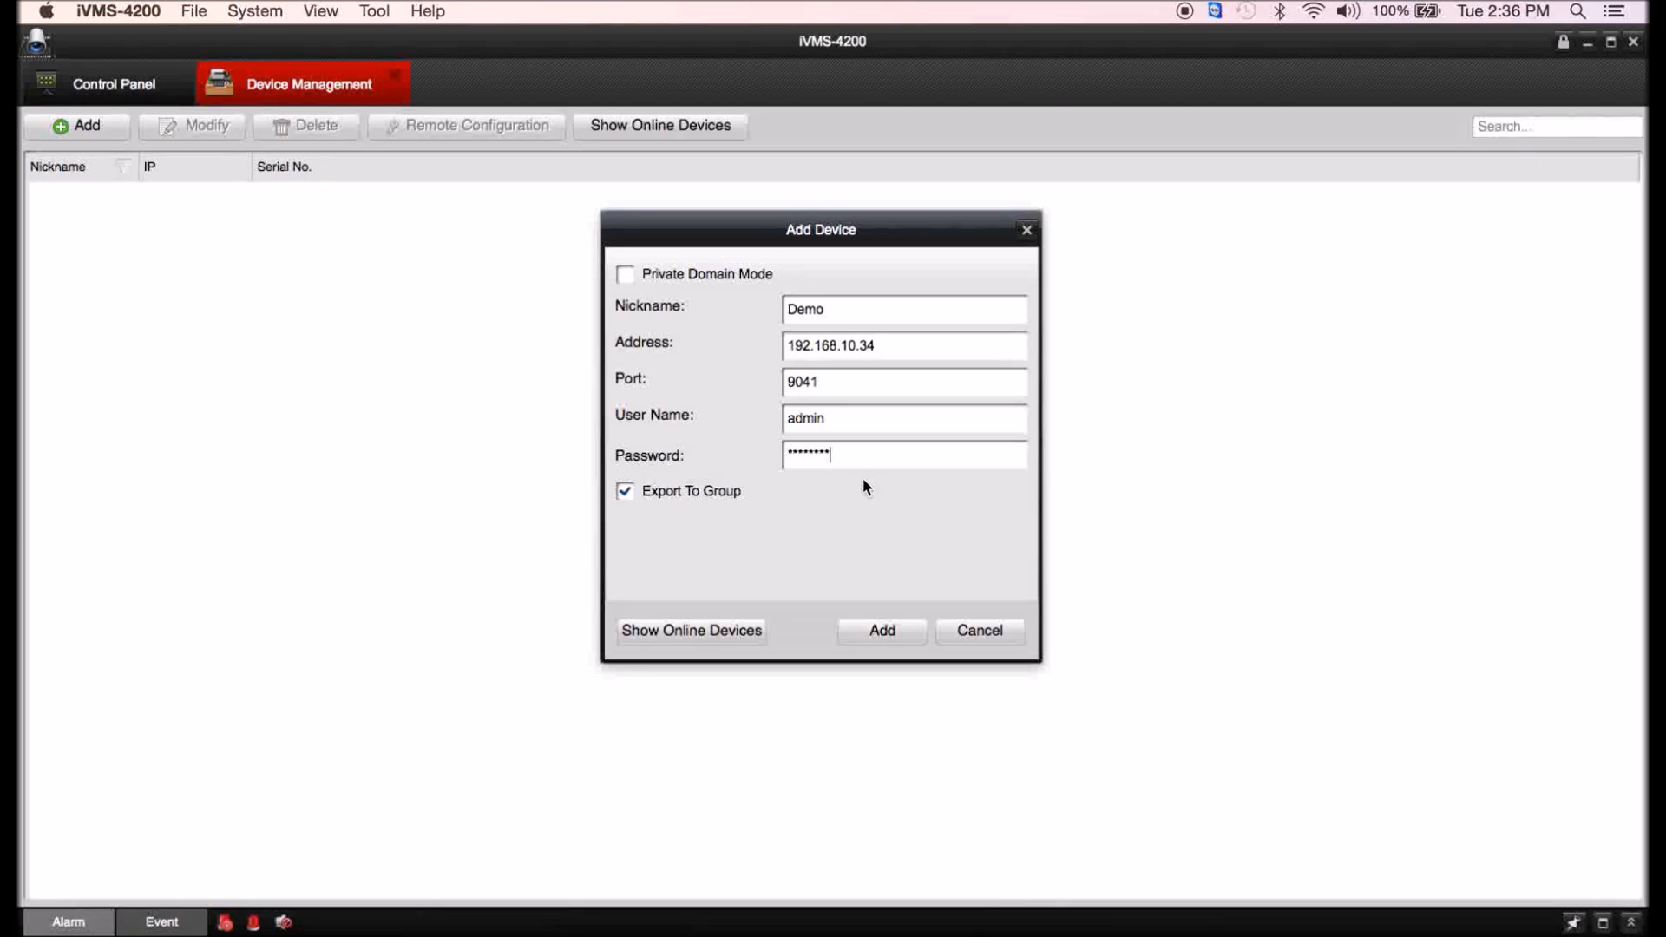
click(880, 630)
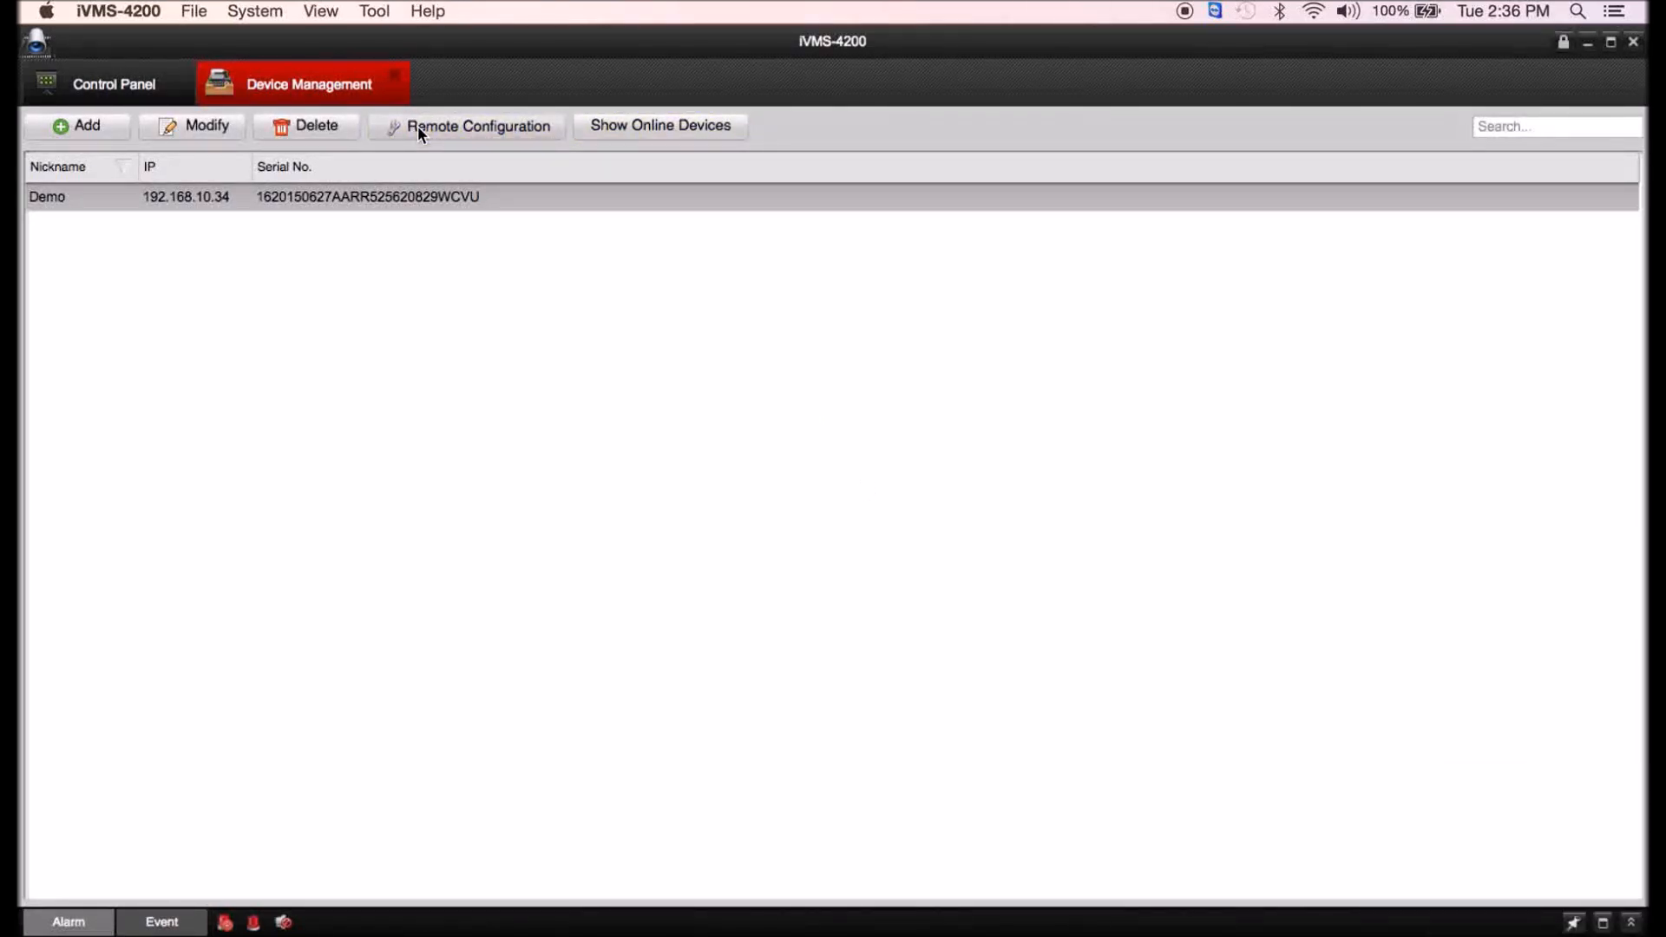
click(478, 125)
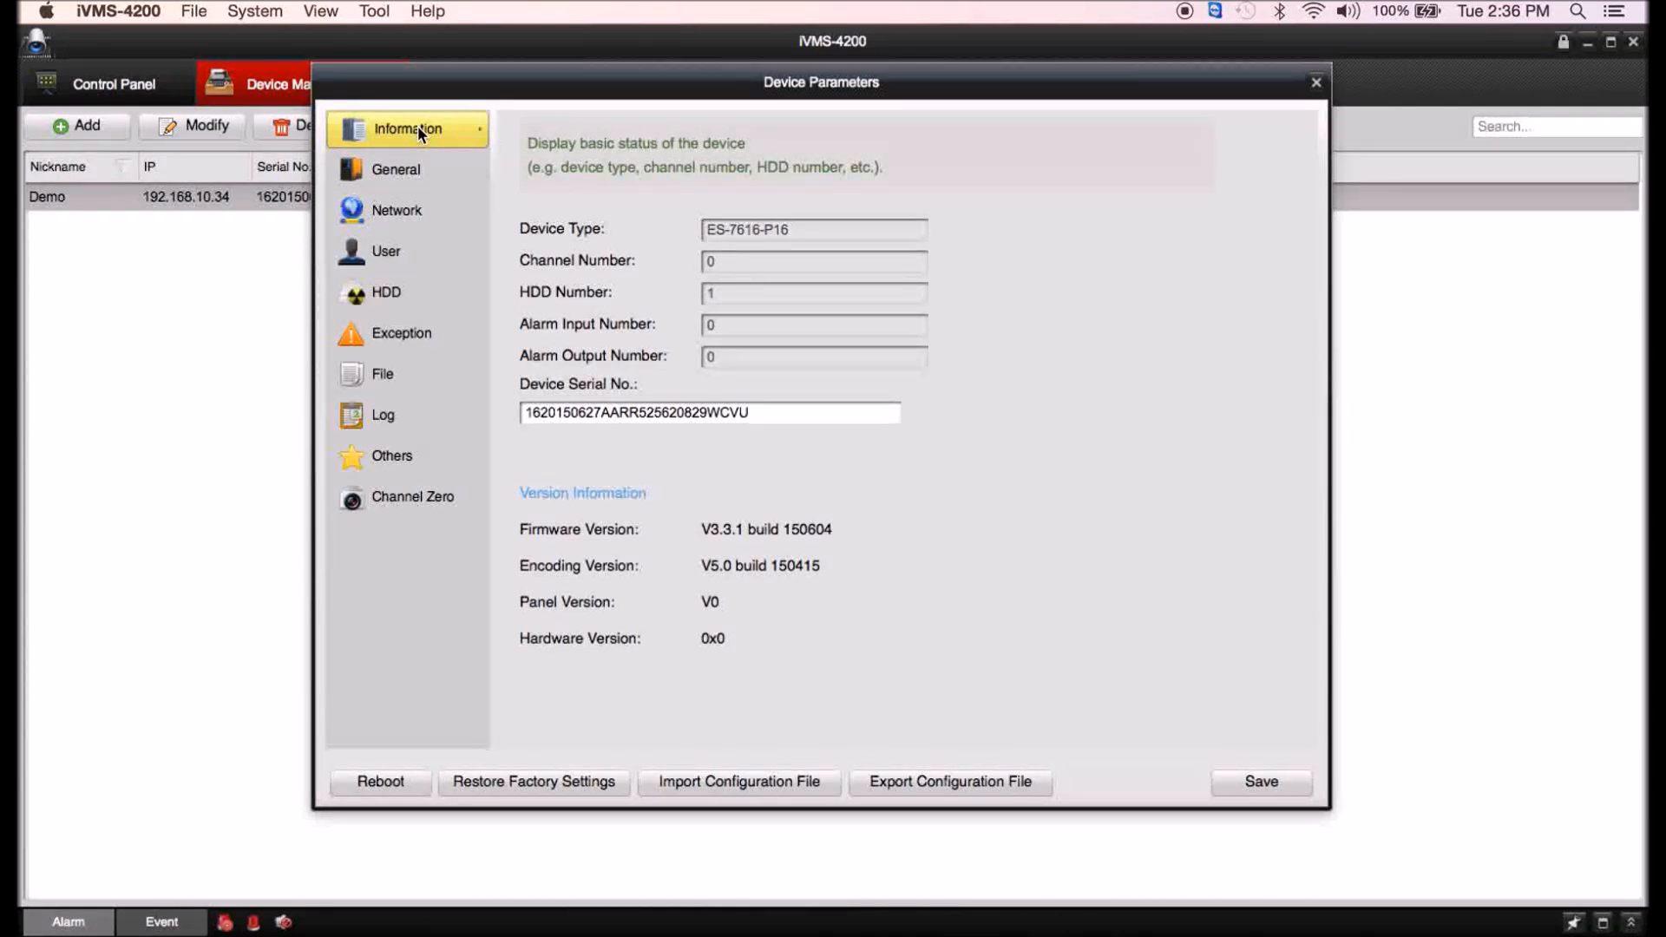
click(396, 210)
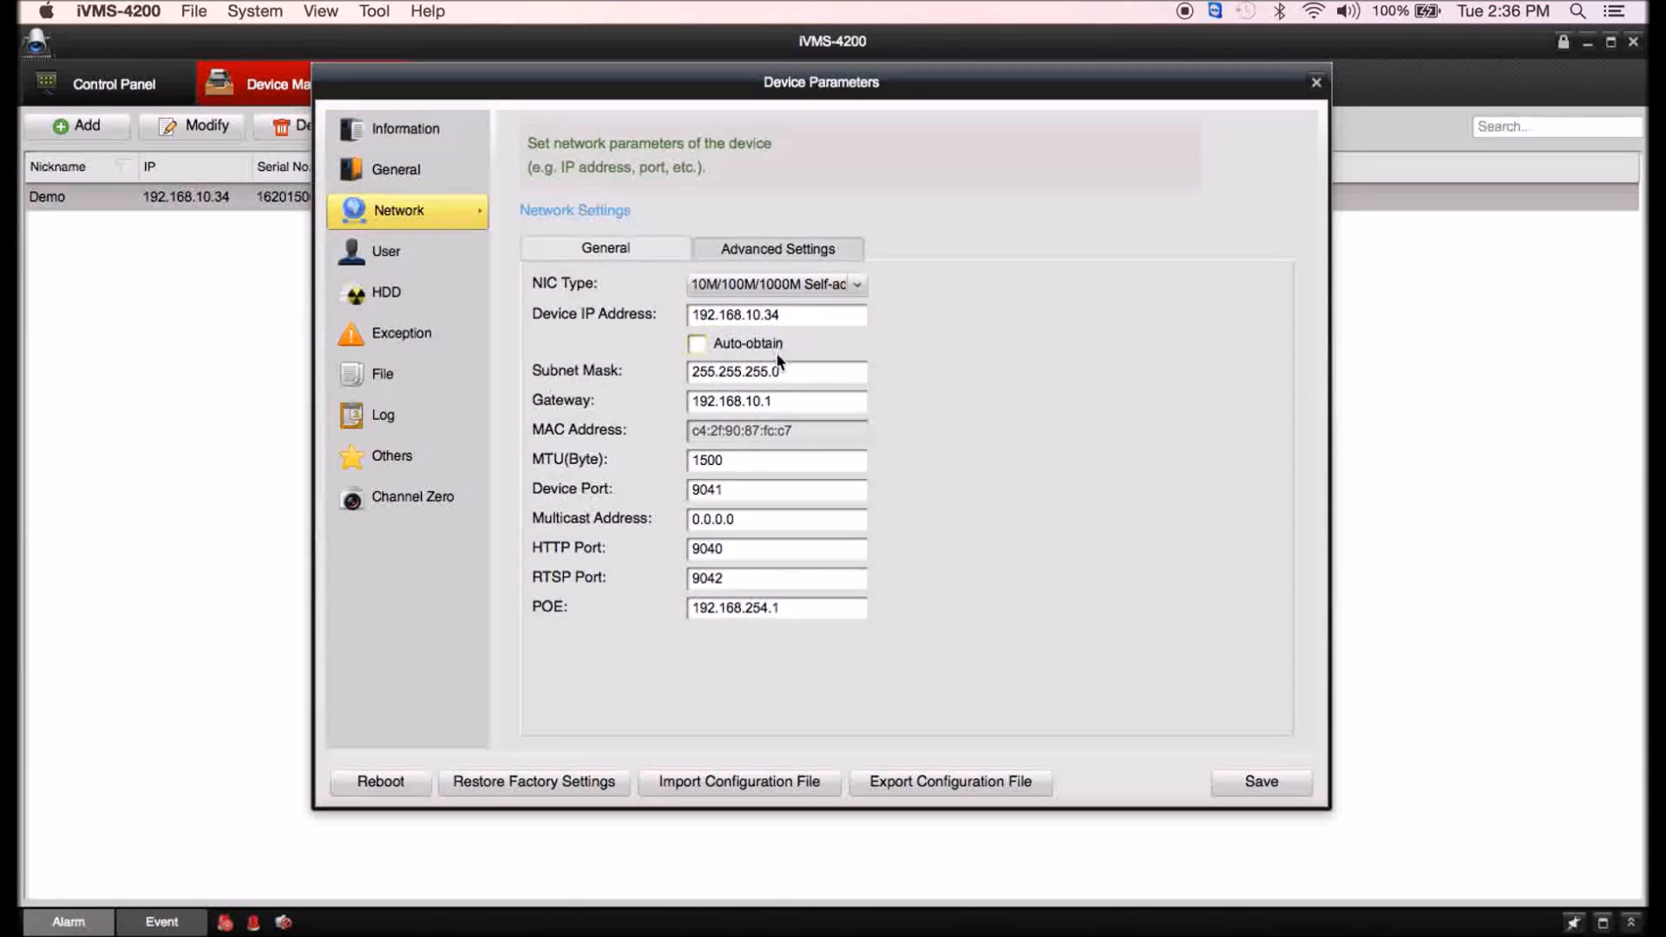
click(776, 548)
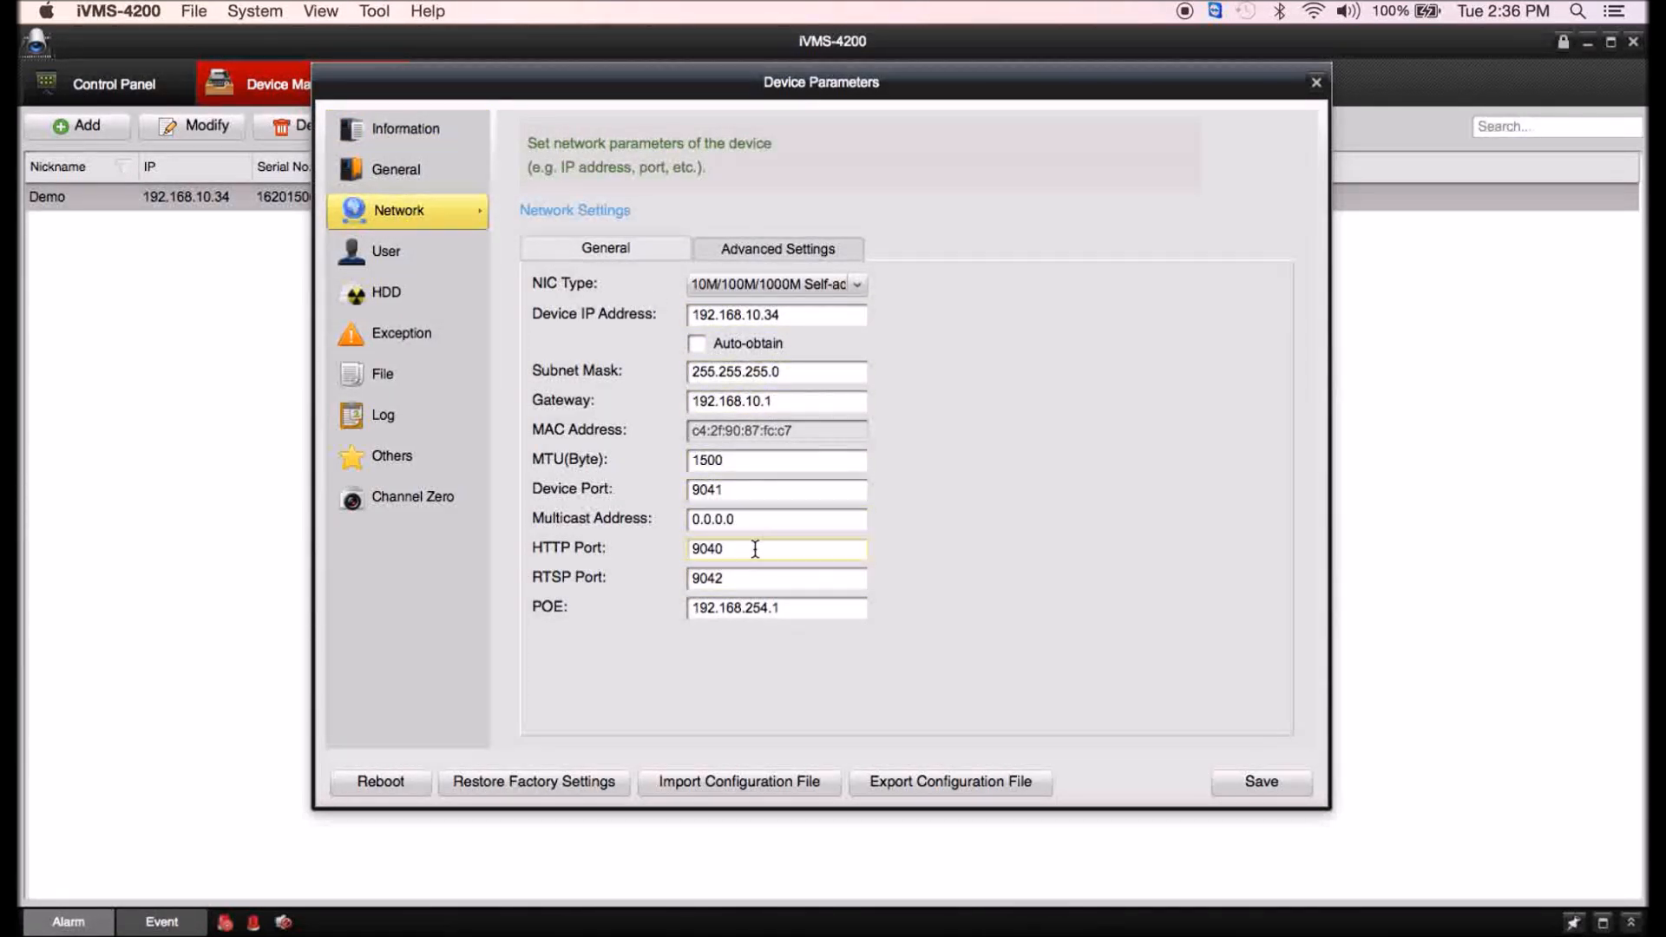
click(759, 577)
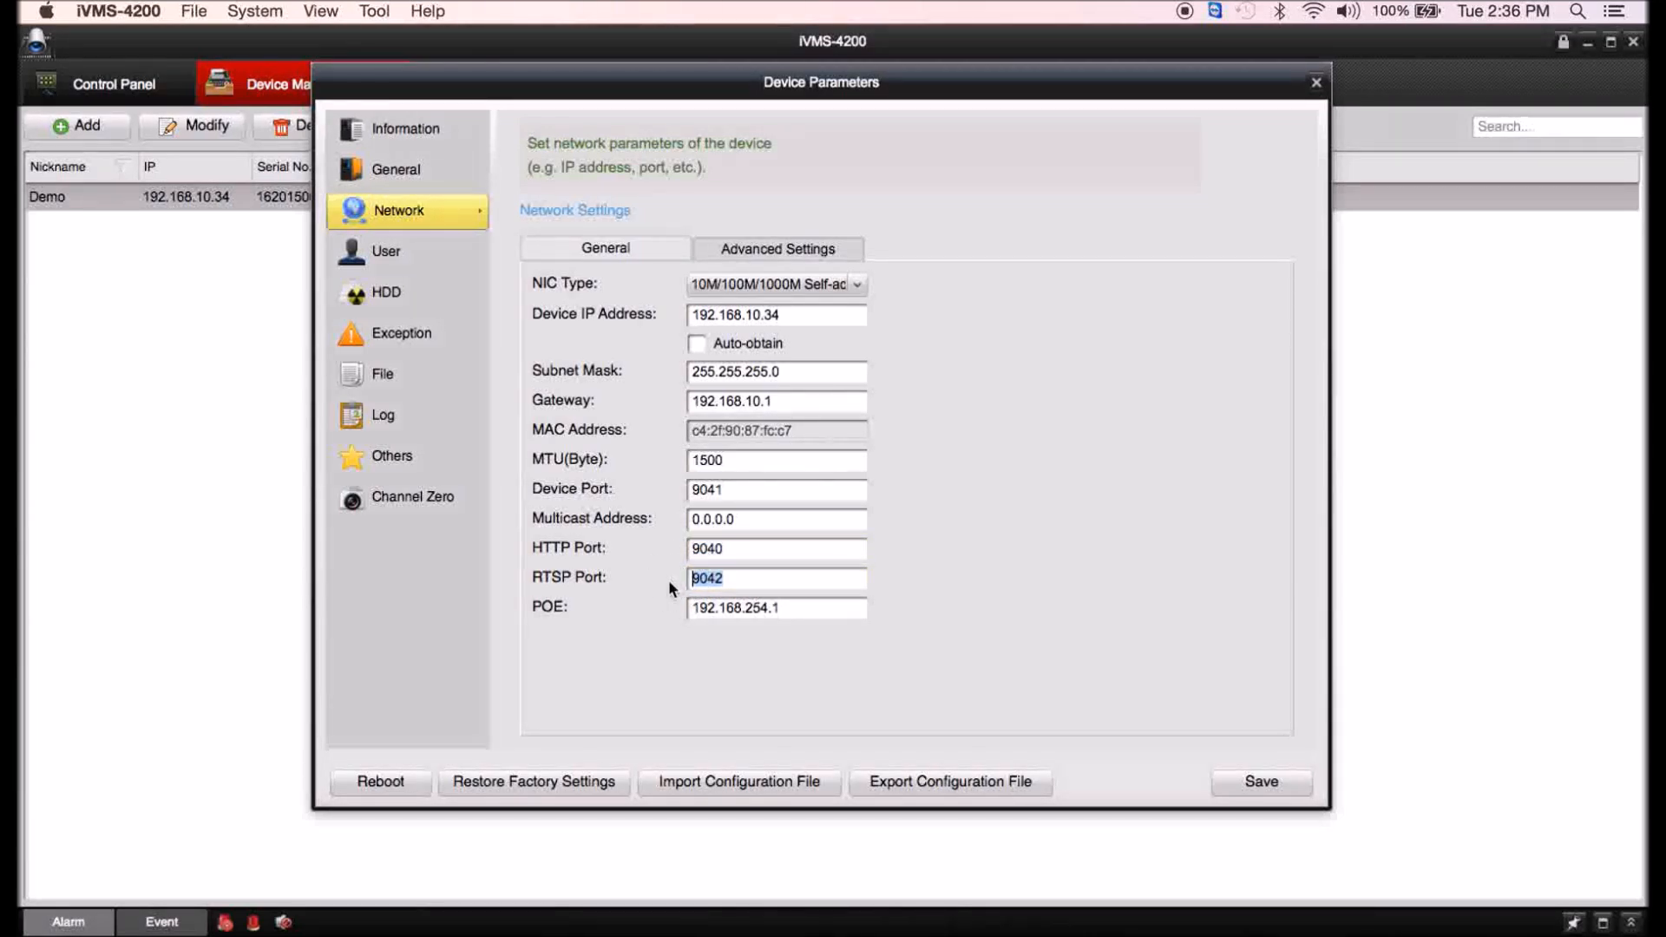
mouse_move(604, 461)
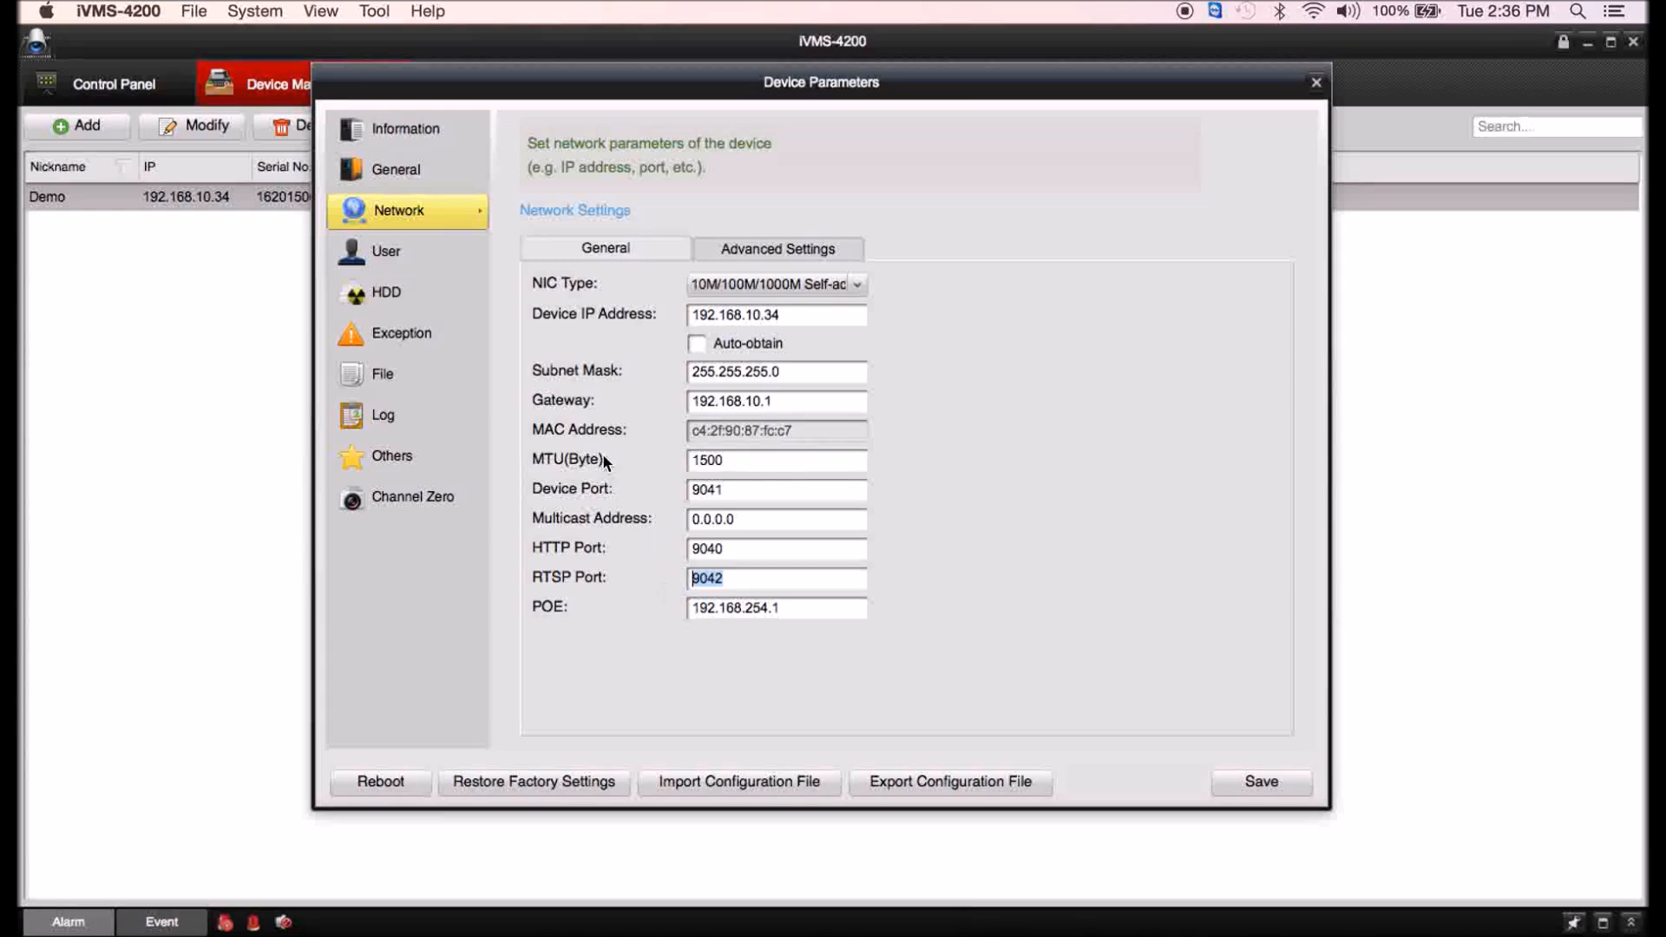
click(387, 252)
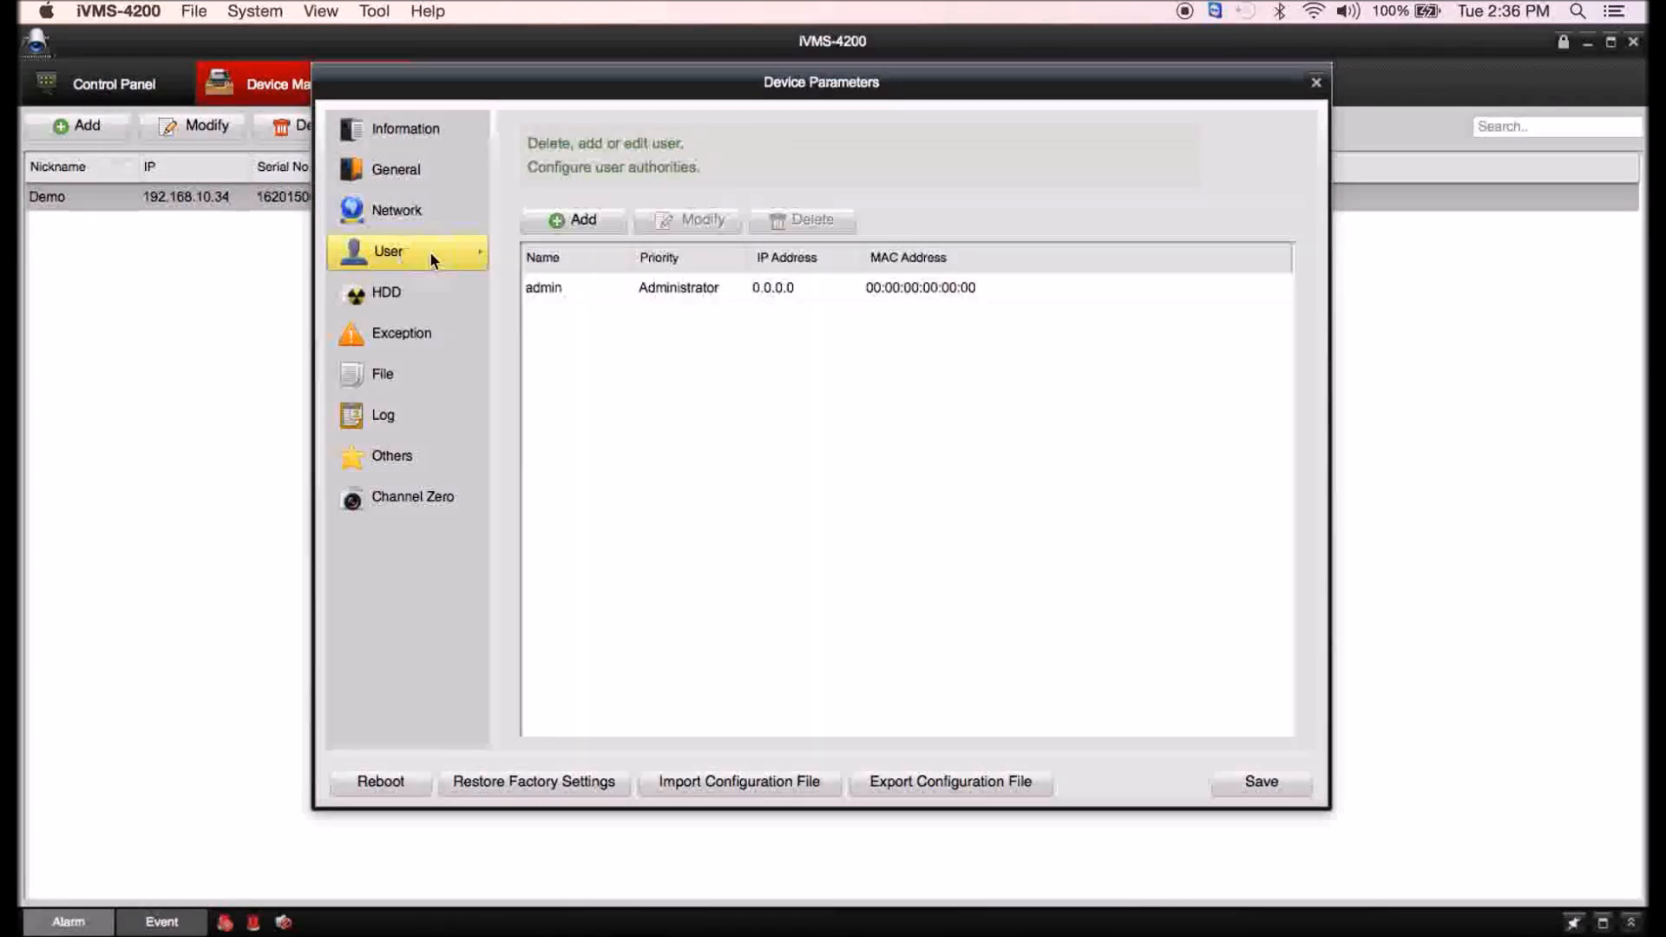
click(543, 288)
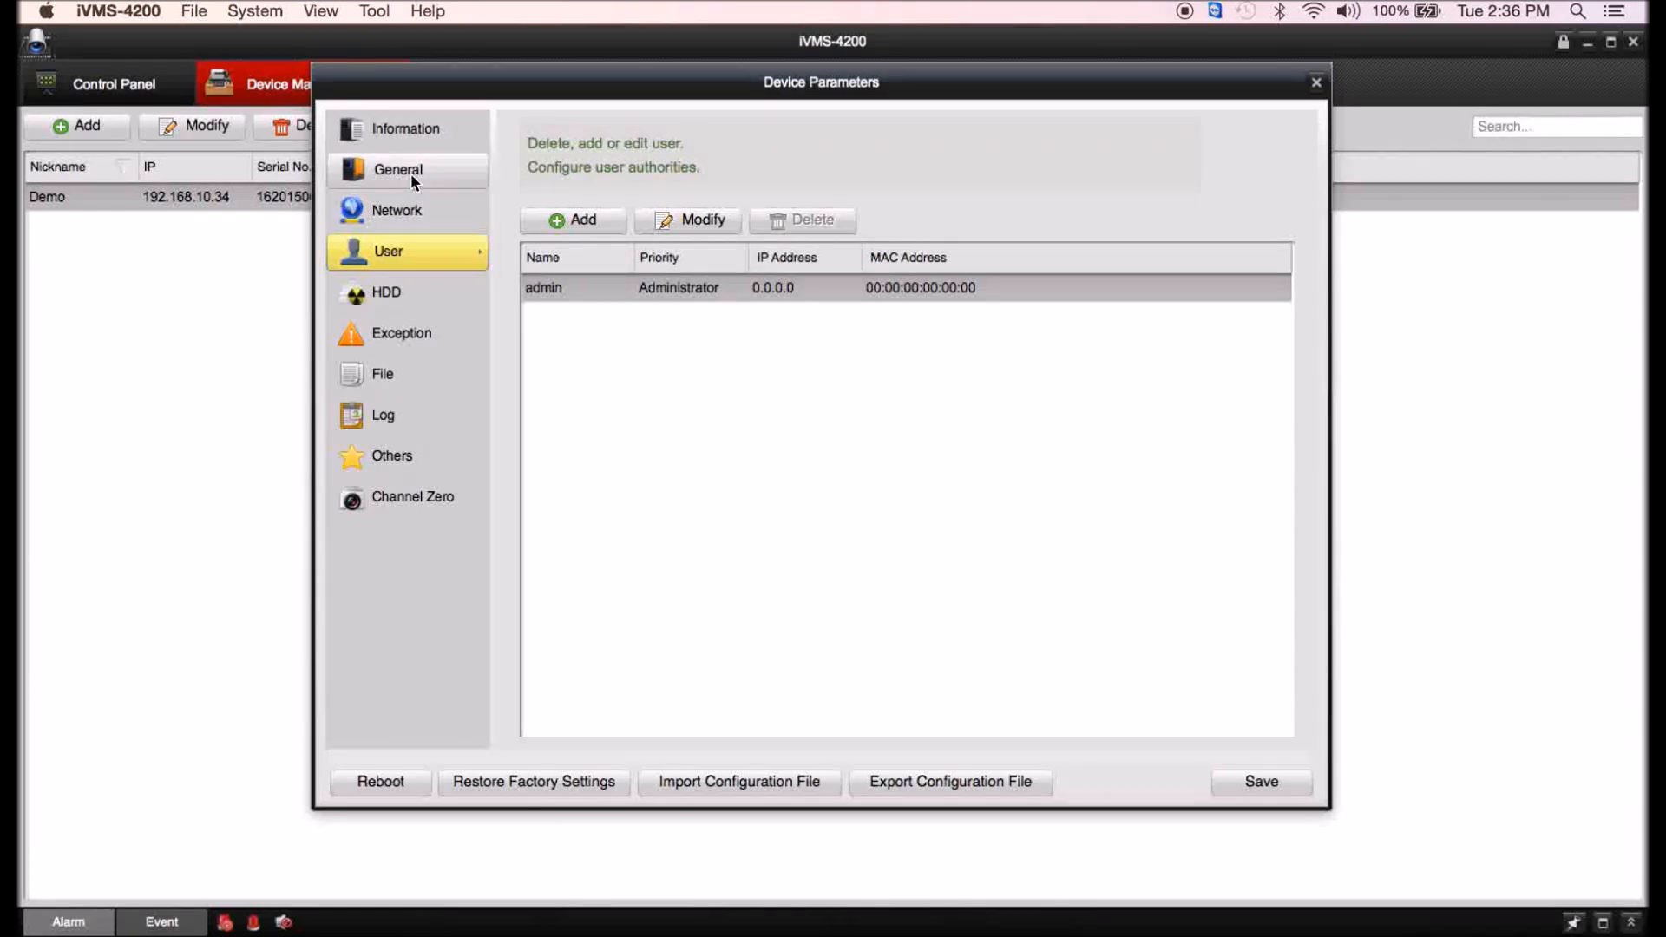
click(1316, 84)
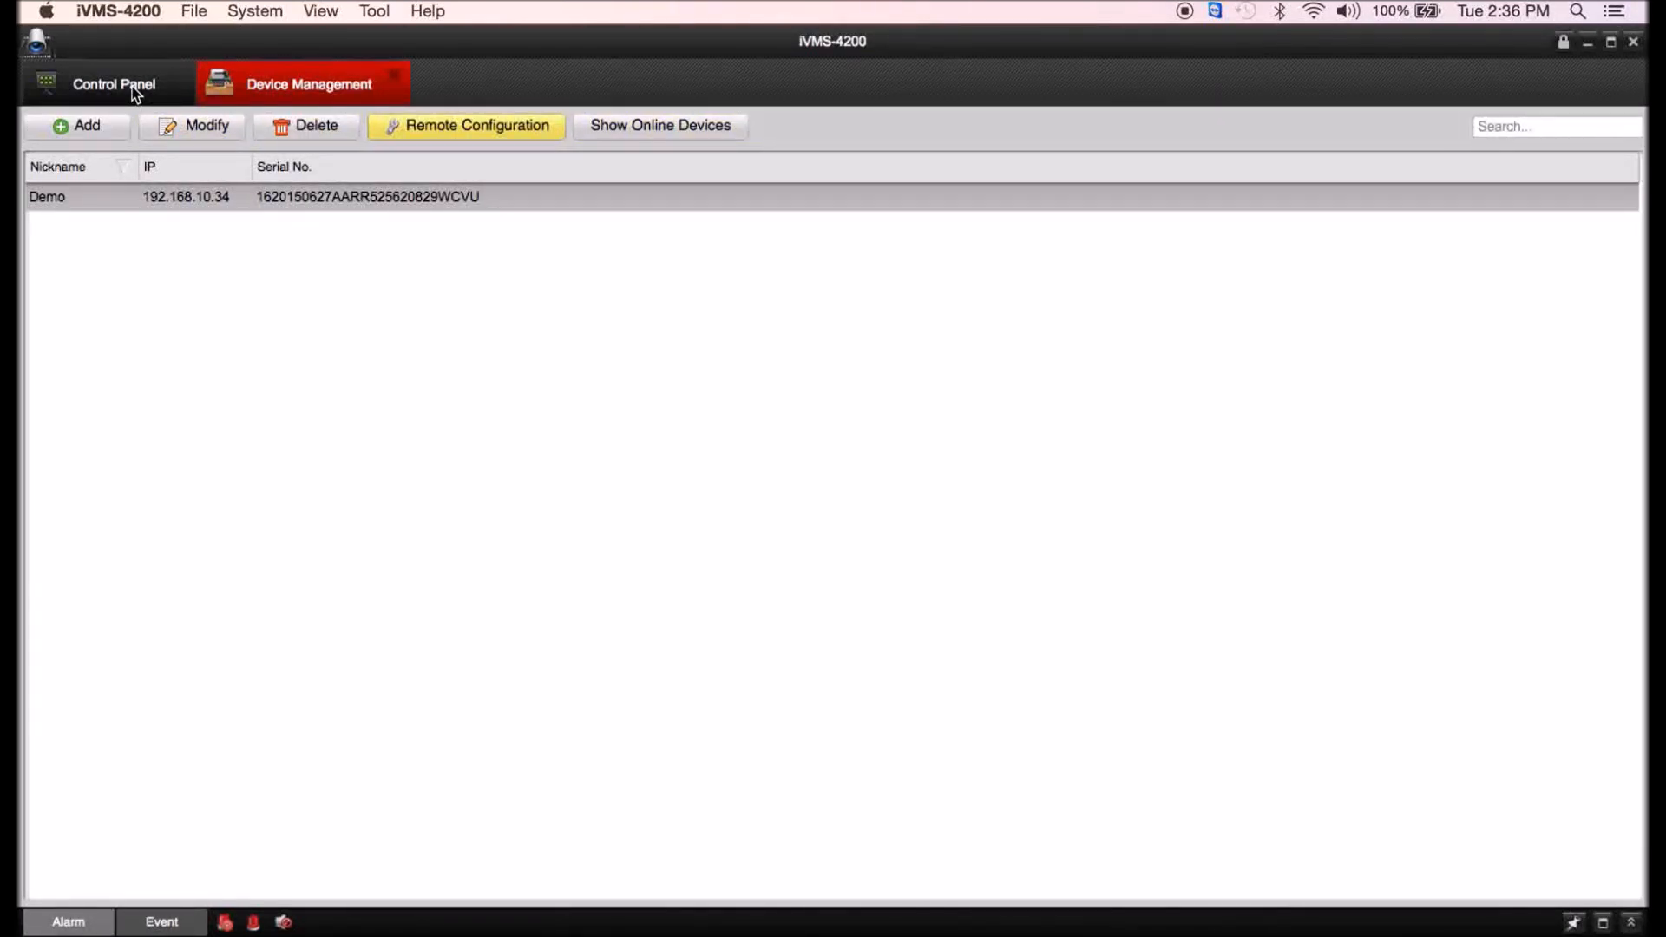
Return to the Control Panel and open the Import Camera page.
click(113, 84)
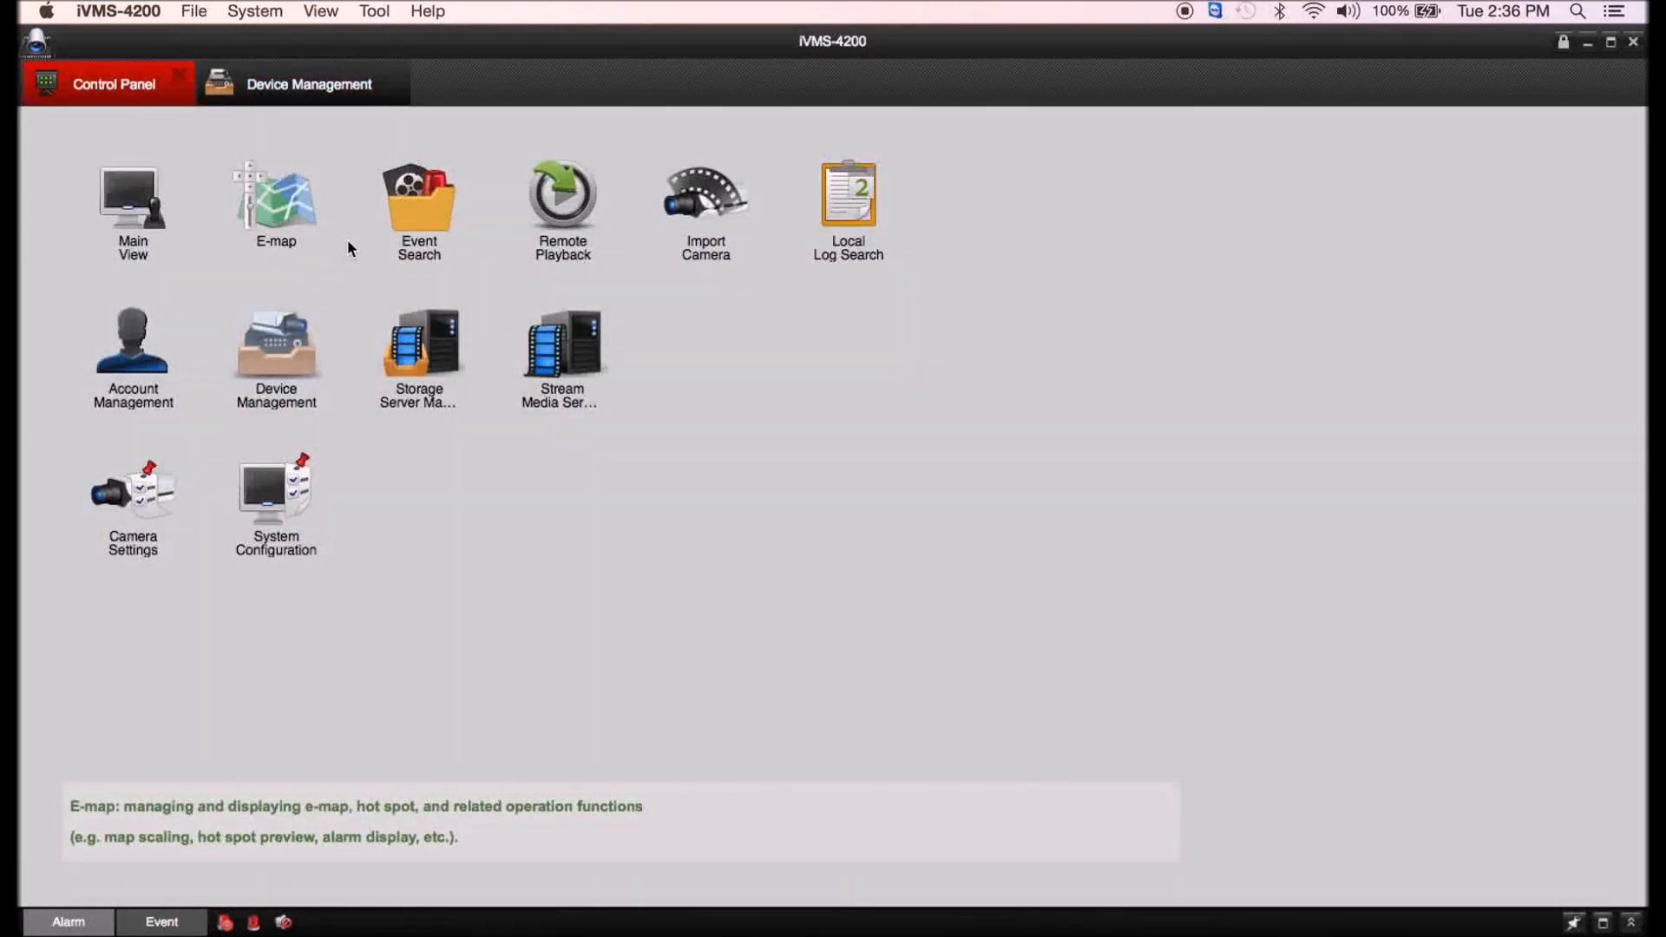
click(705, 197)
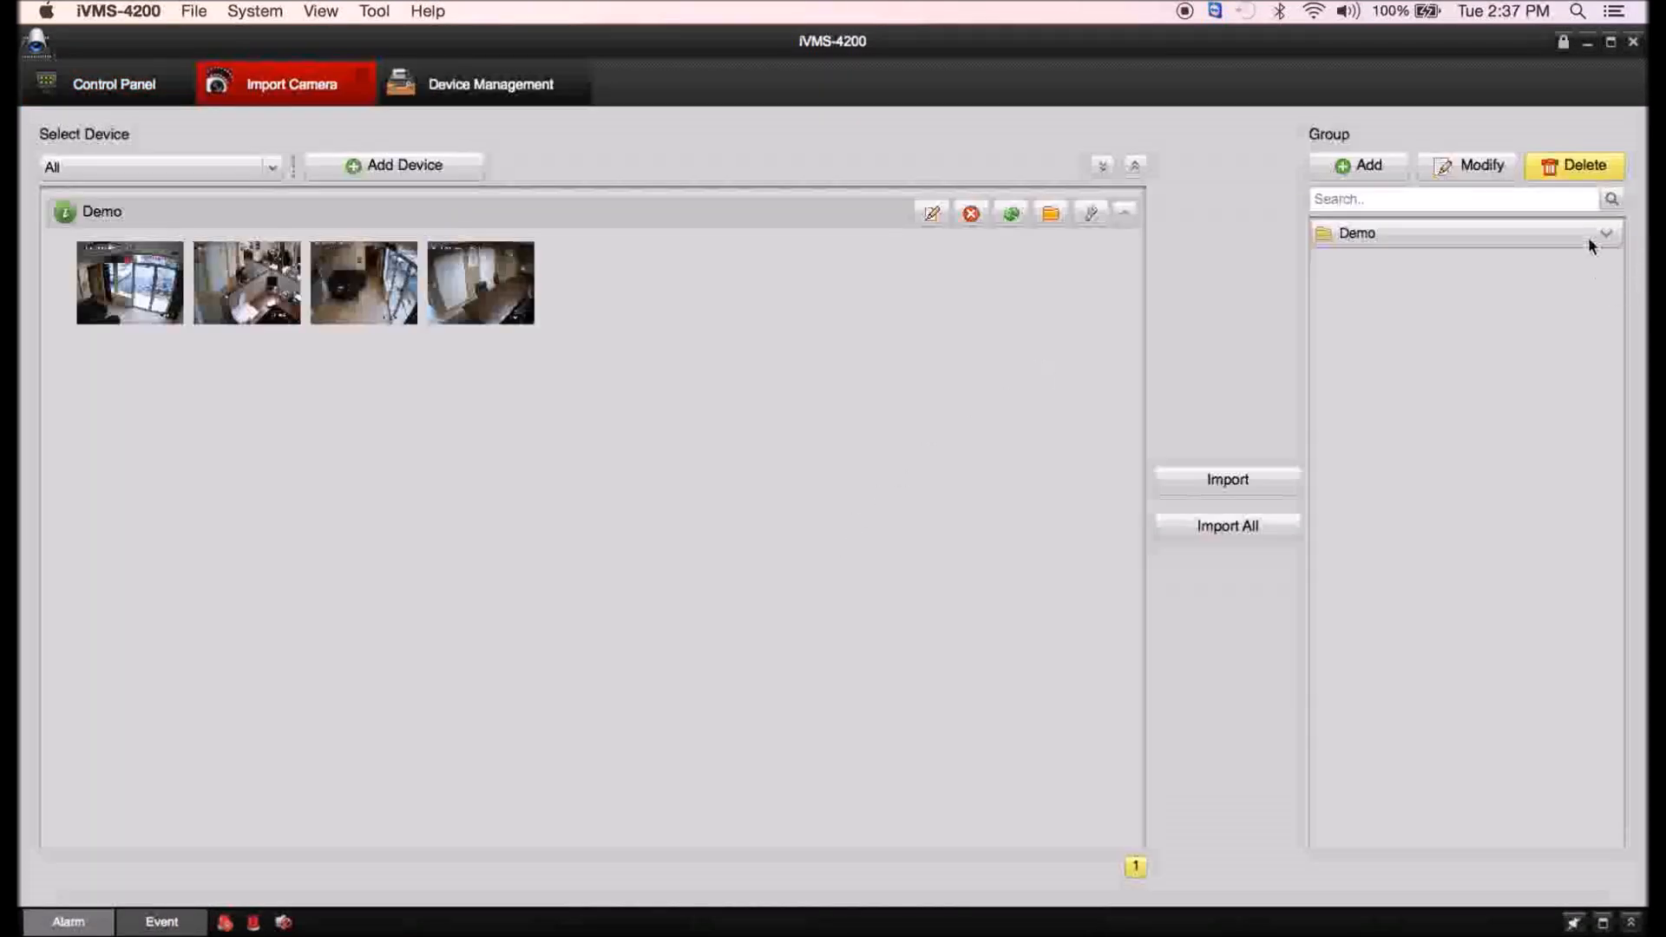
mouse_move(1609, 242)
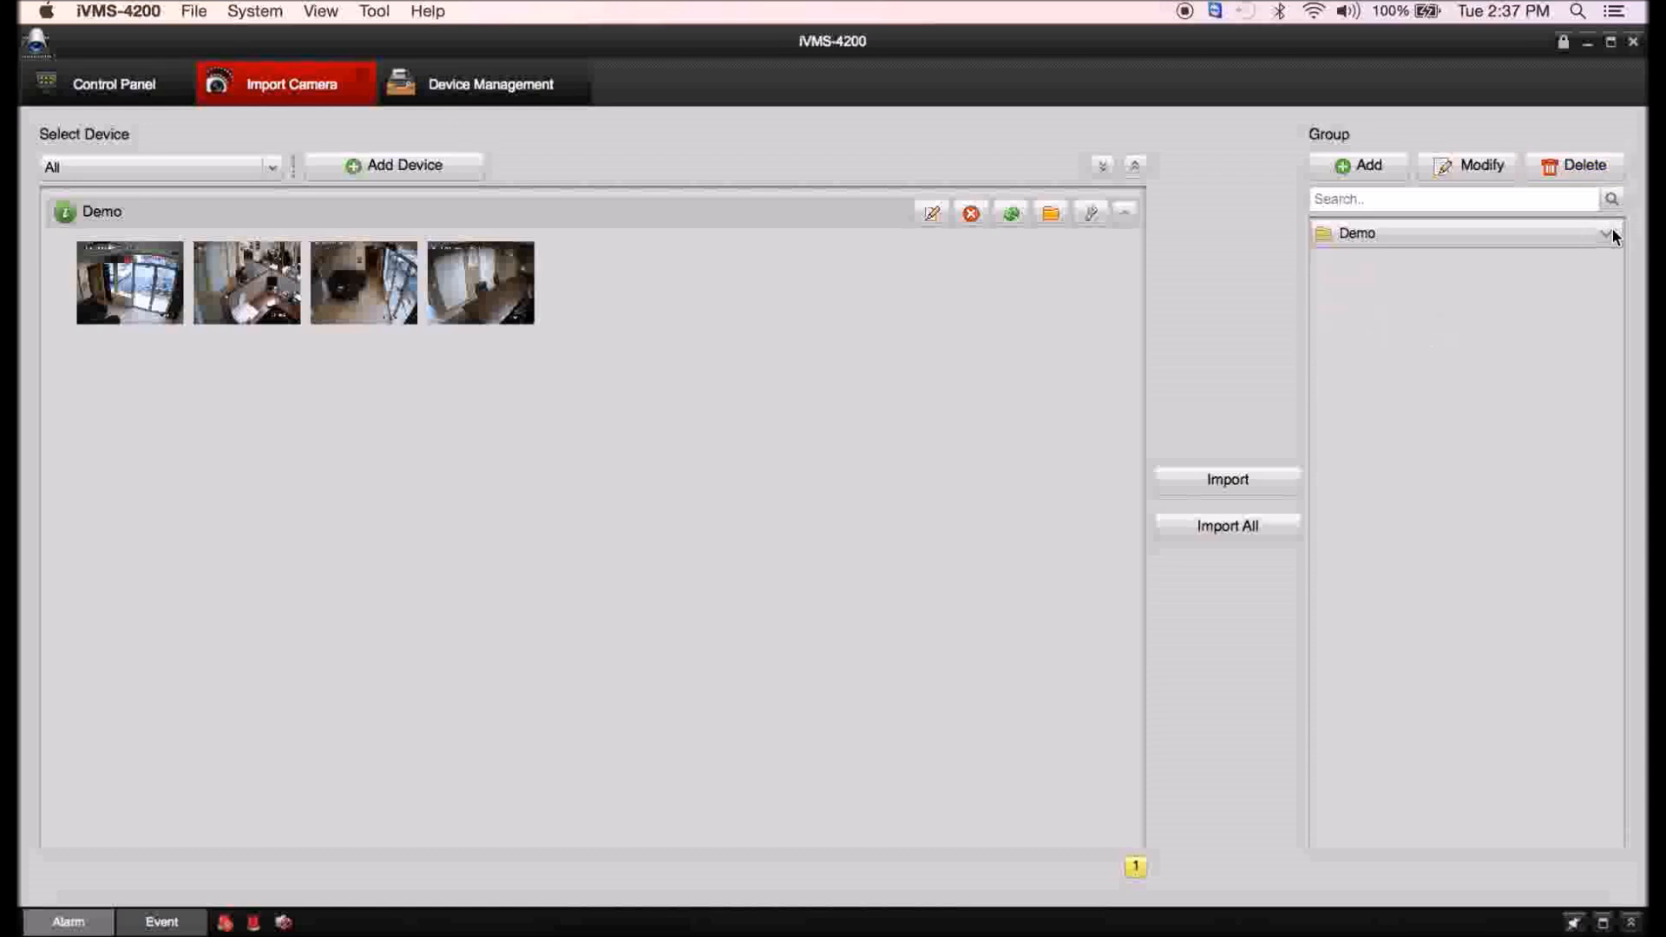
mouse_move(479, 197)
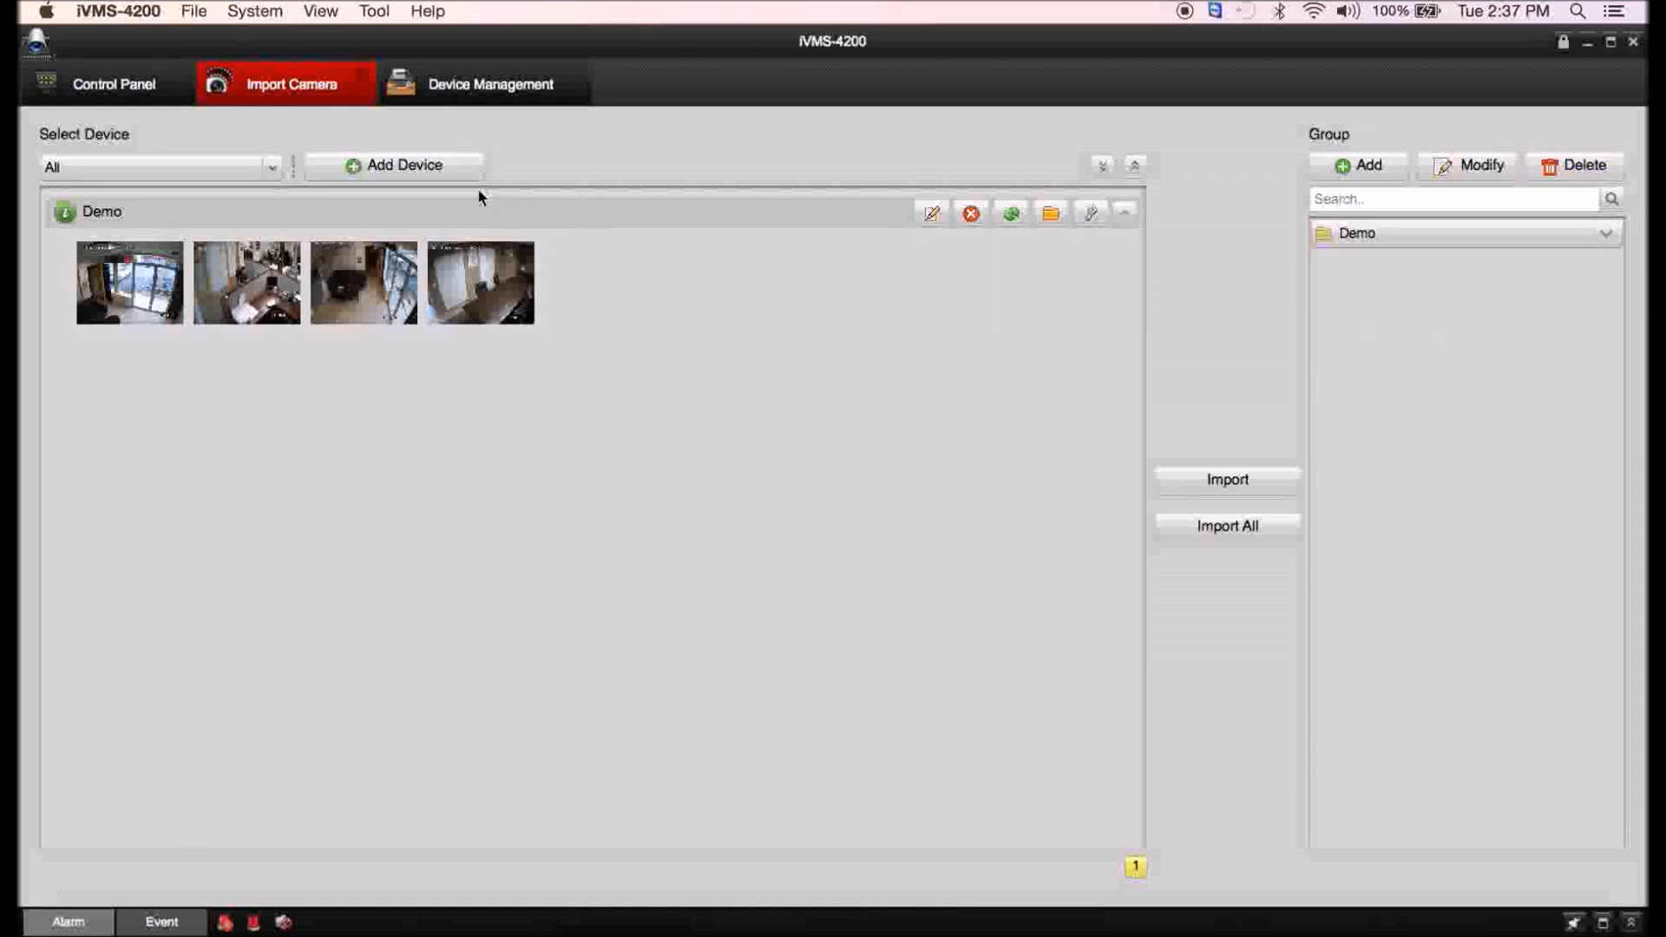
Add a new camera group named DemoTest.
click(1357, 165)
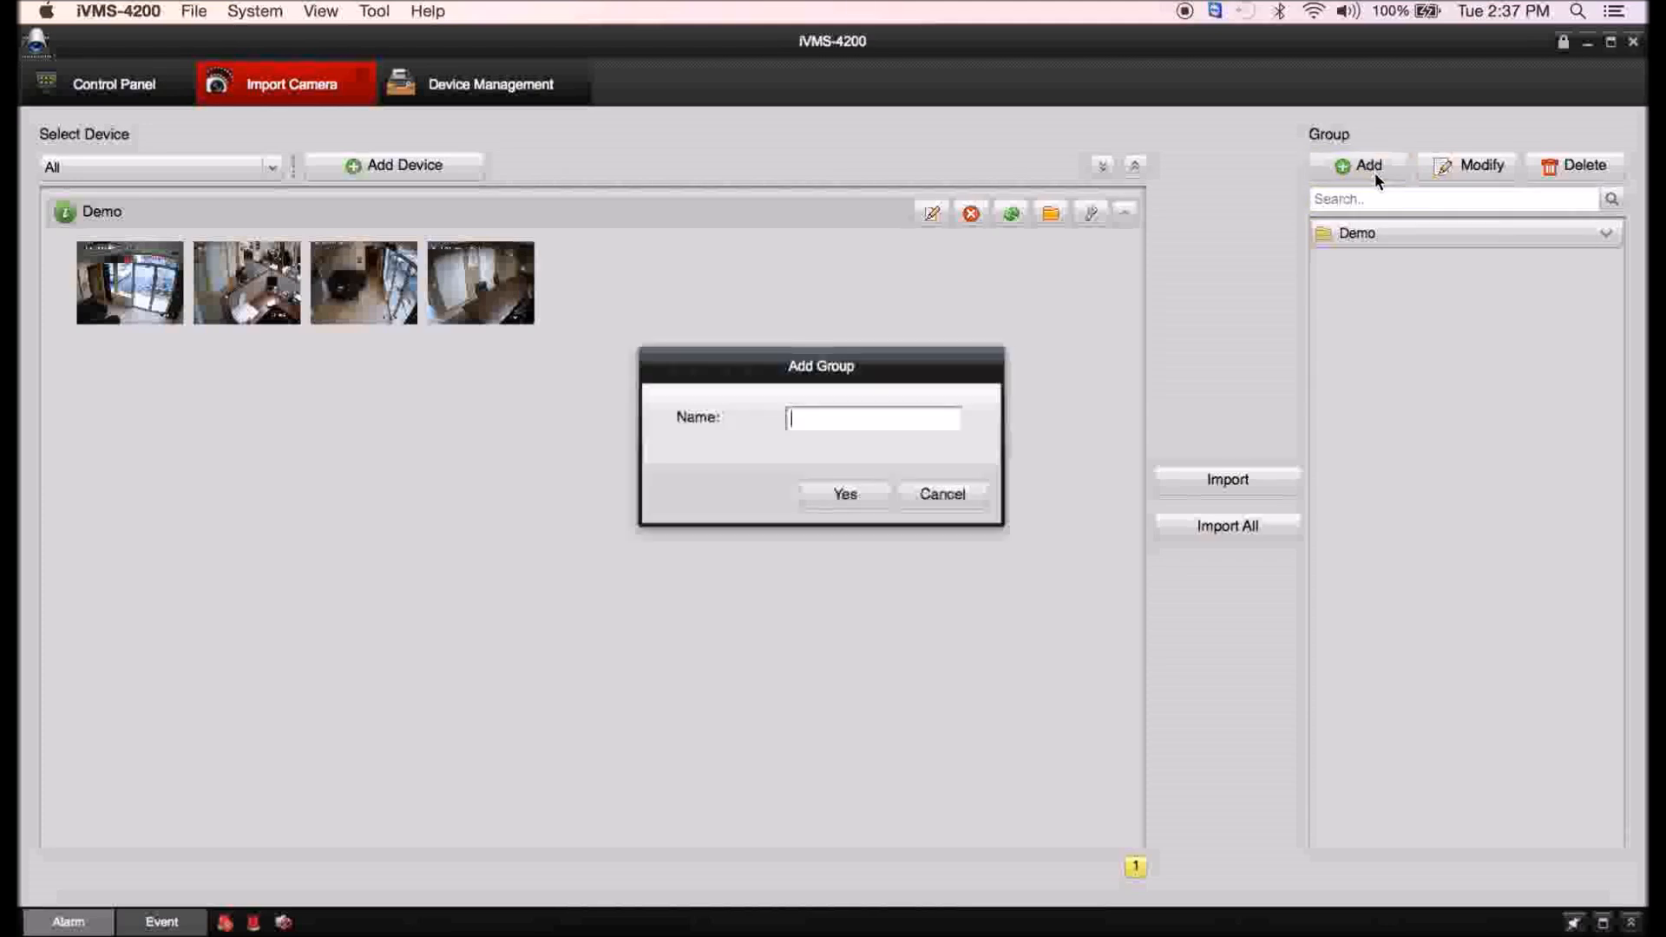
text(Dem)
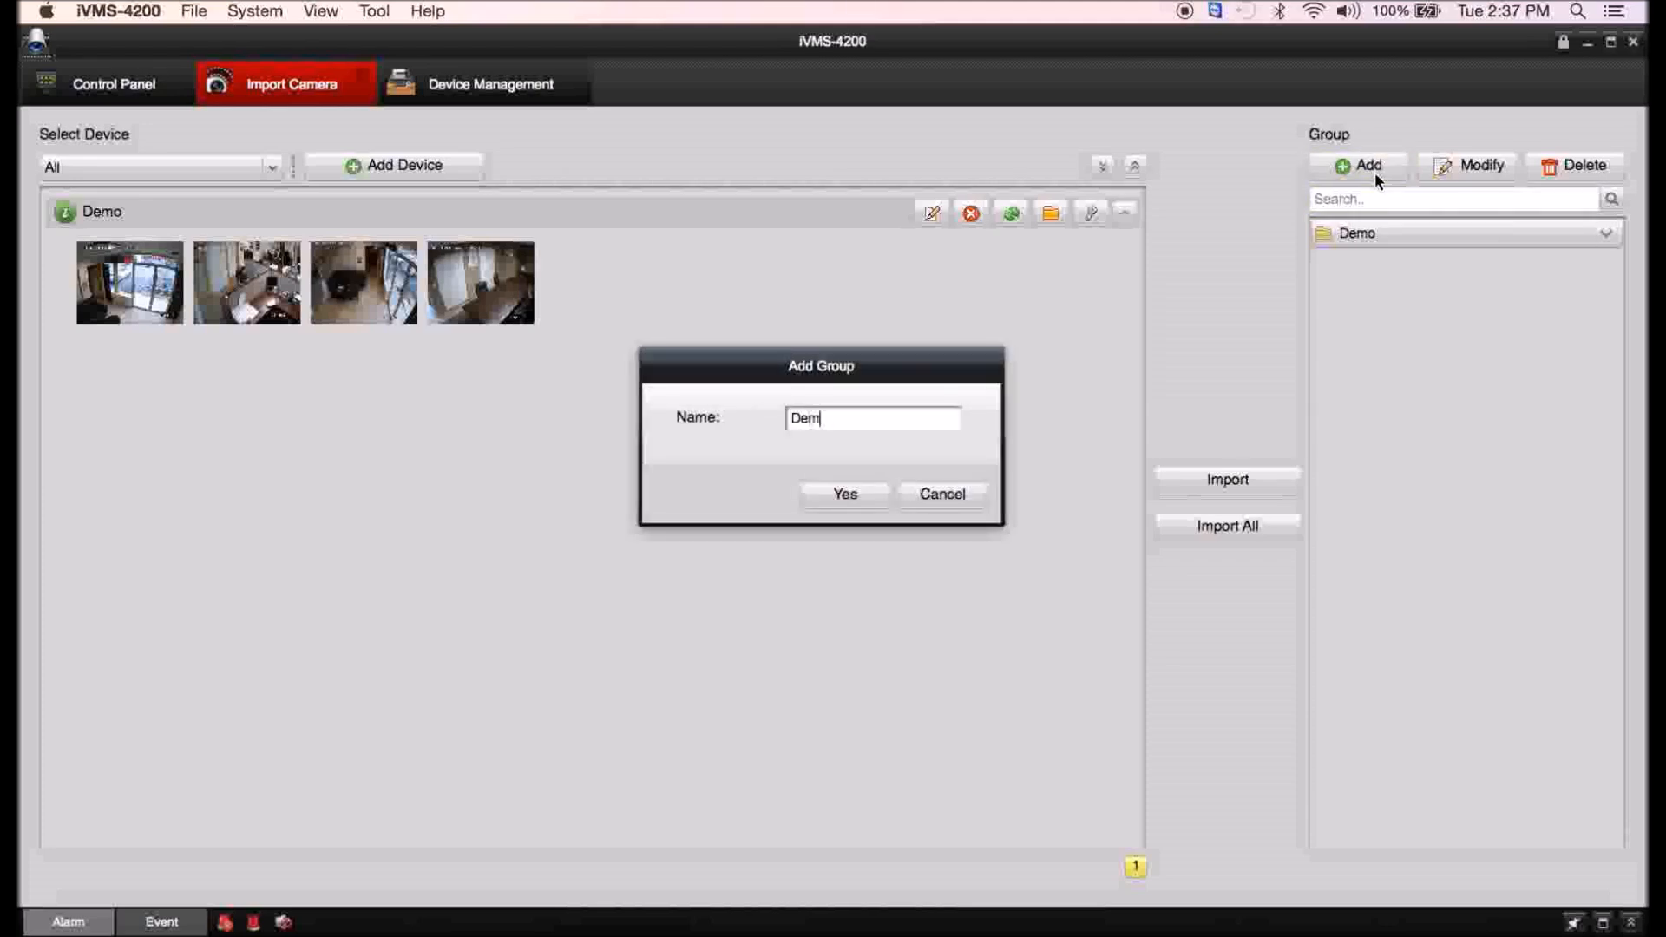
text(oTest)
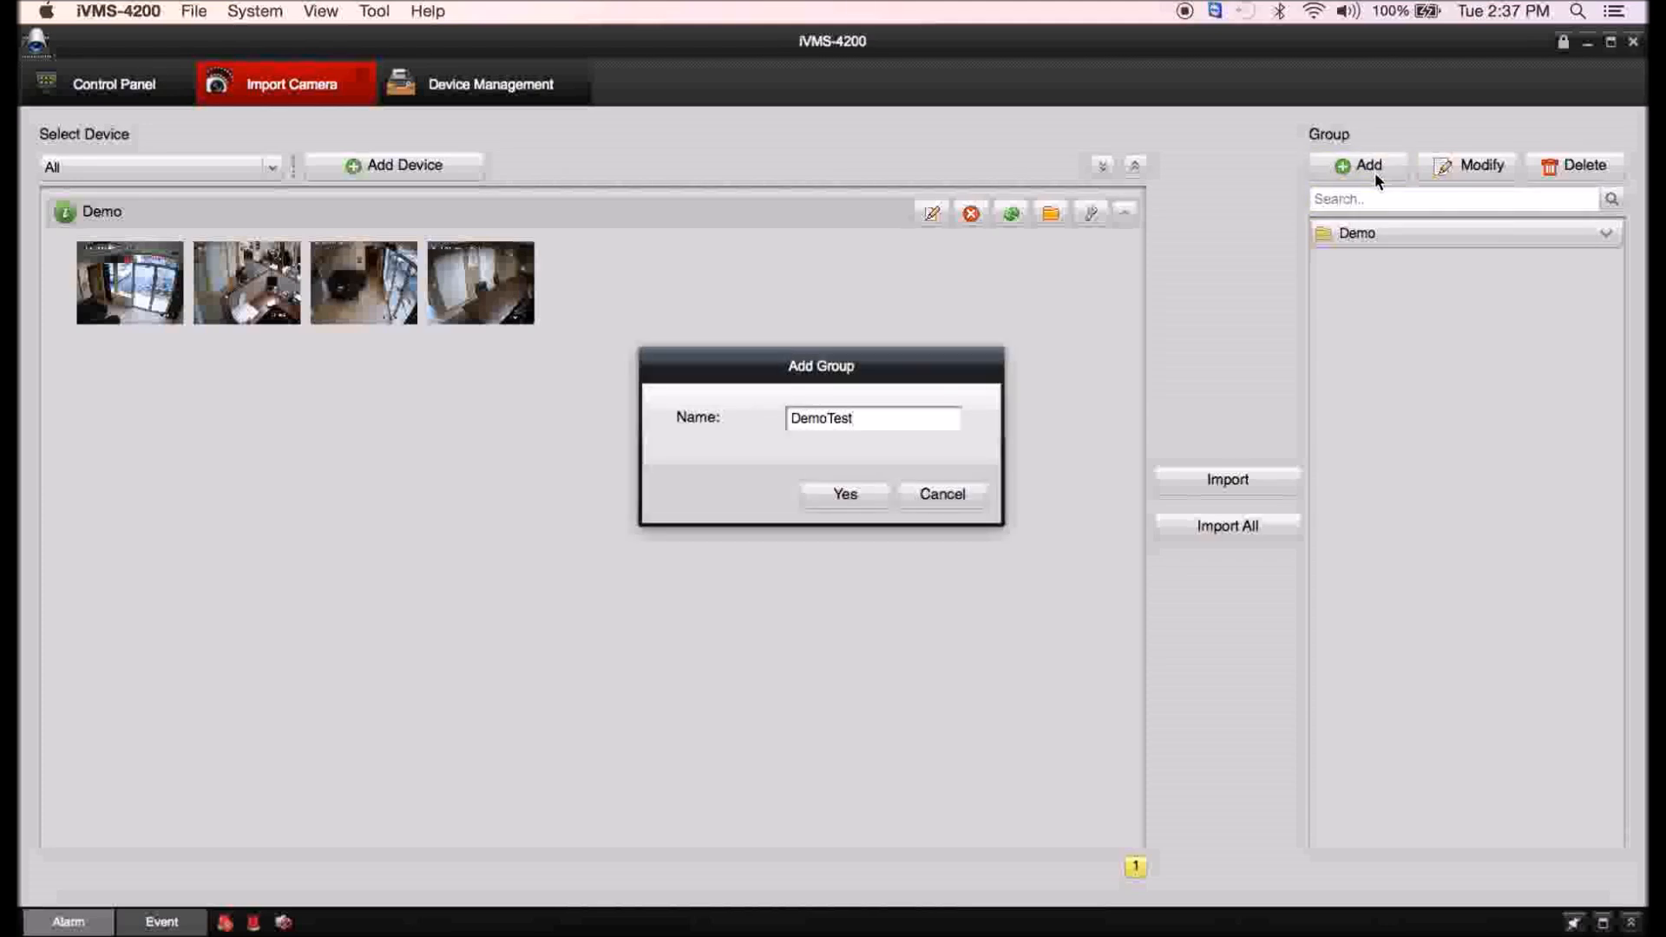
click(844, 493)
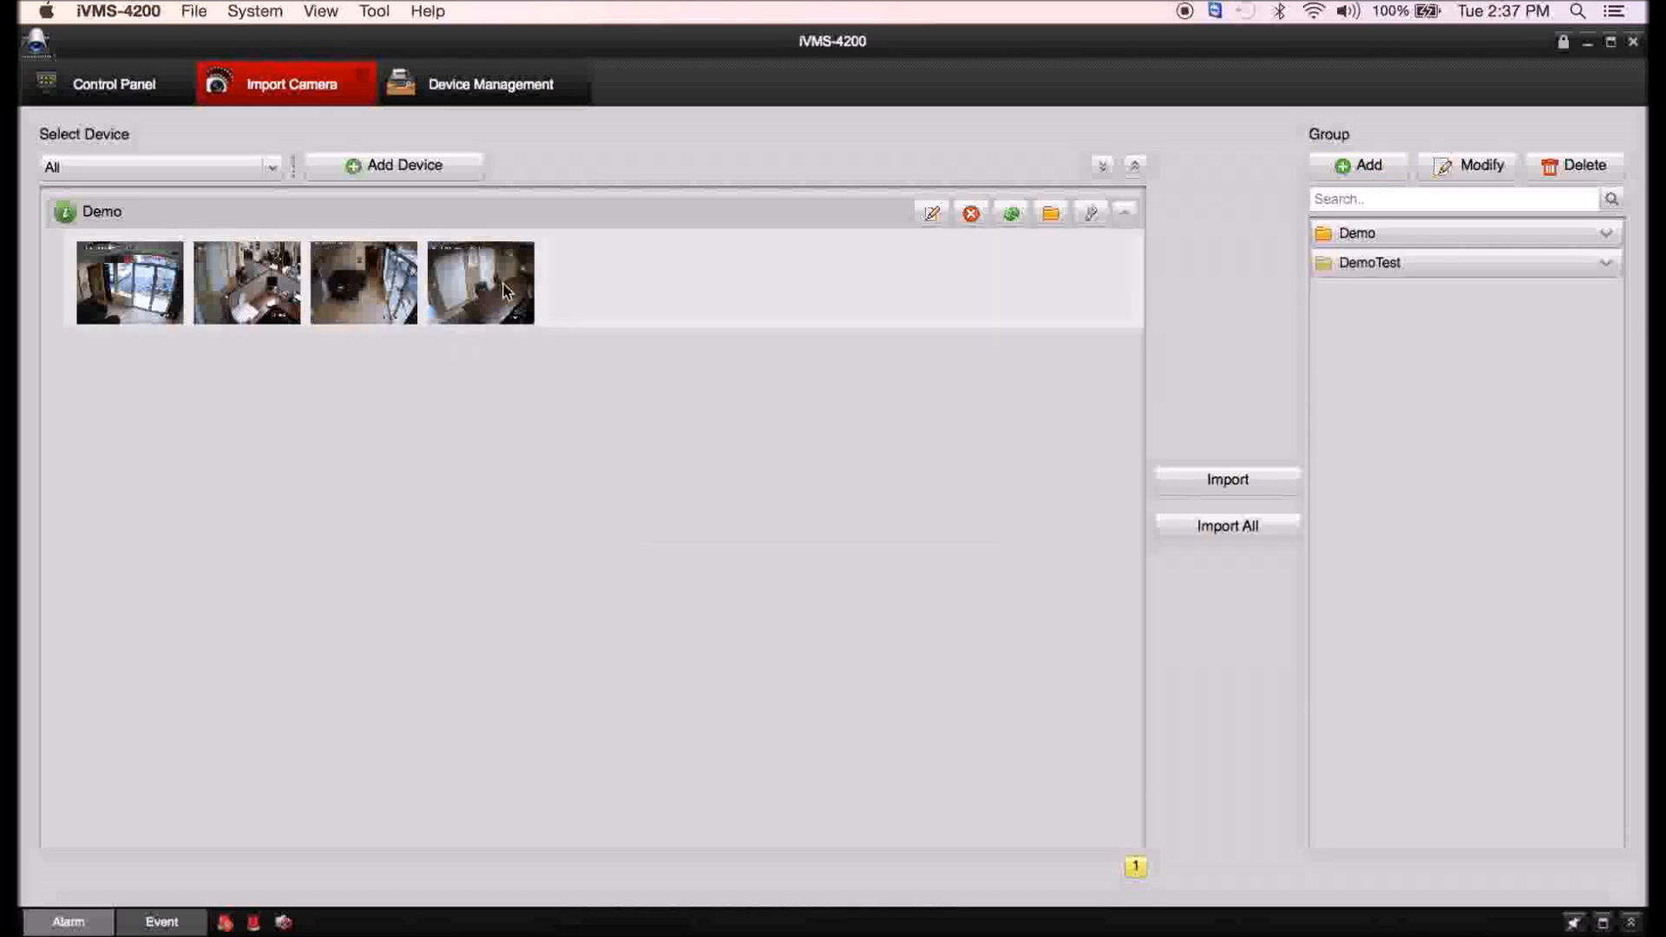
Import Demo_IP Camera01 and Demo_IP Camera03 into the DemoTest group.
click(129, 281)
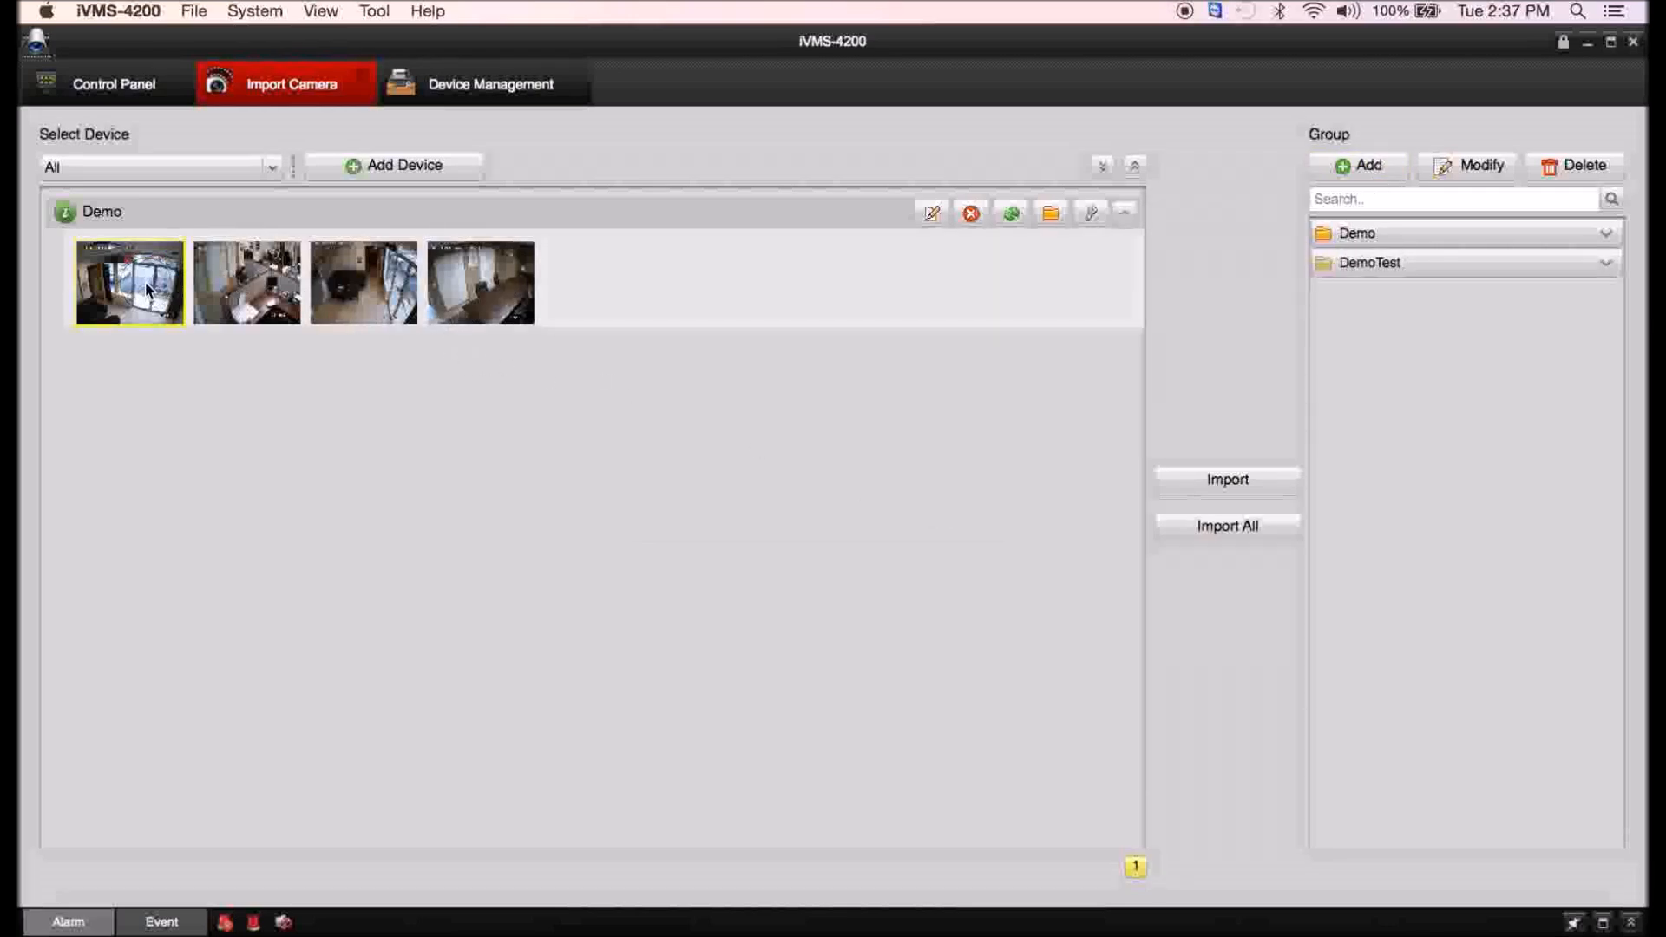
mouse_move(839, 257)
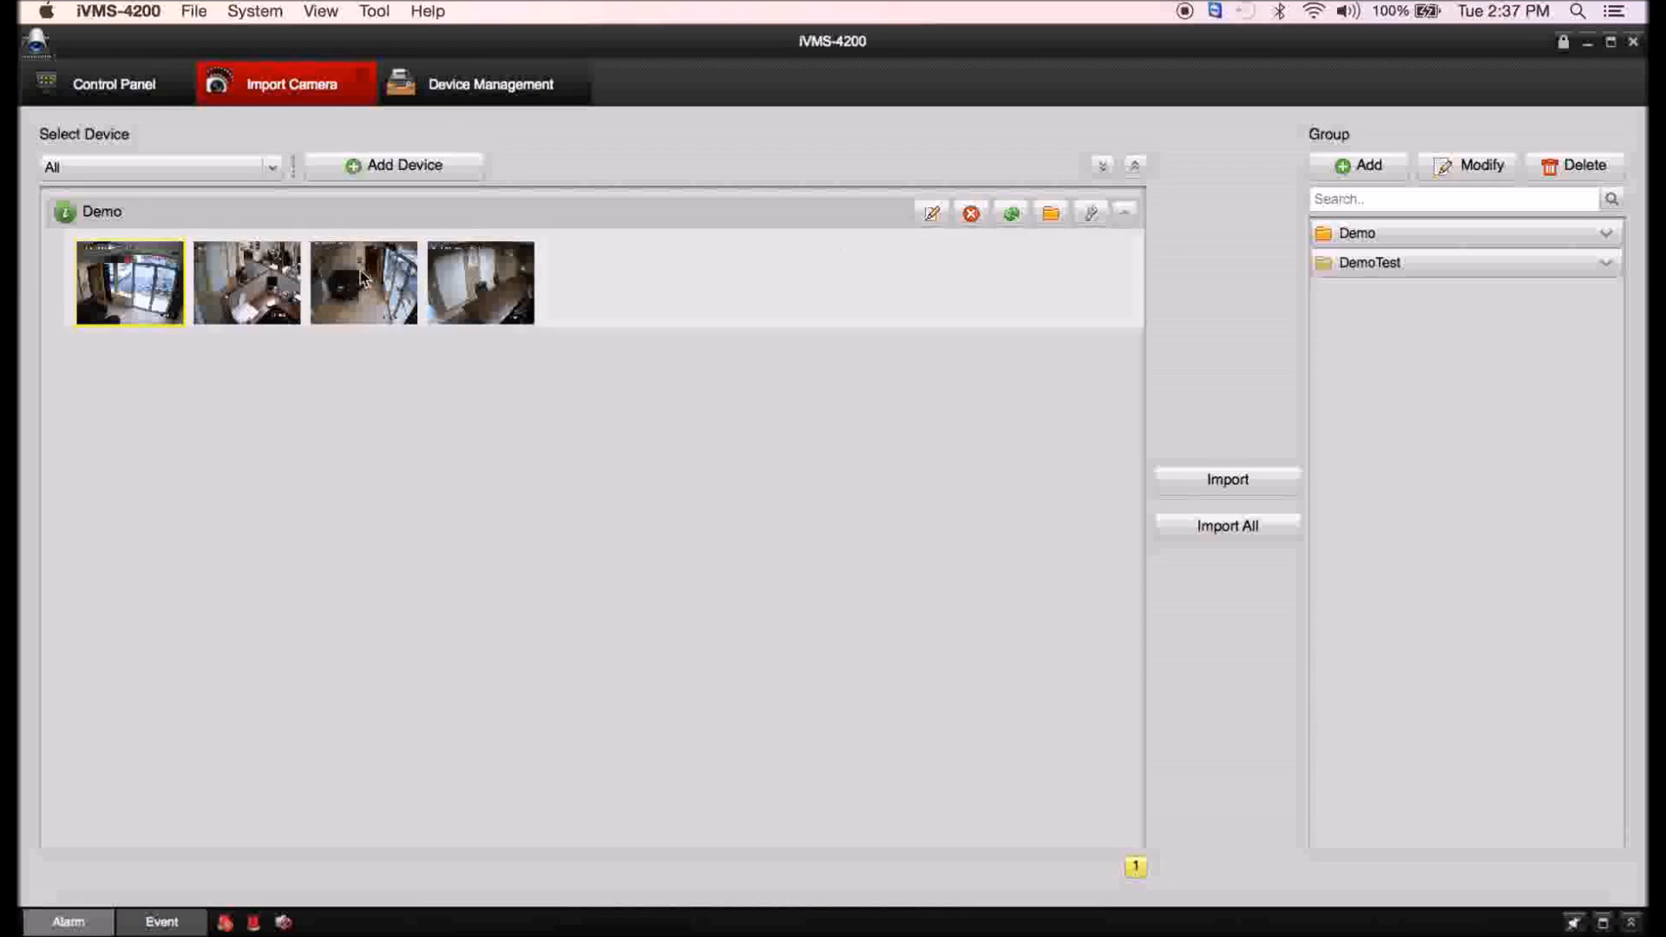
click(363, 281)
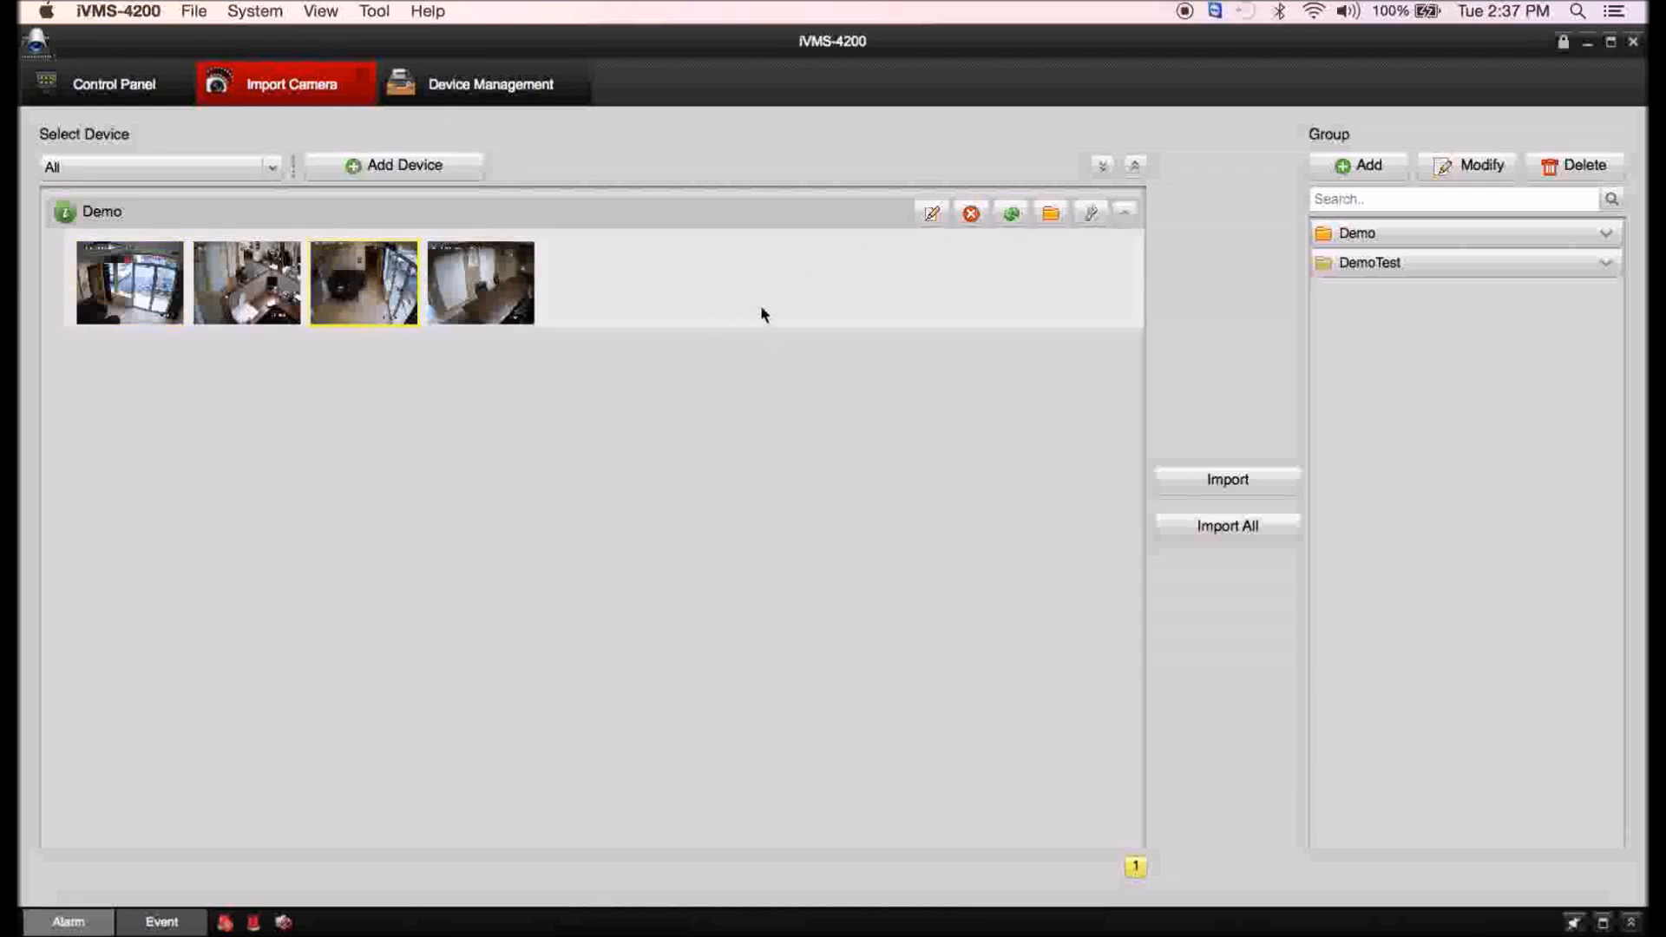
click(127, 281)
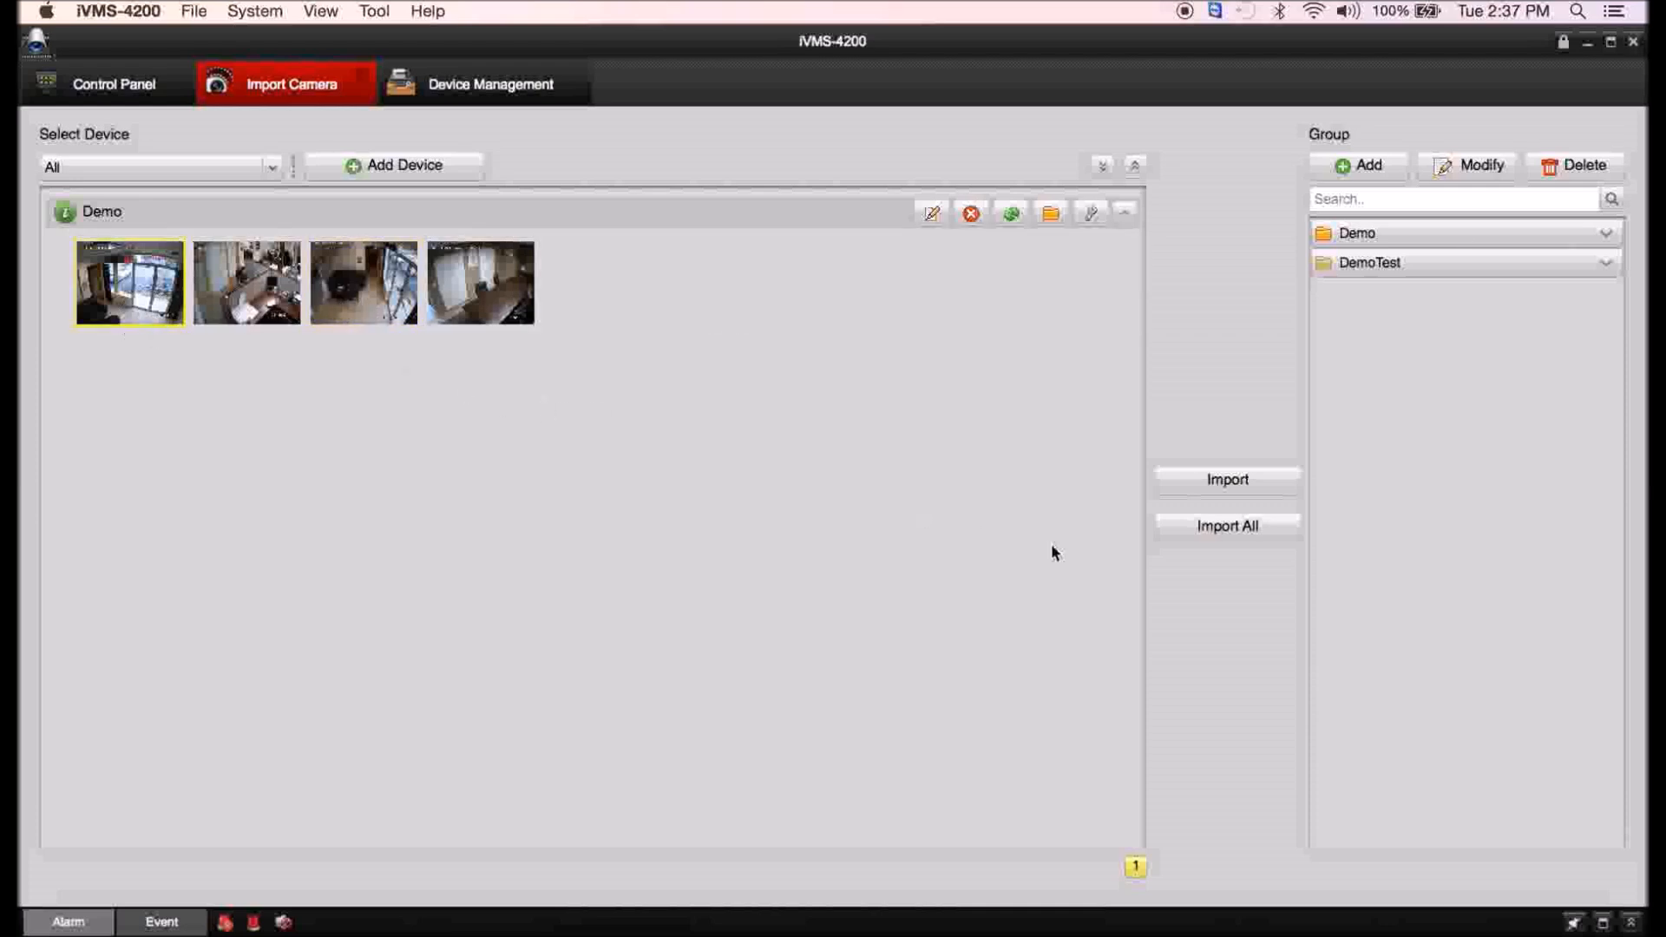
click(1226, 479)
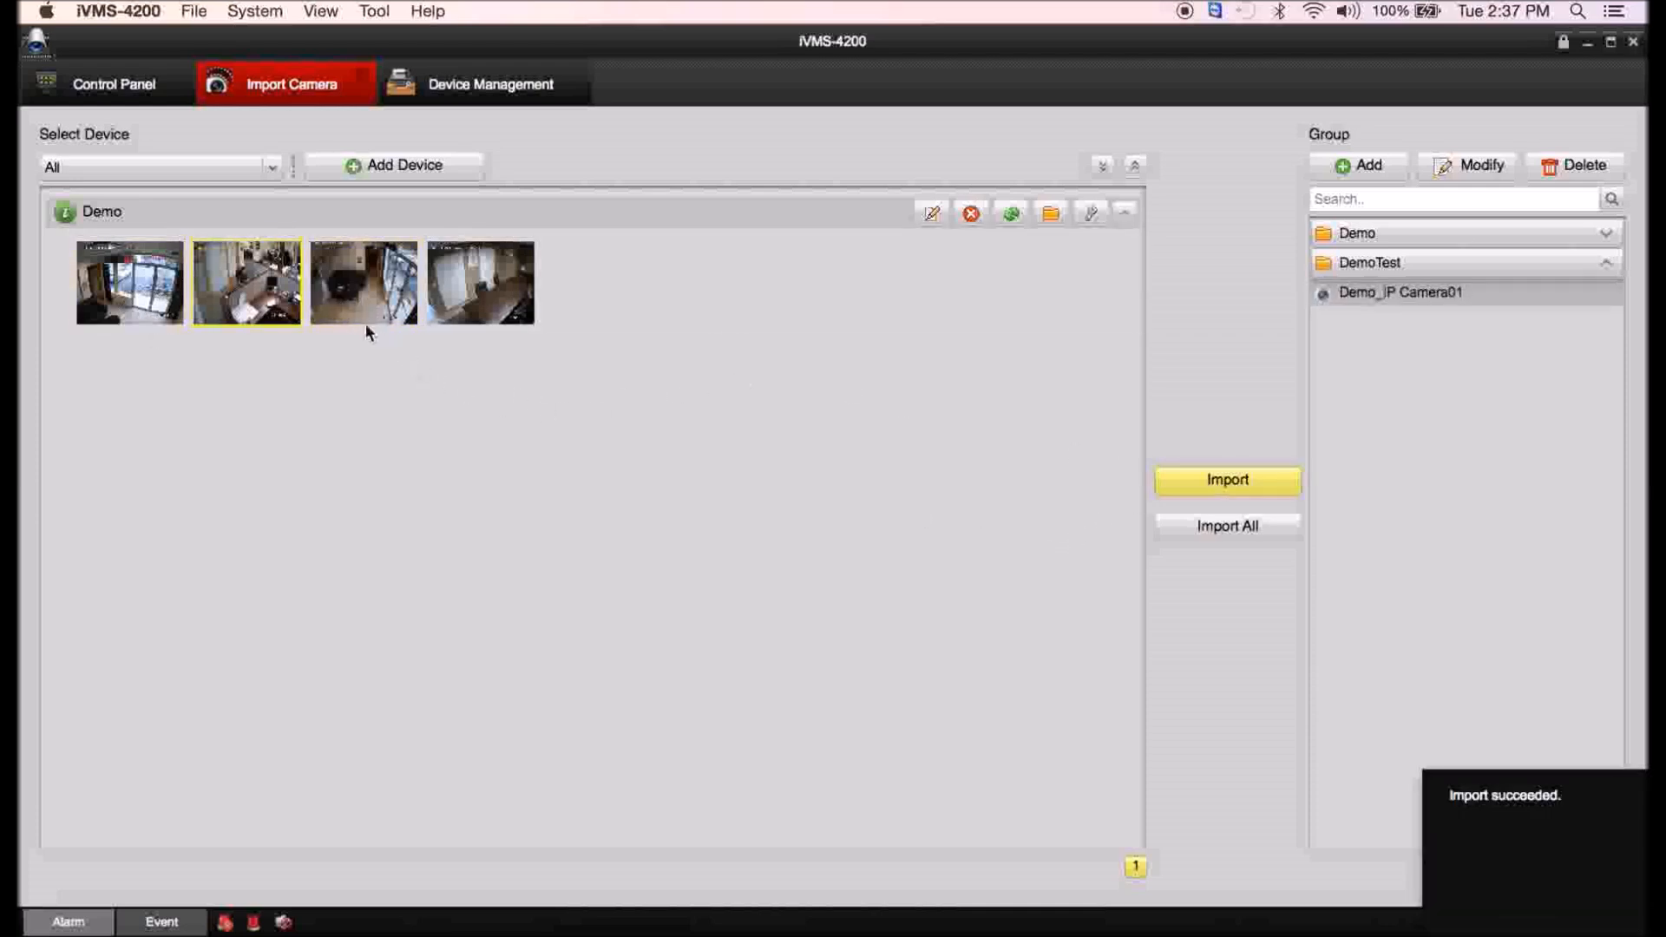
click(1226, 480)
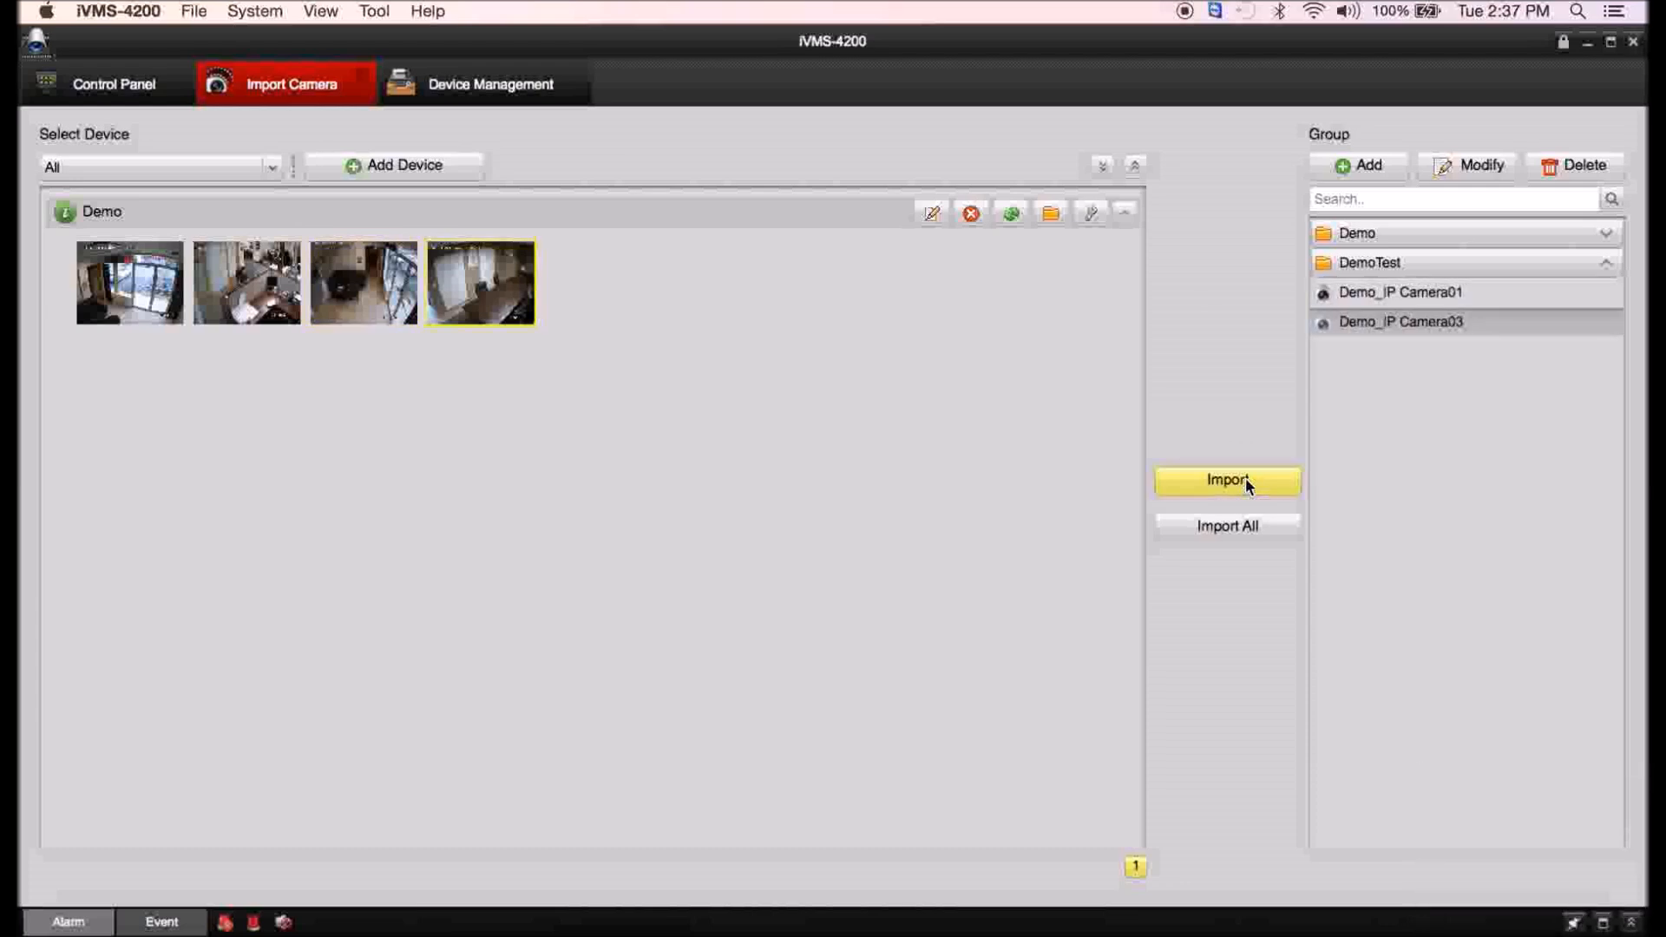
mouse_move(1014, 265)
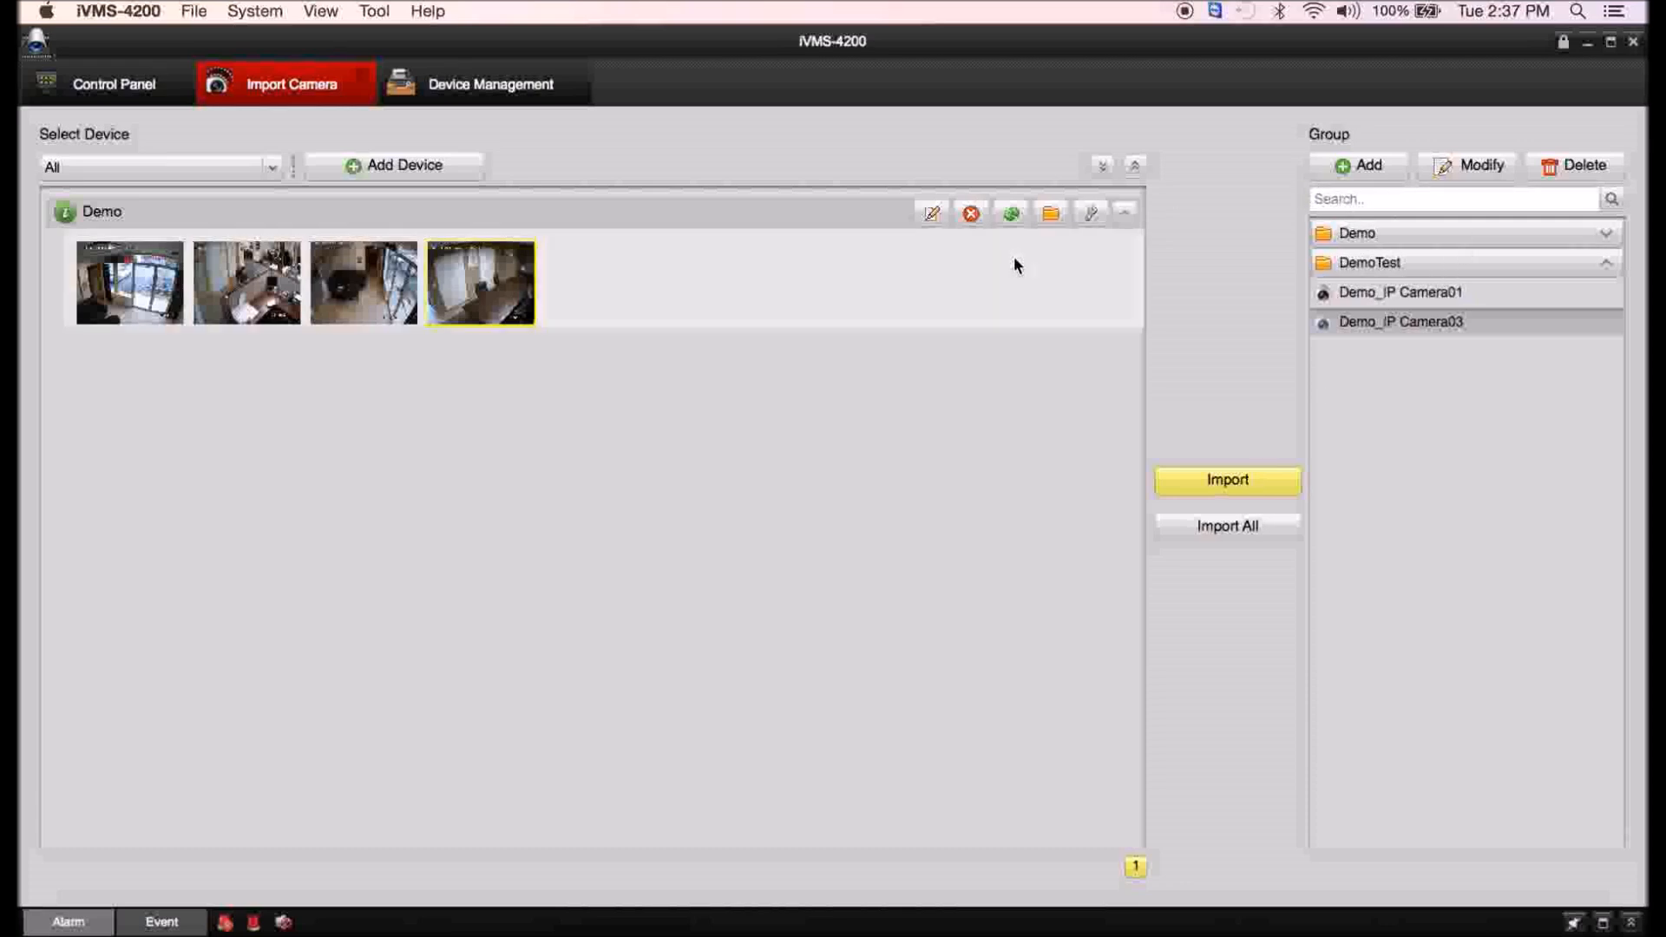
Watch the Demo camera feeds in Main View, then return to the Control Panel.
click(114, 84)
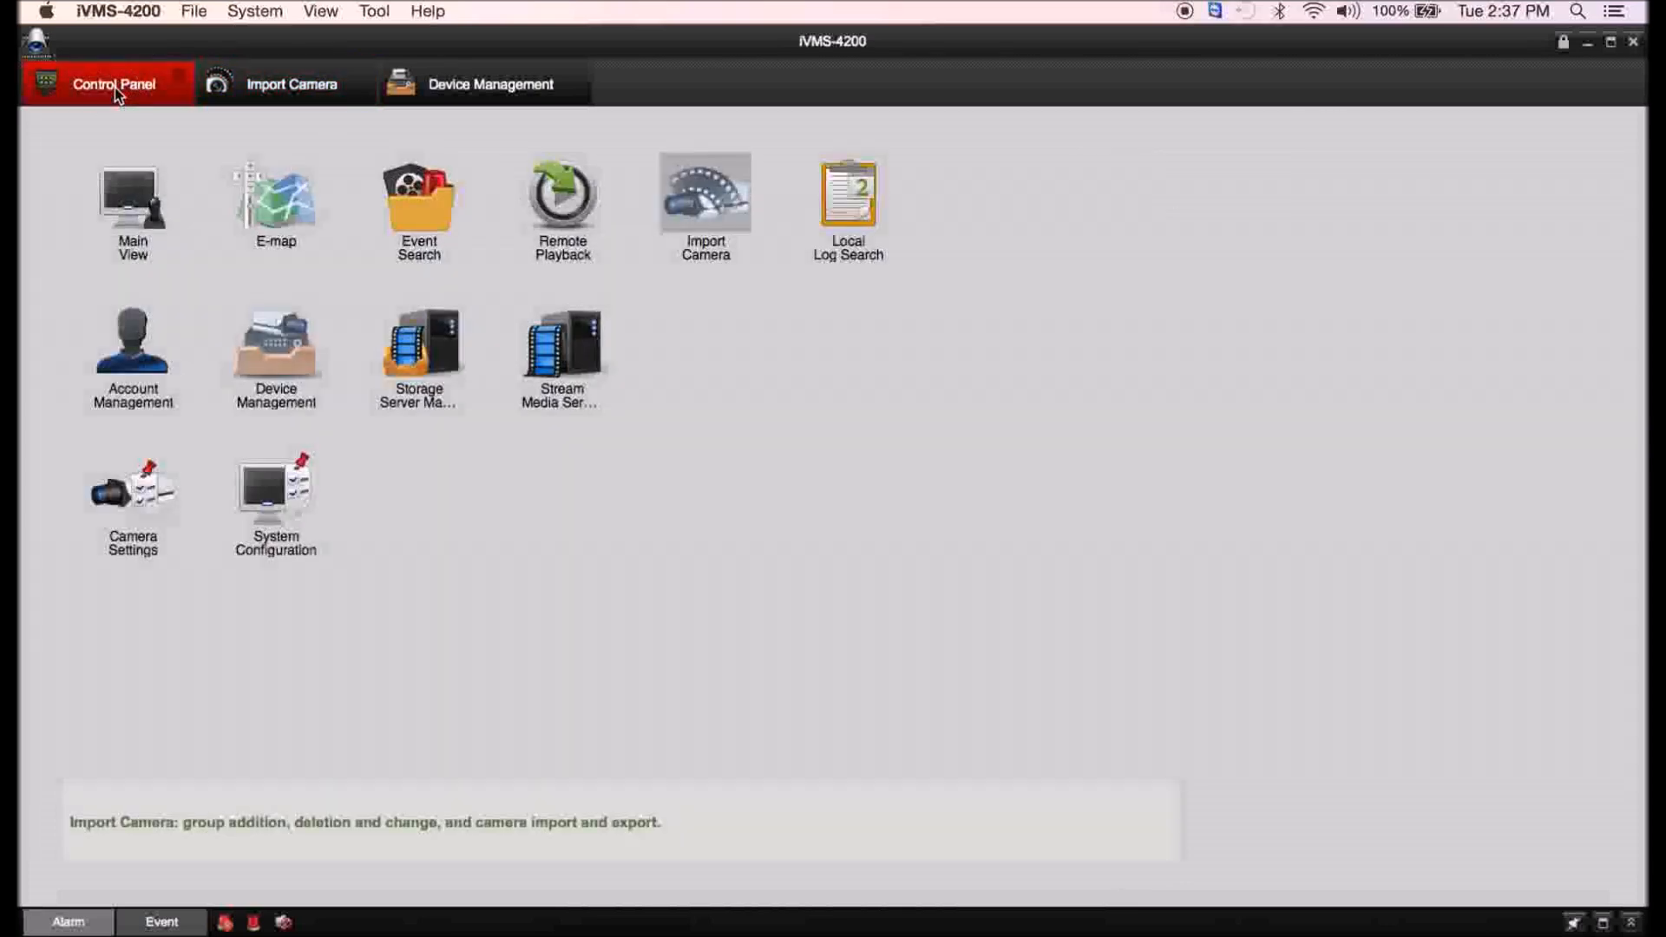
click(132, 202)
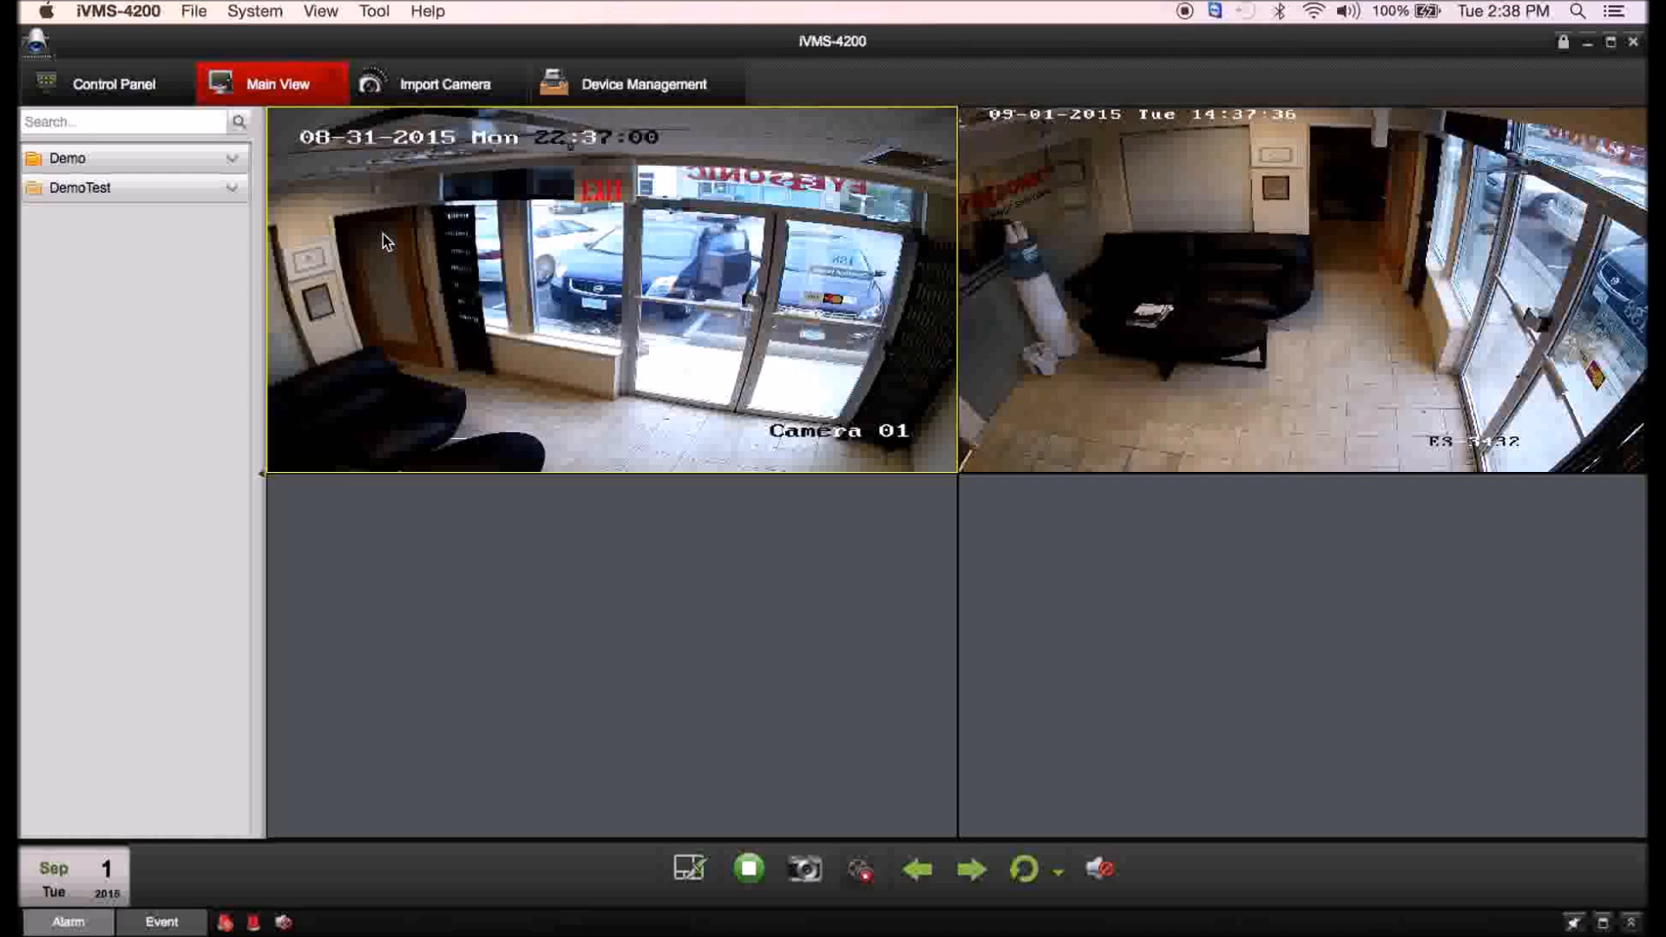
click(113, 83)
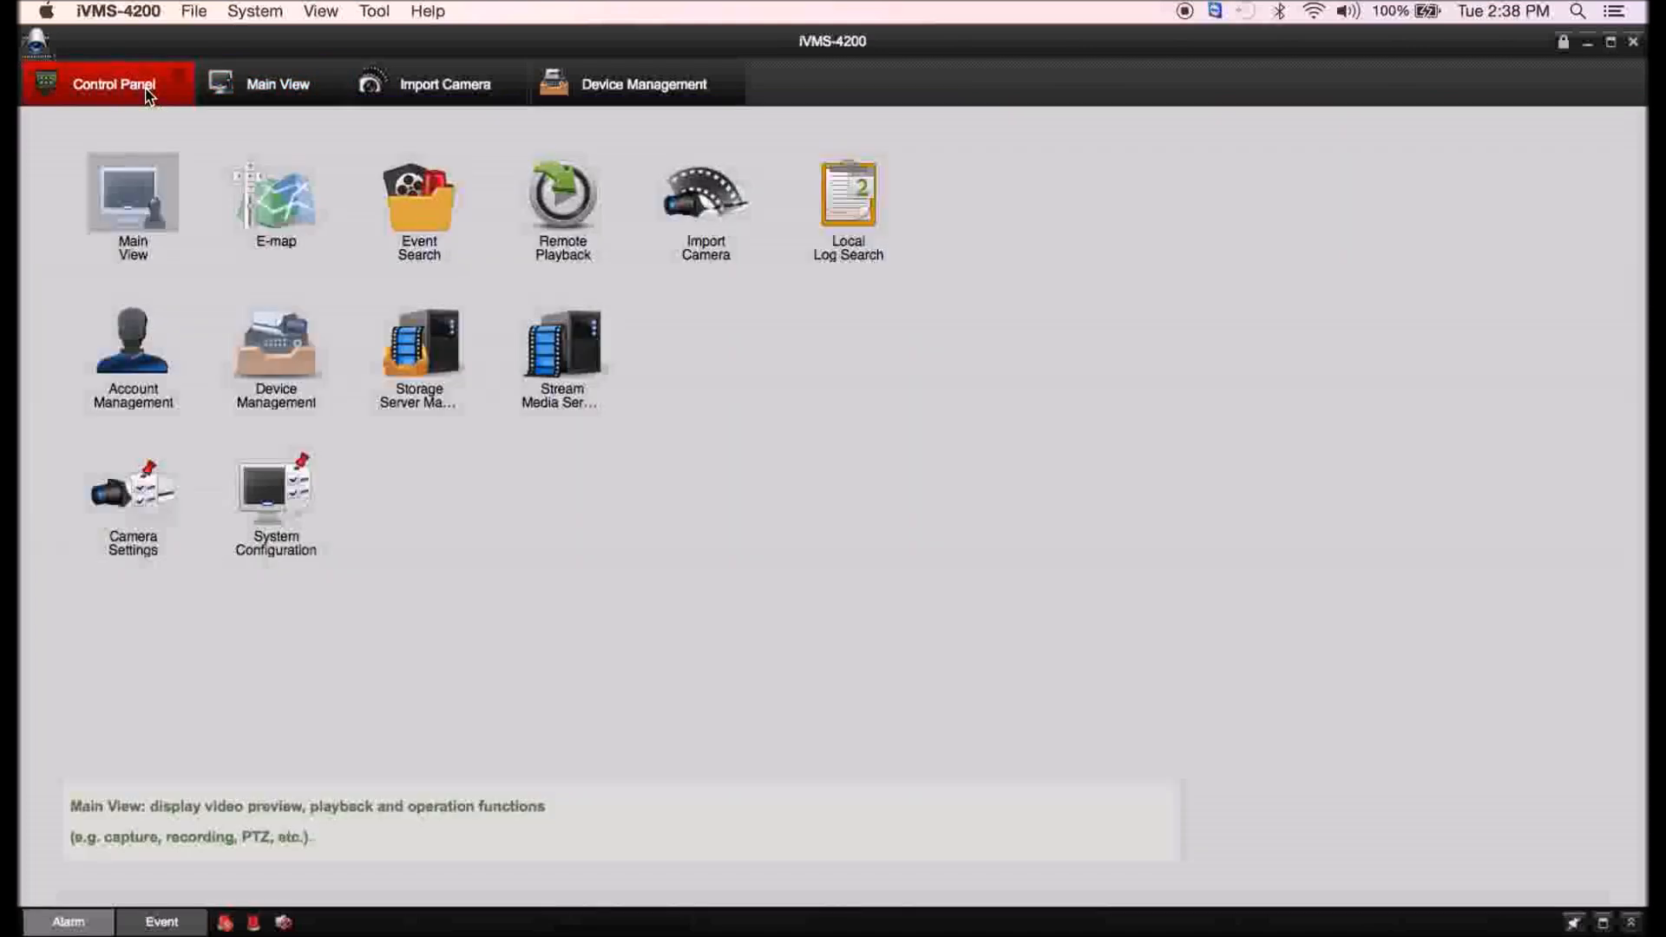
mouse_move(561, 197)
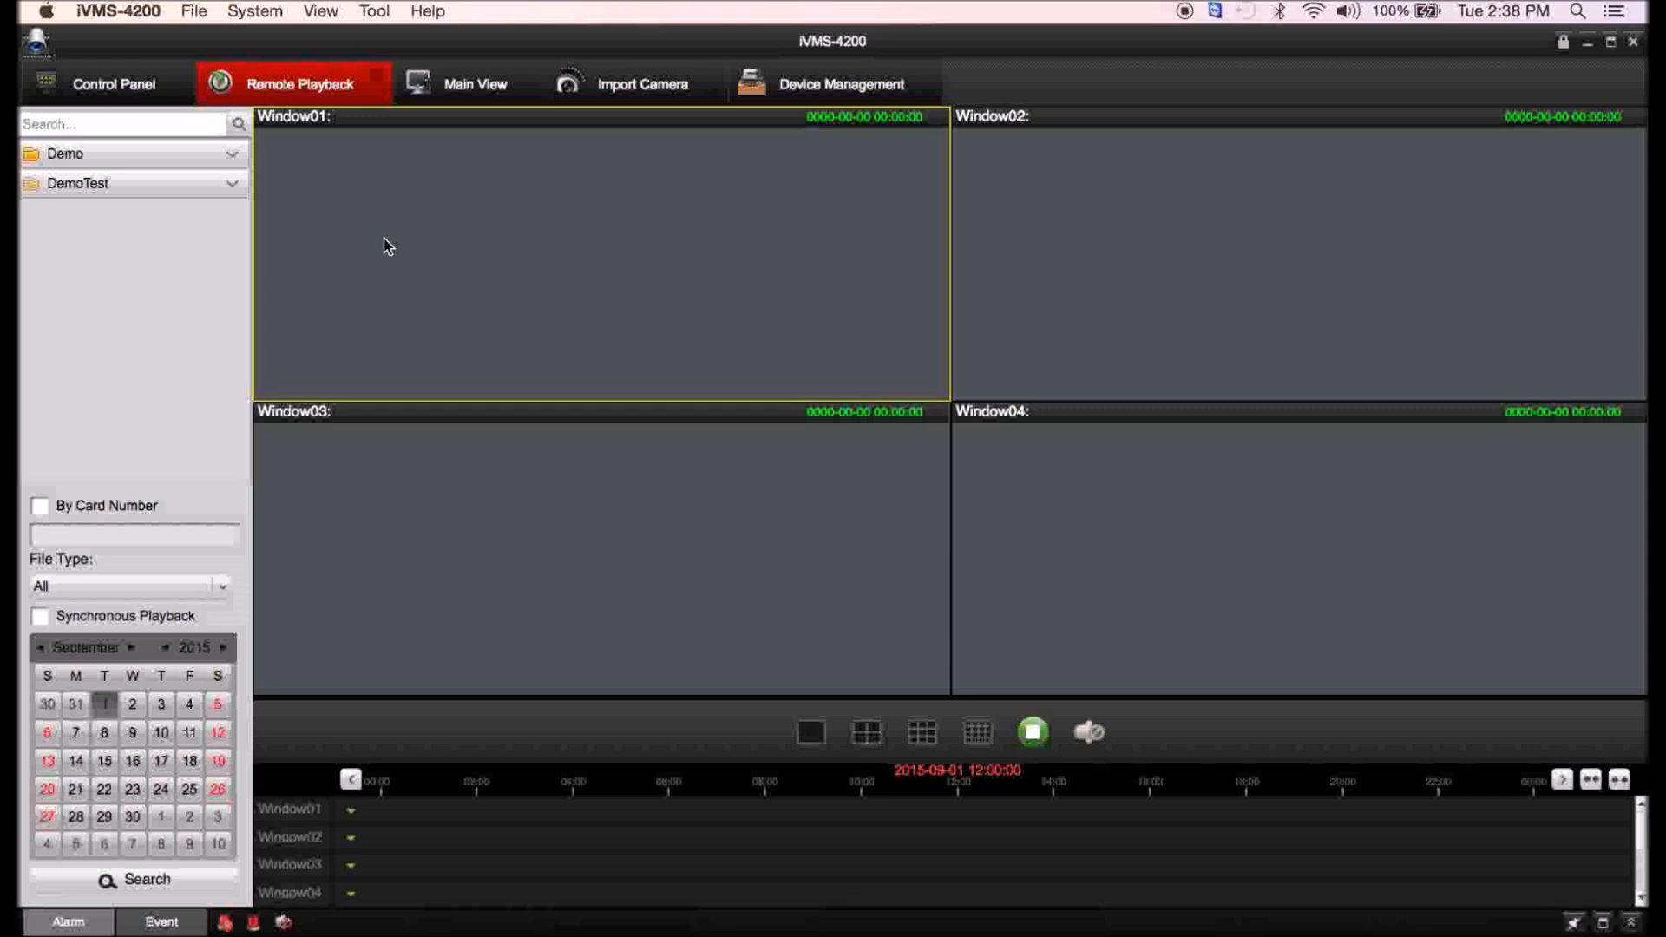
Play back DemoTest footage at a later time with Demo_IP Camera03 enlarged.
click(232, 183)
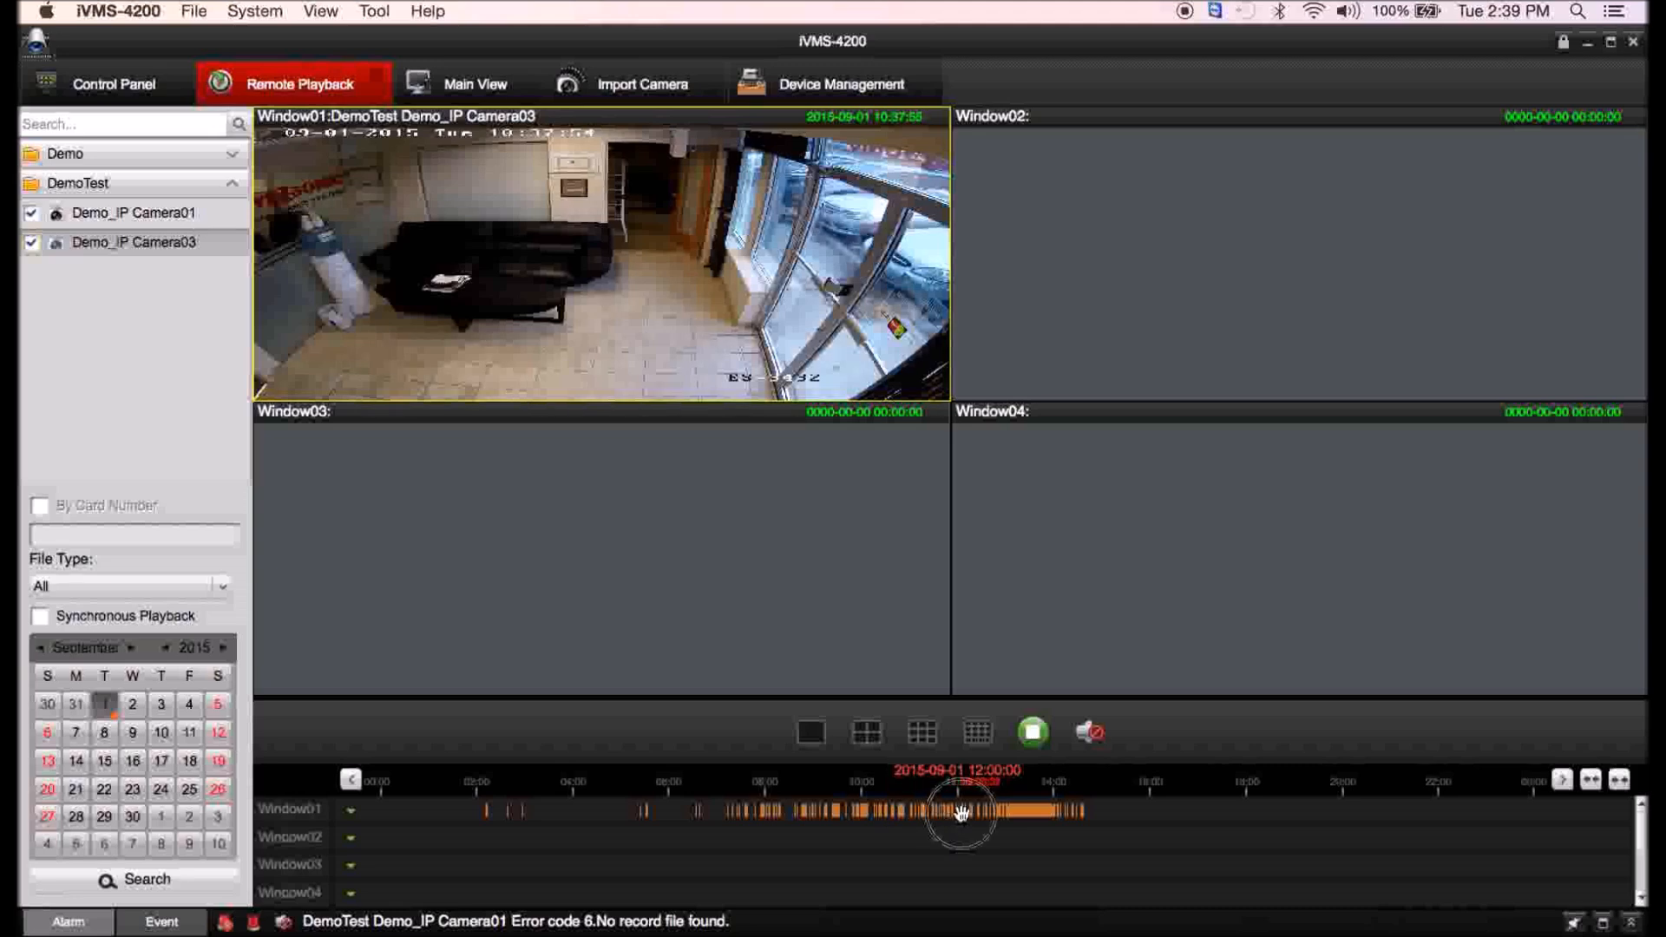
click(958, 809)
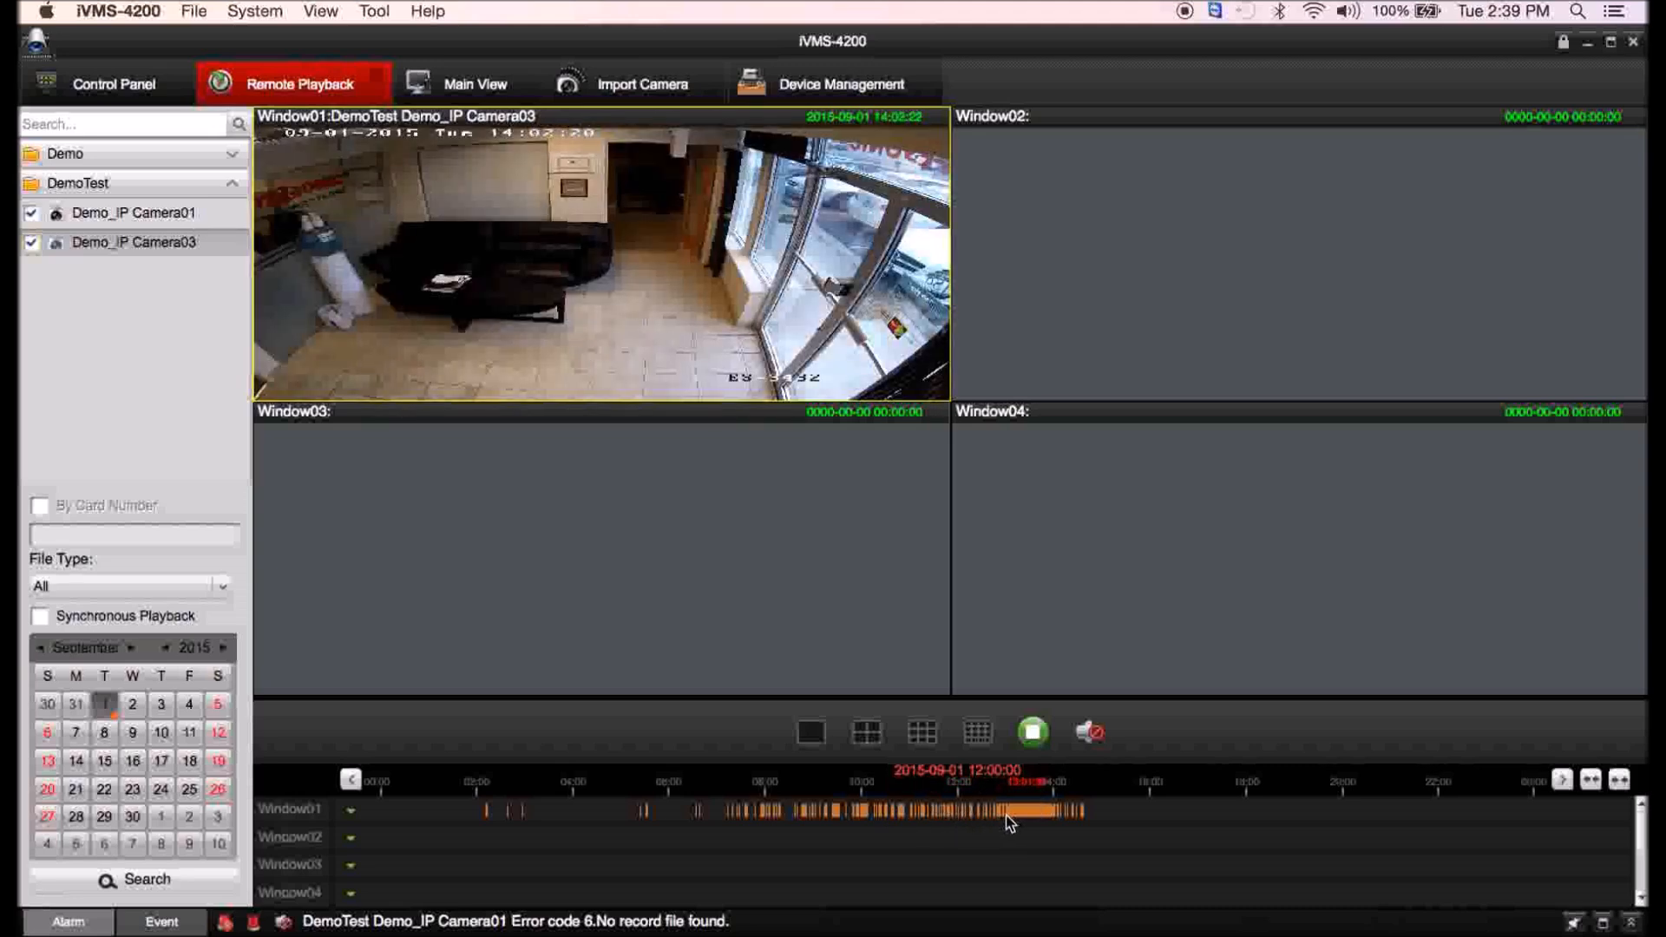
click(810, 730)
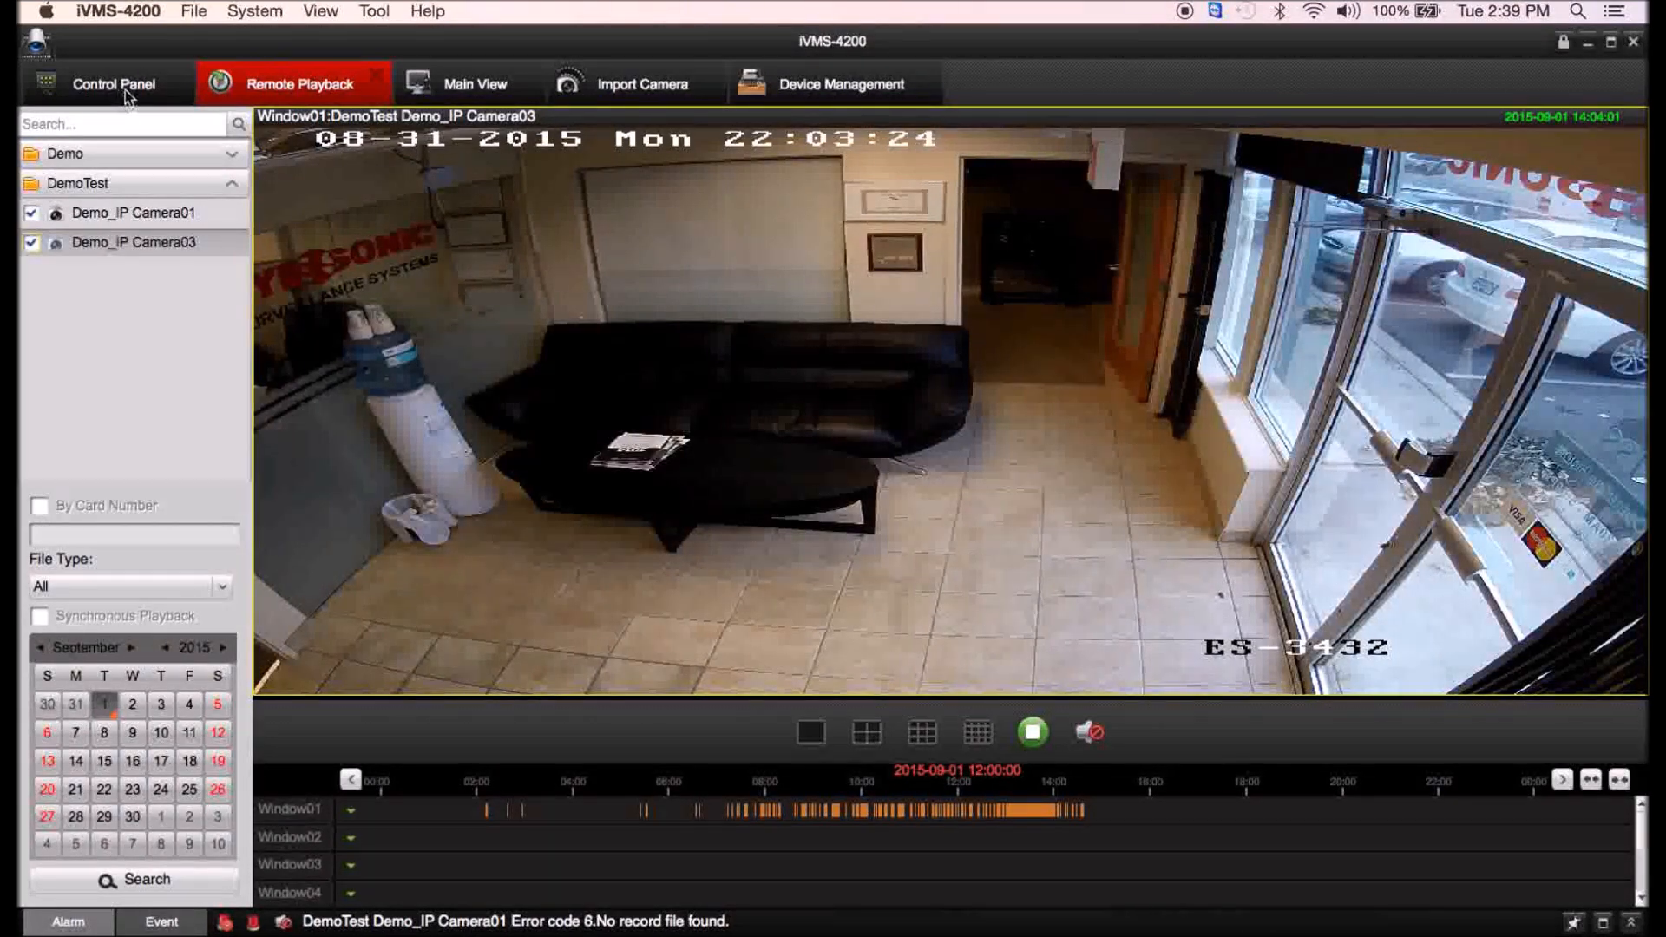
Check Event Search for Camera01 motion events, then return to the Control Panel.
click(112, 85)
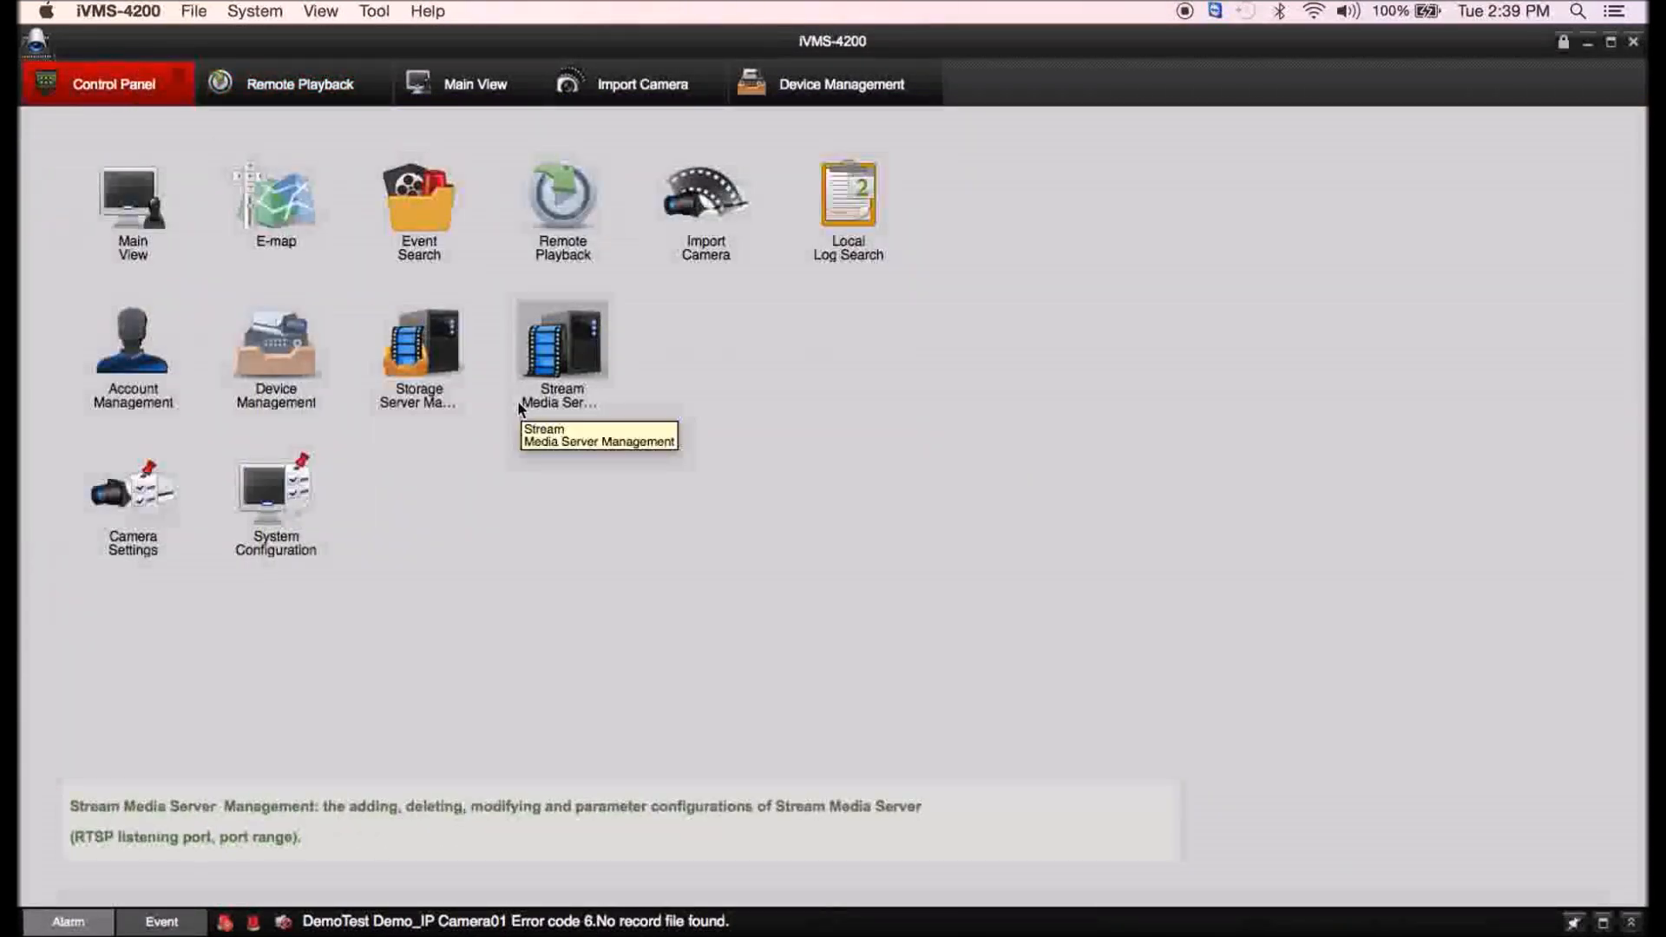
click(418, 208)
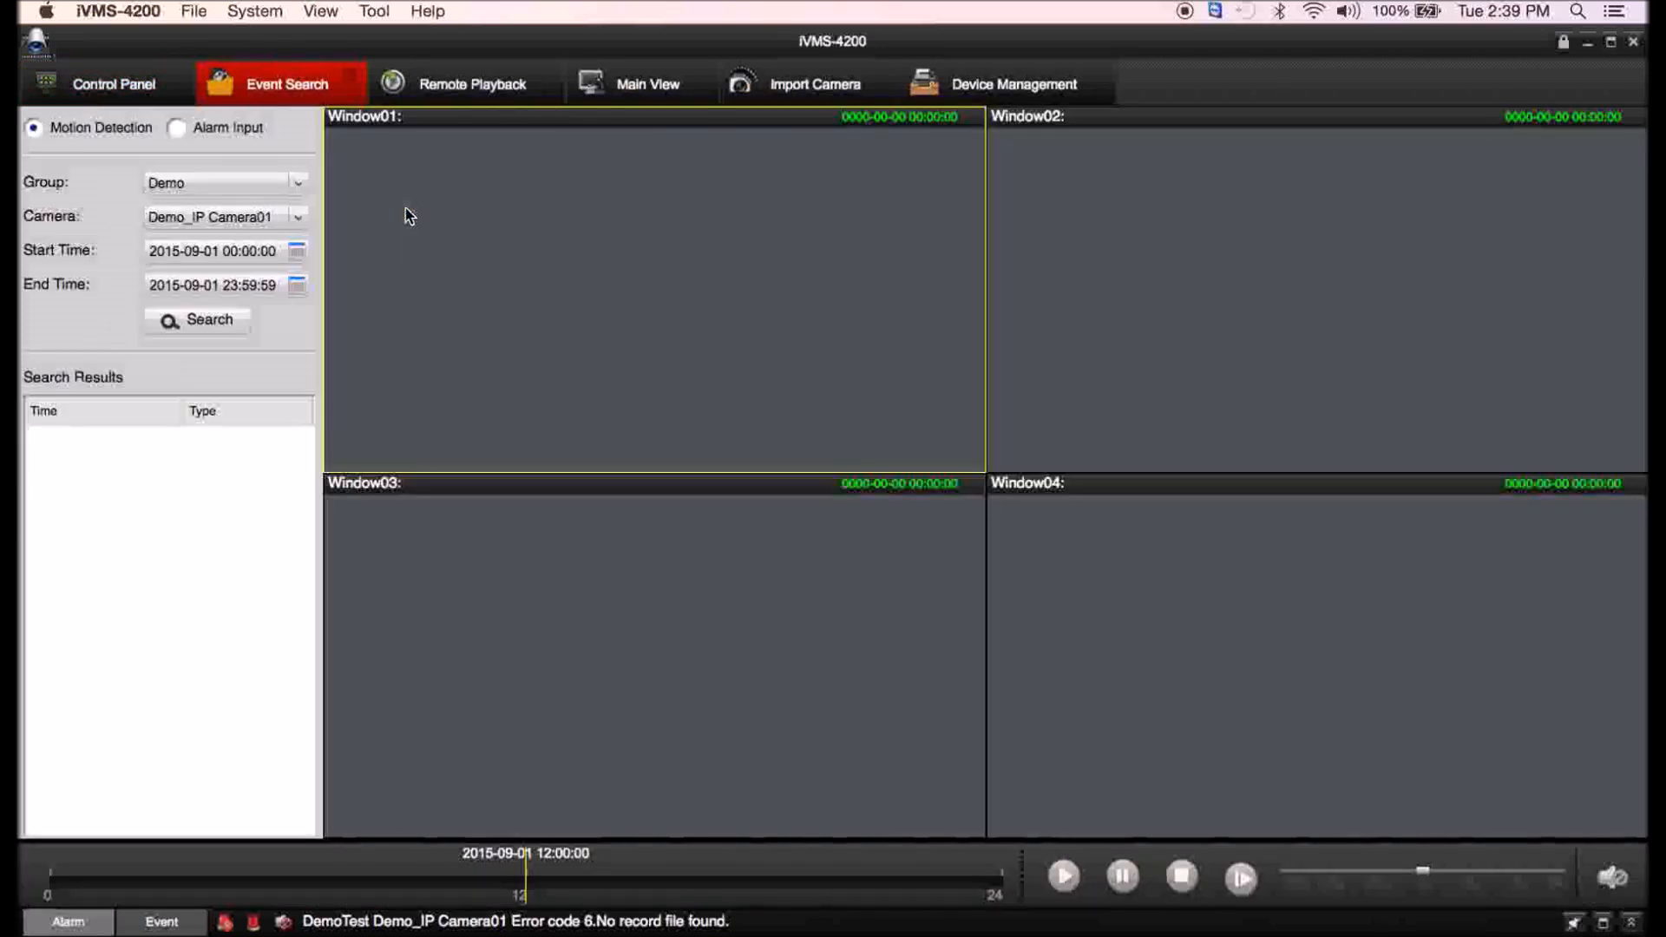
click(113, 84)
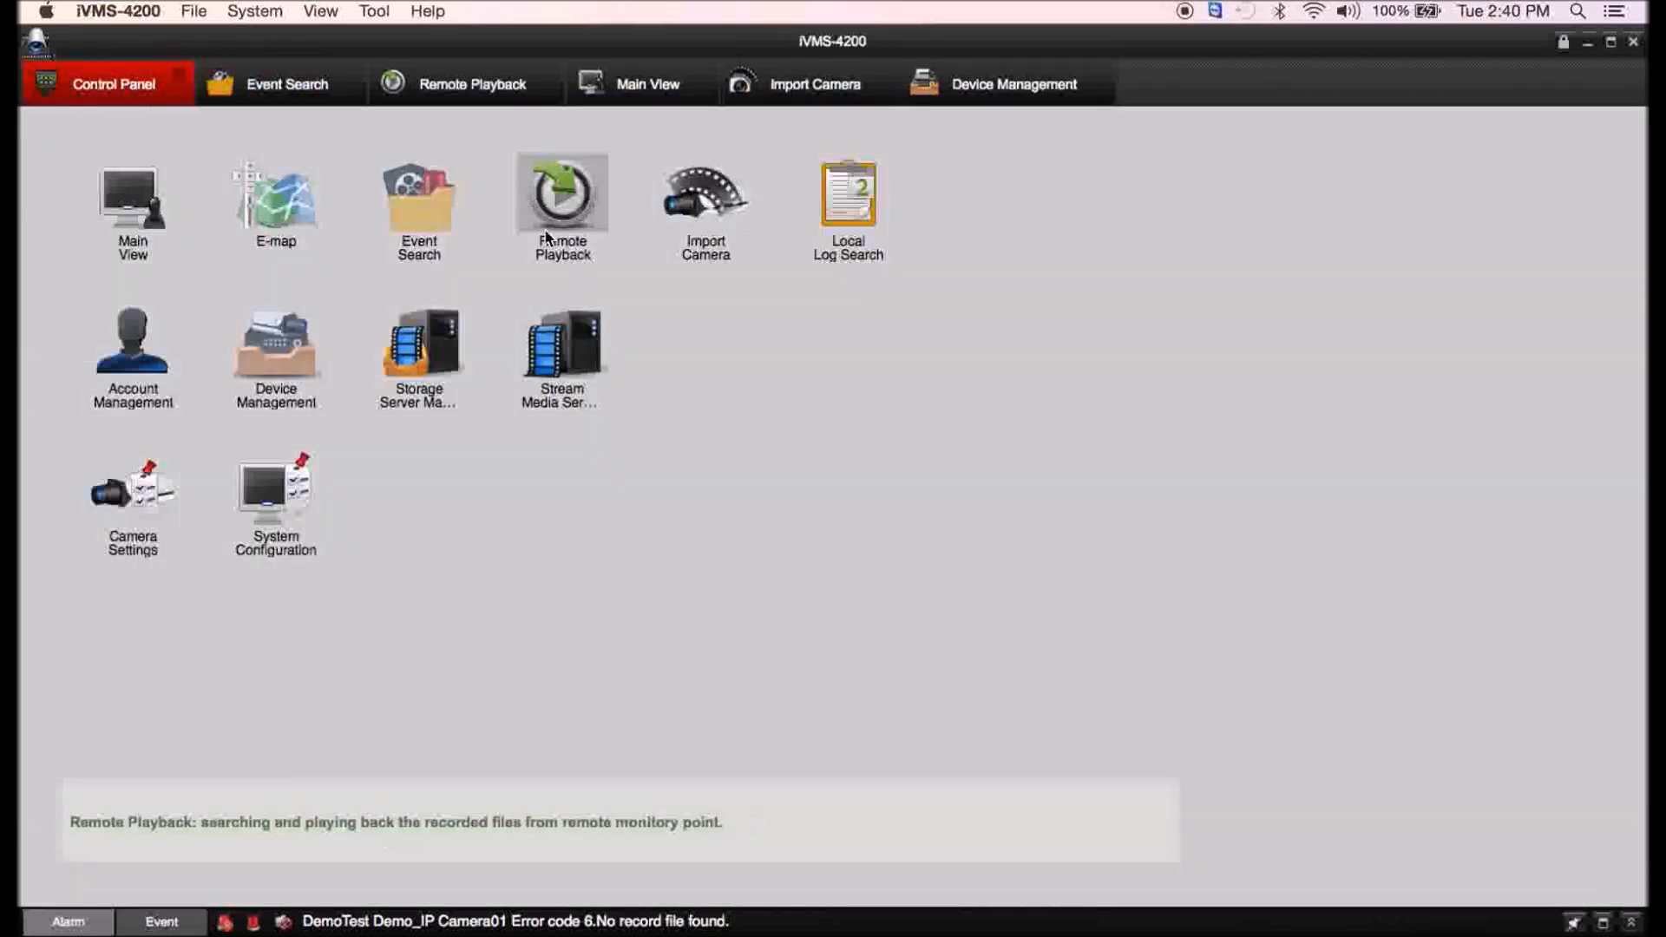
mouse_move(613, 314)
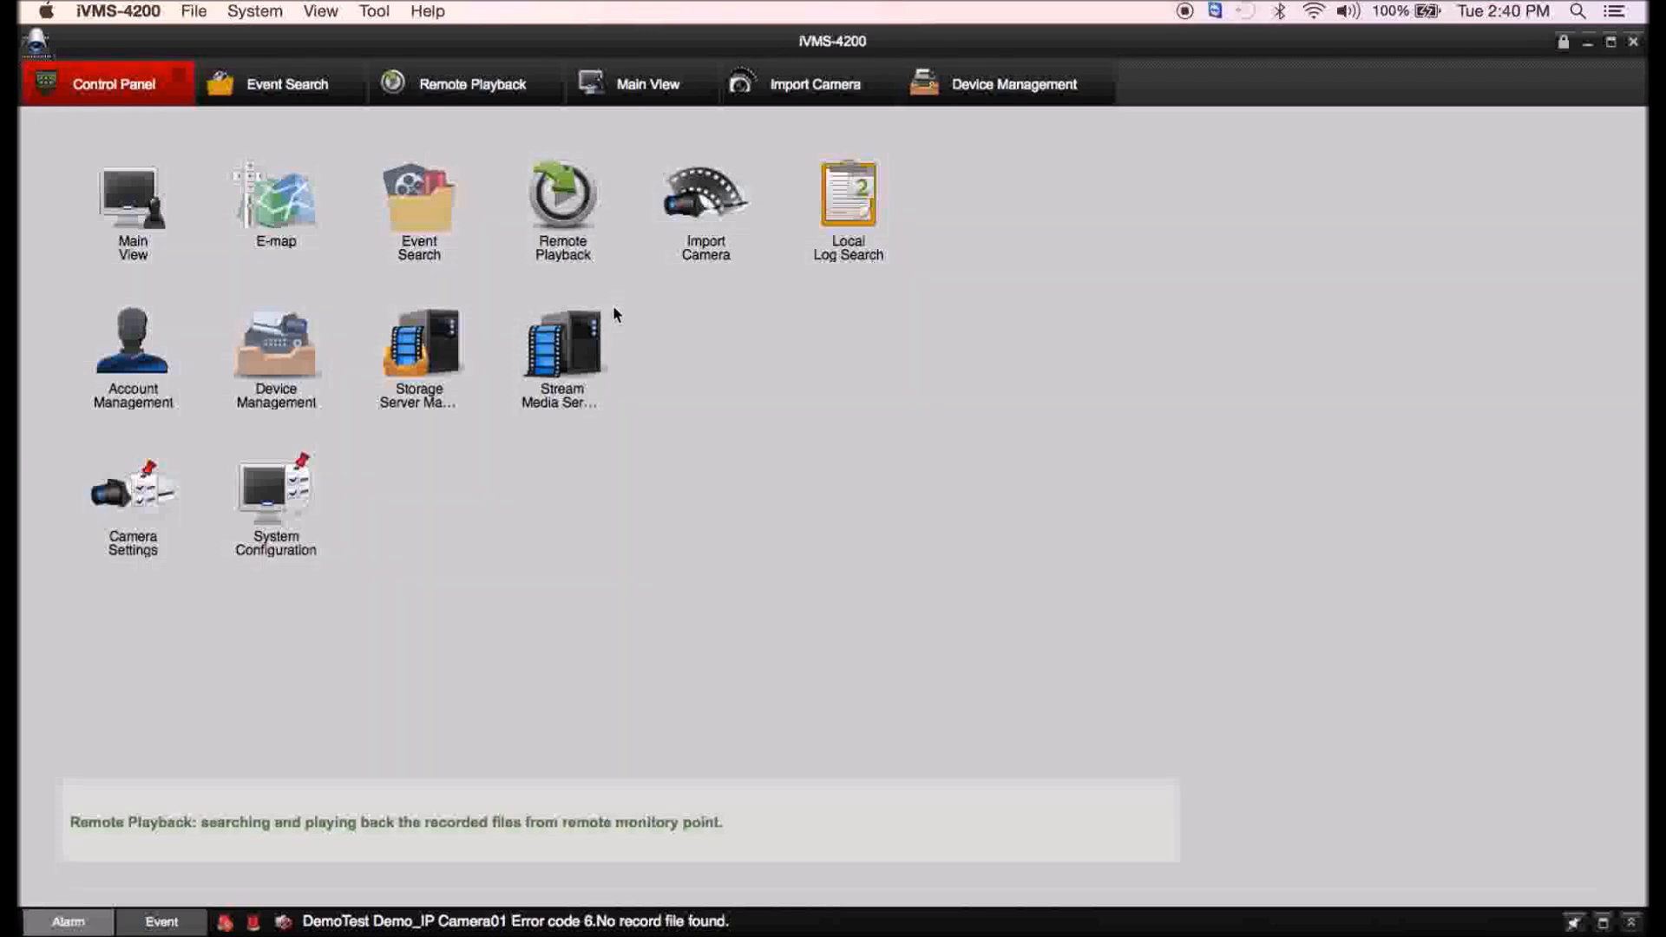
mouse_move(132, 494)
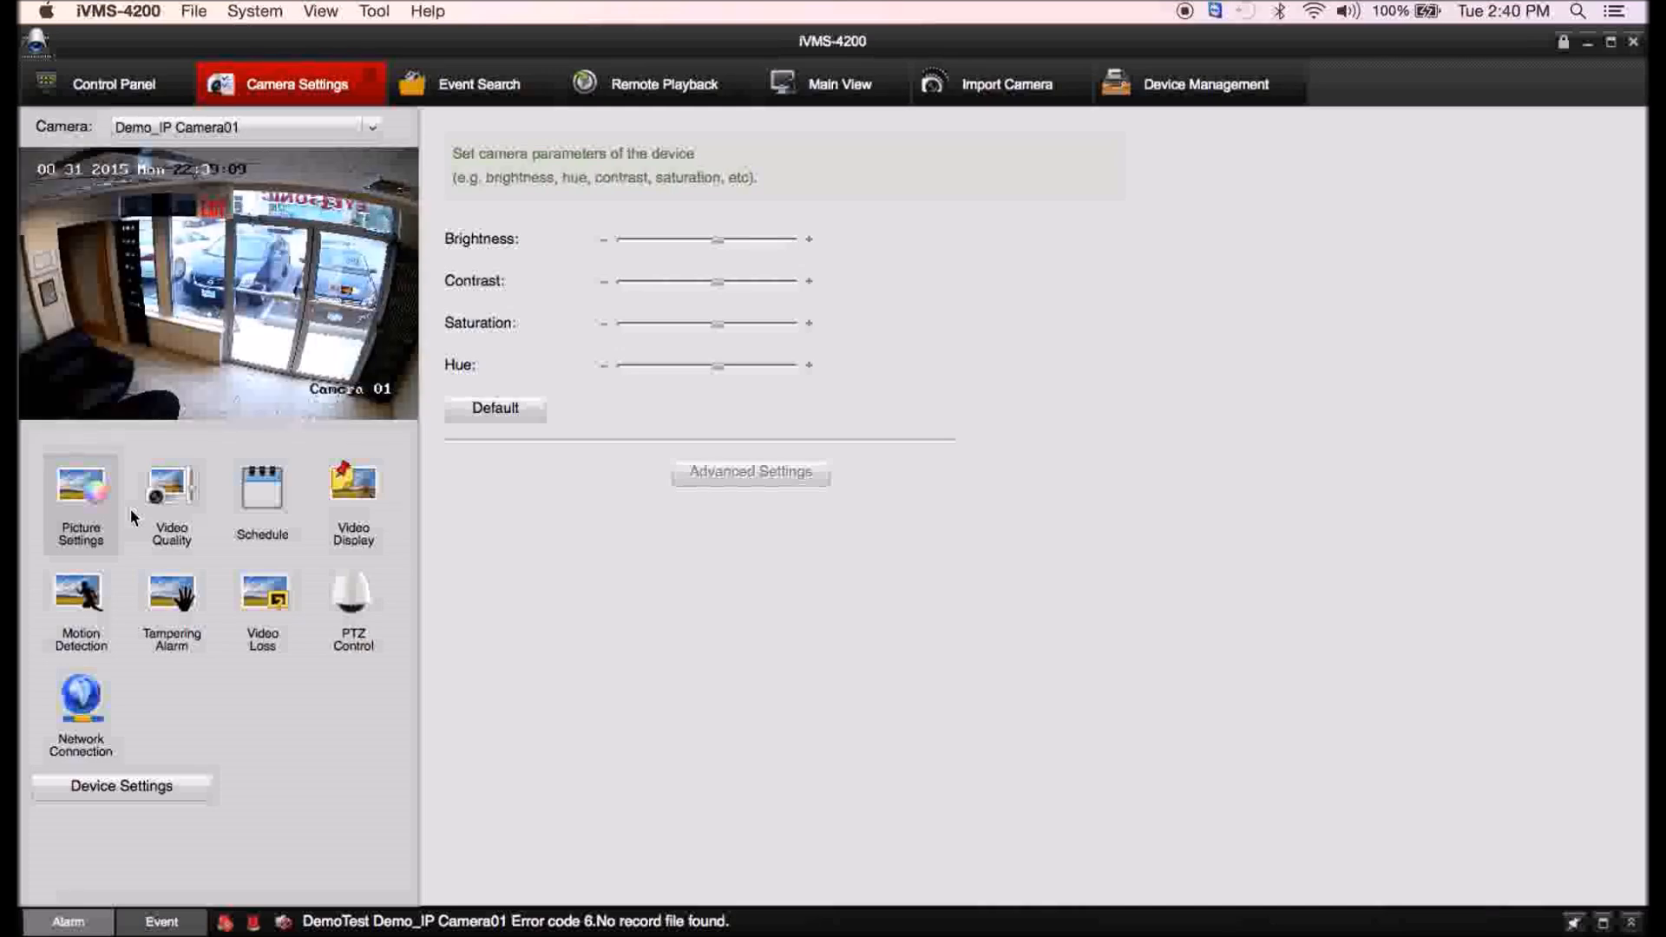
Browse Demo_IP Camera01's network, motion detection and video loss settings, returning to Motion Detection.
click(81, 701)
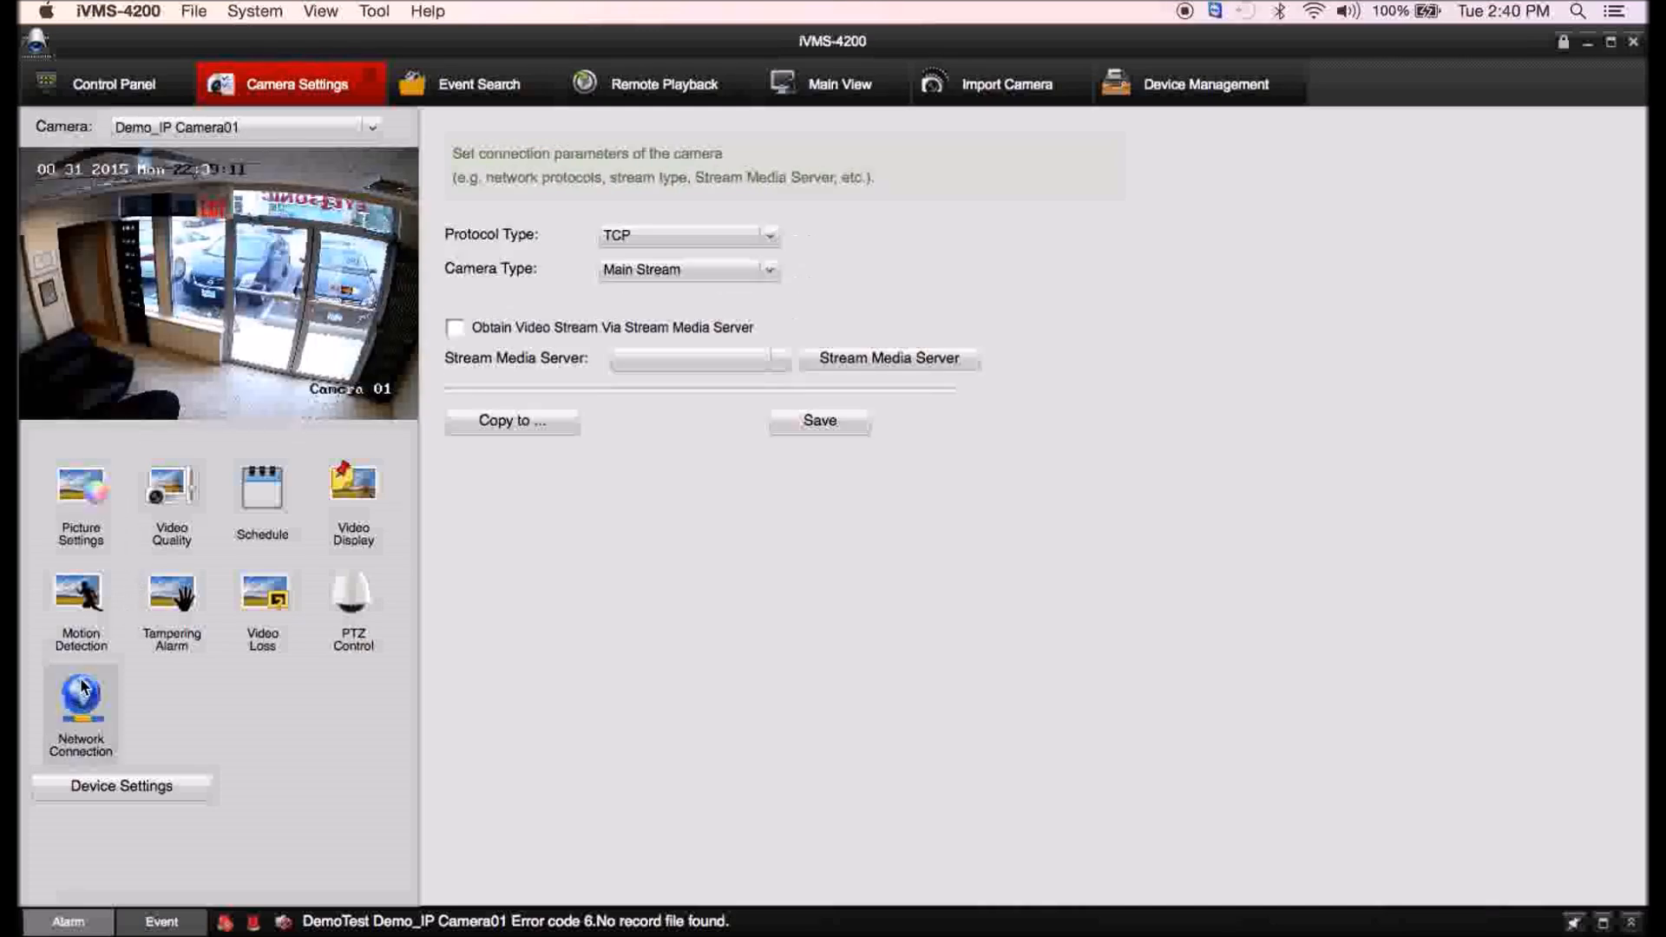
click(80, 600)
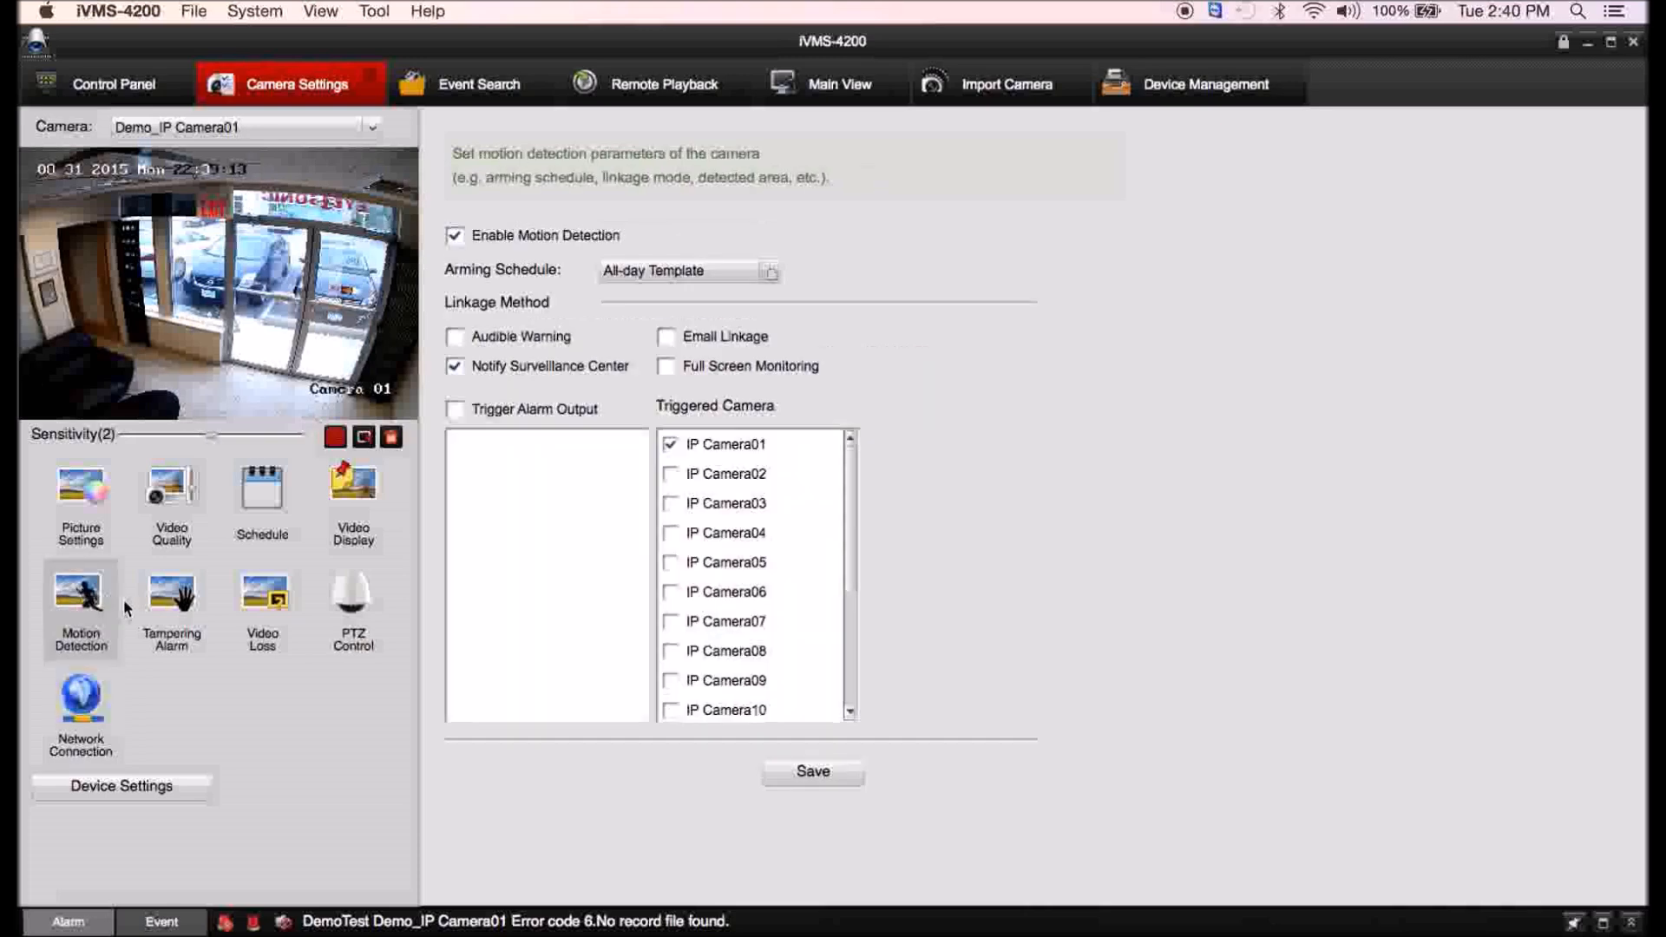
click(262, 597)
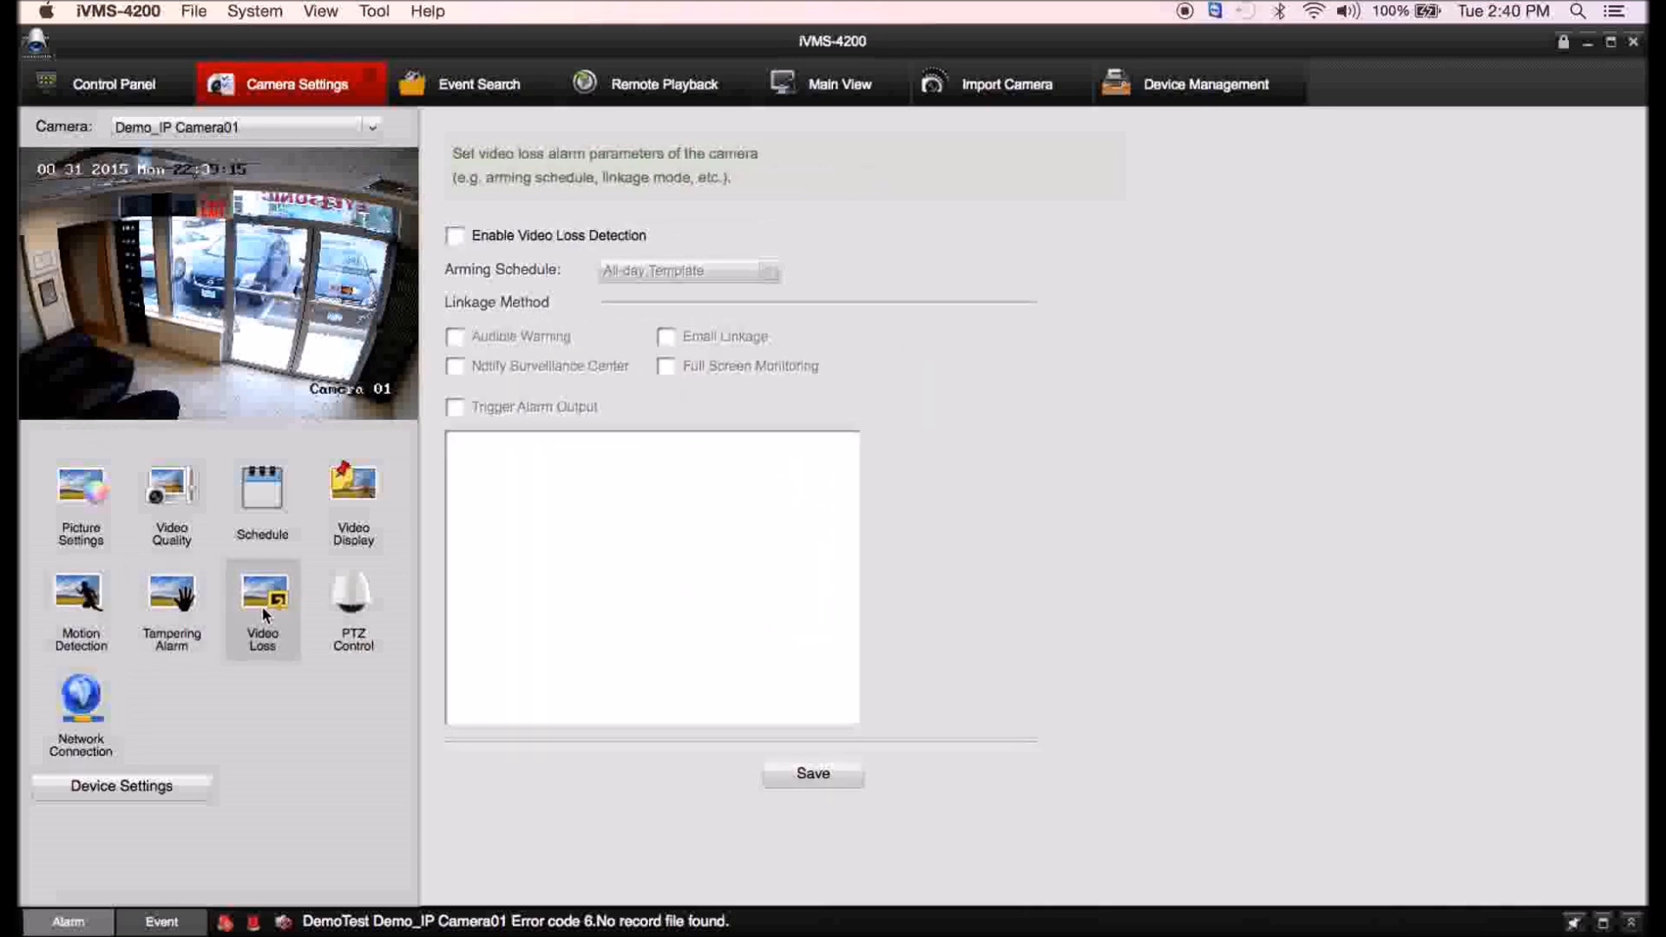
mouse_move(209, 550)
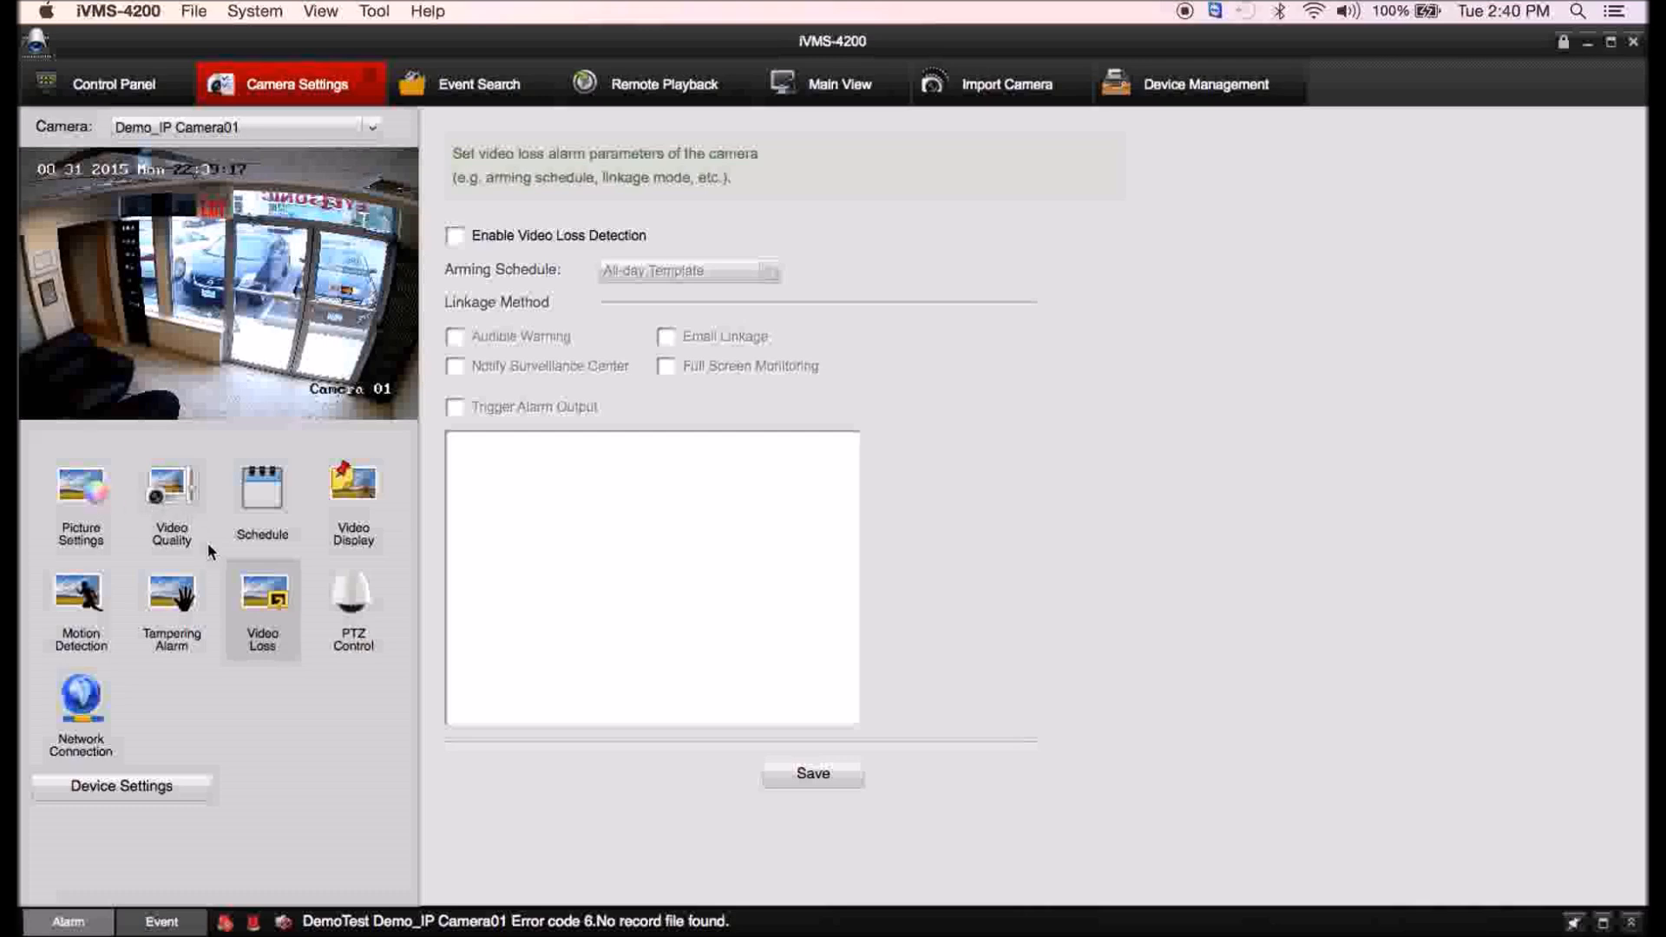
click(80, 596)
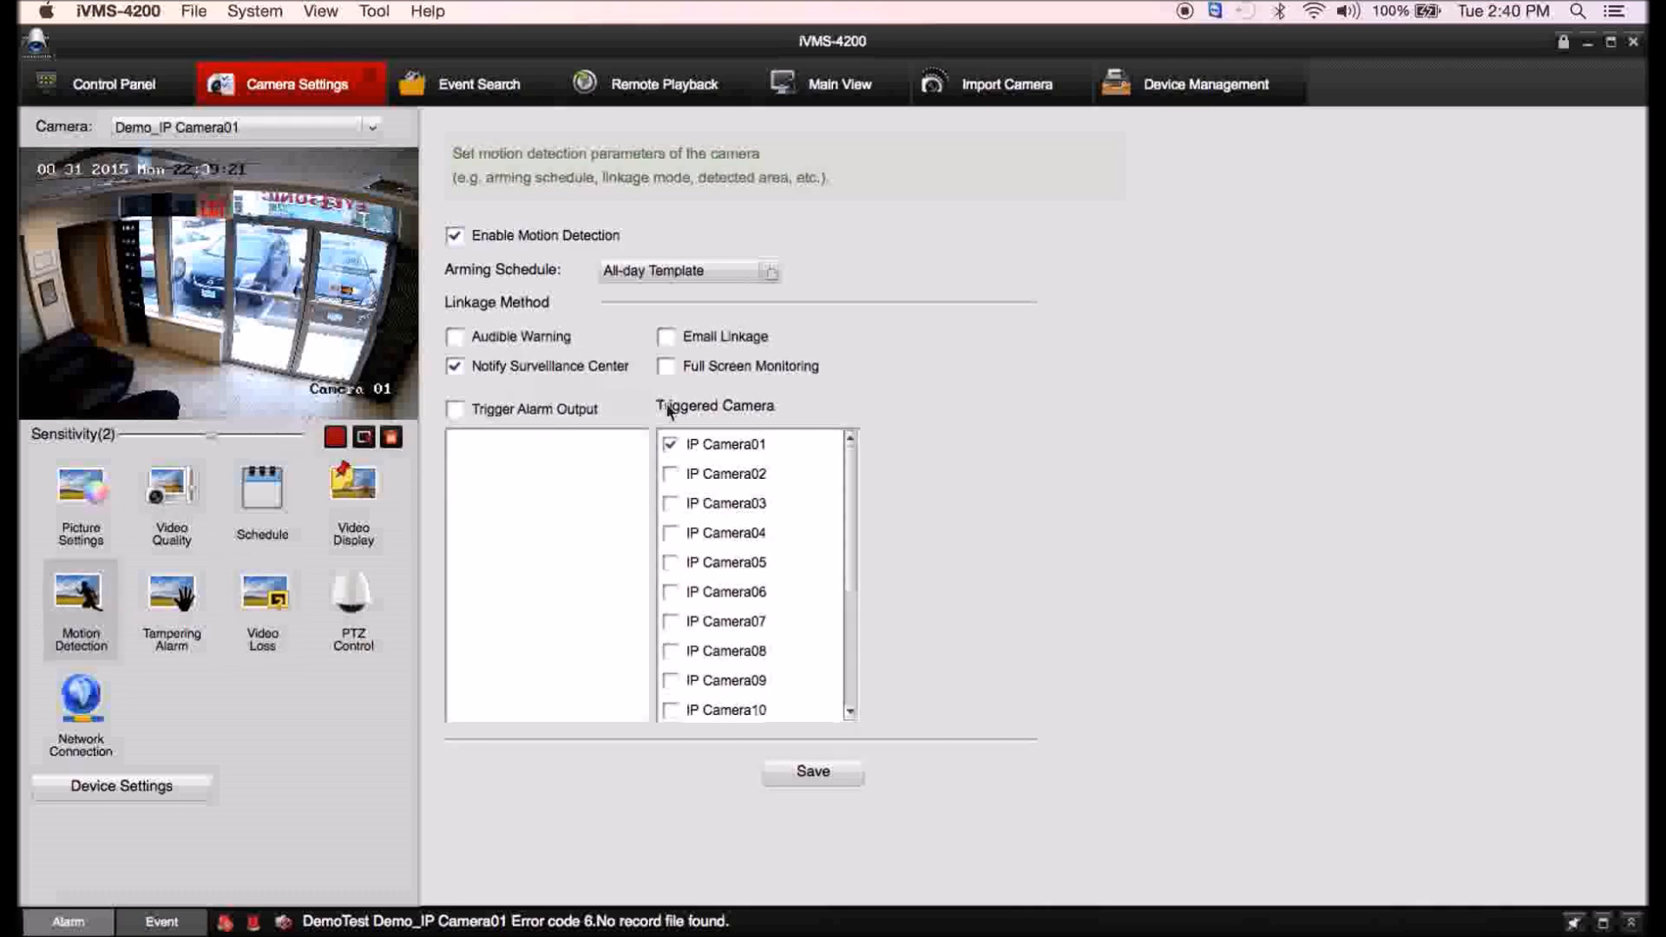
Preview the Weekday, Template 01 and Customized arming templates, draw all-day Monday, then cancel.
click(770, 271)
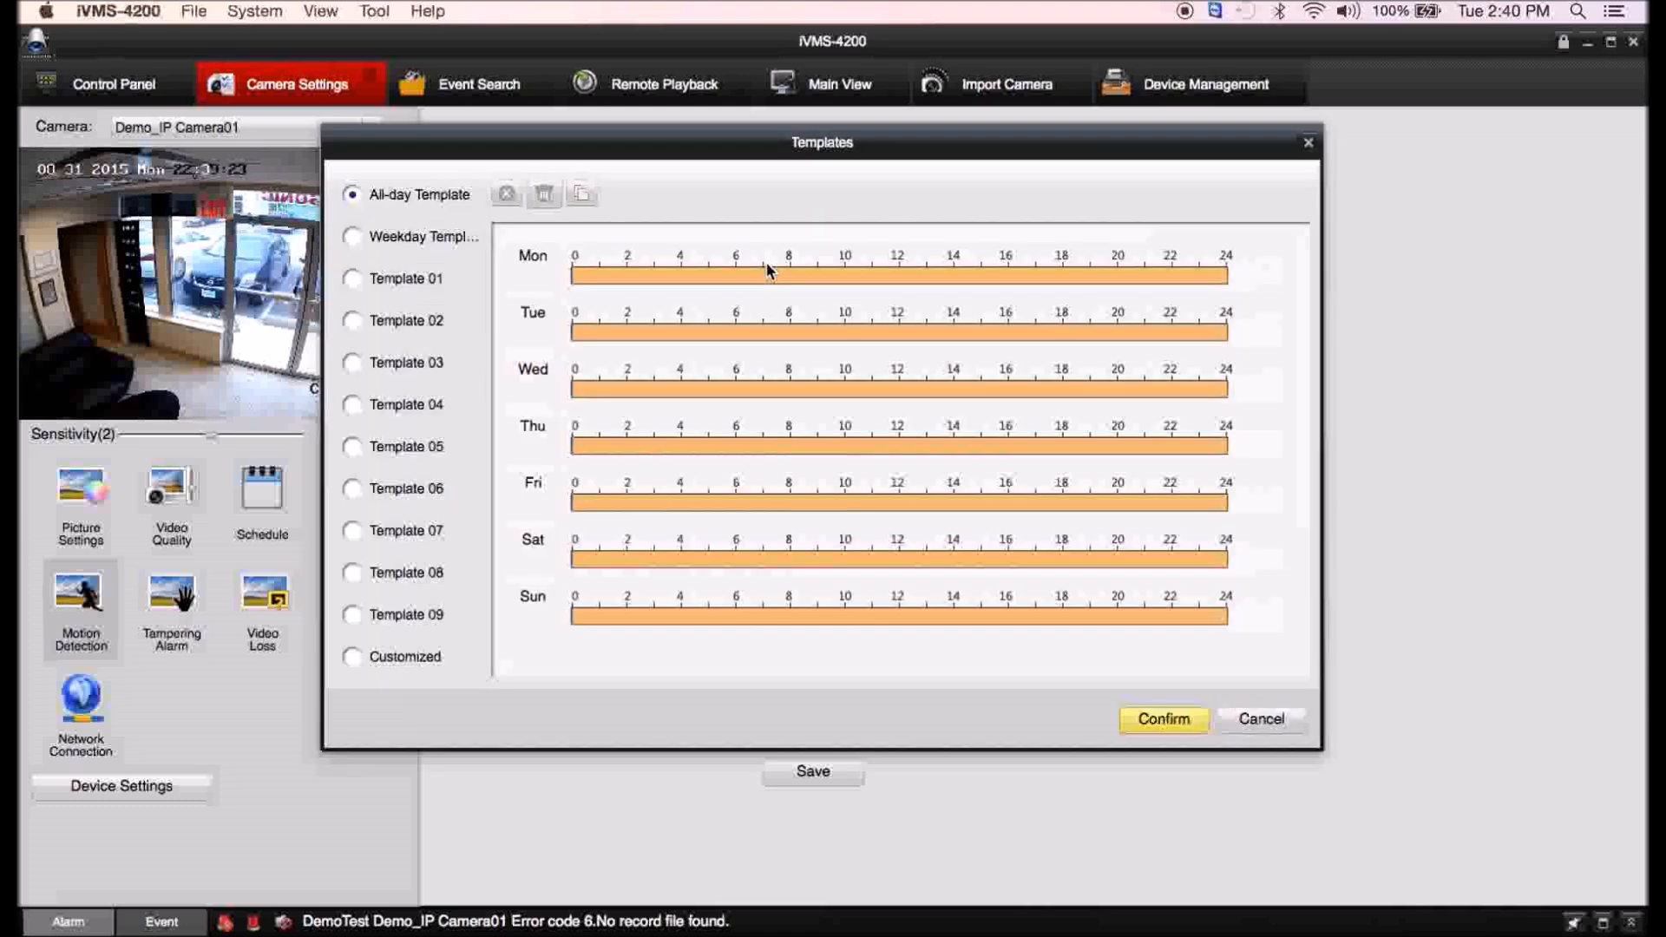
mouse_move(645, 287)
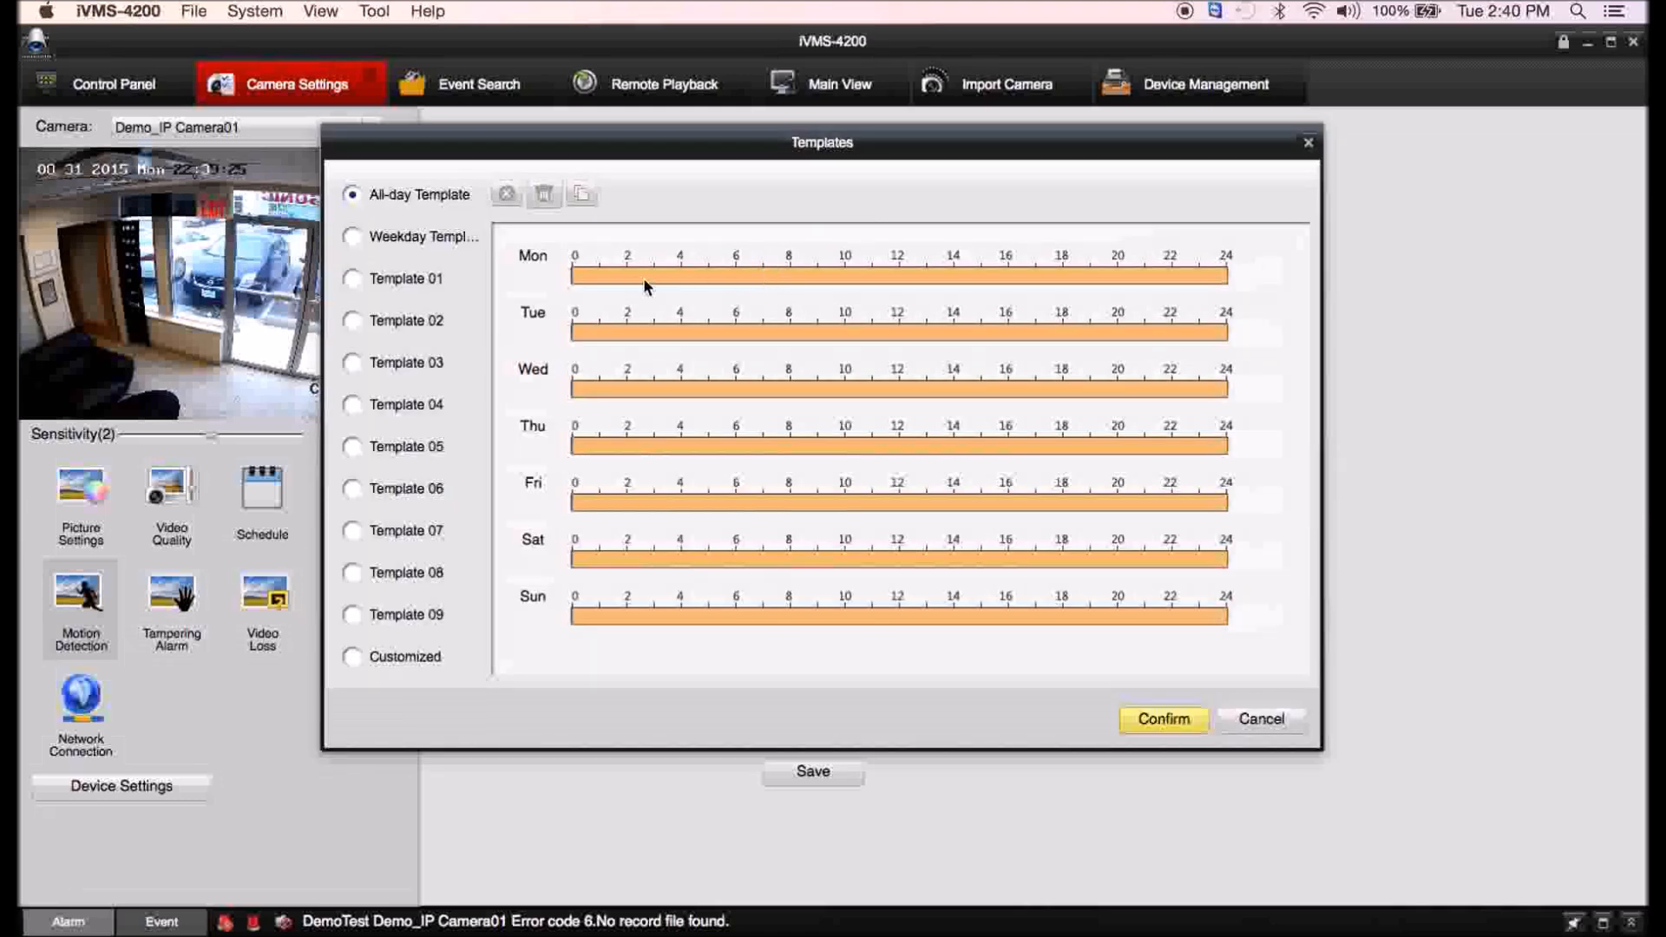
click(353, 236)
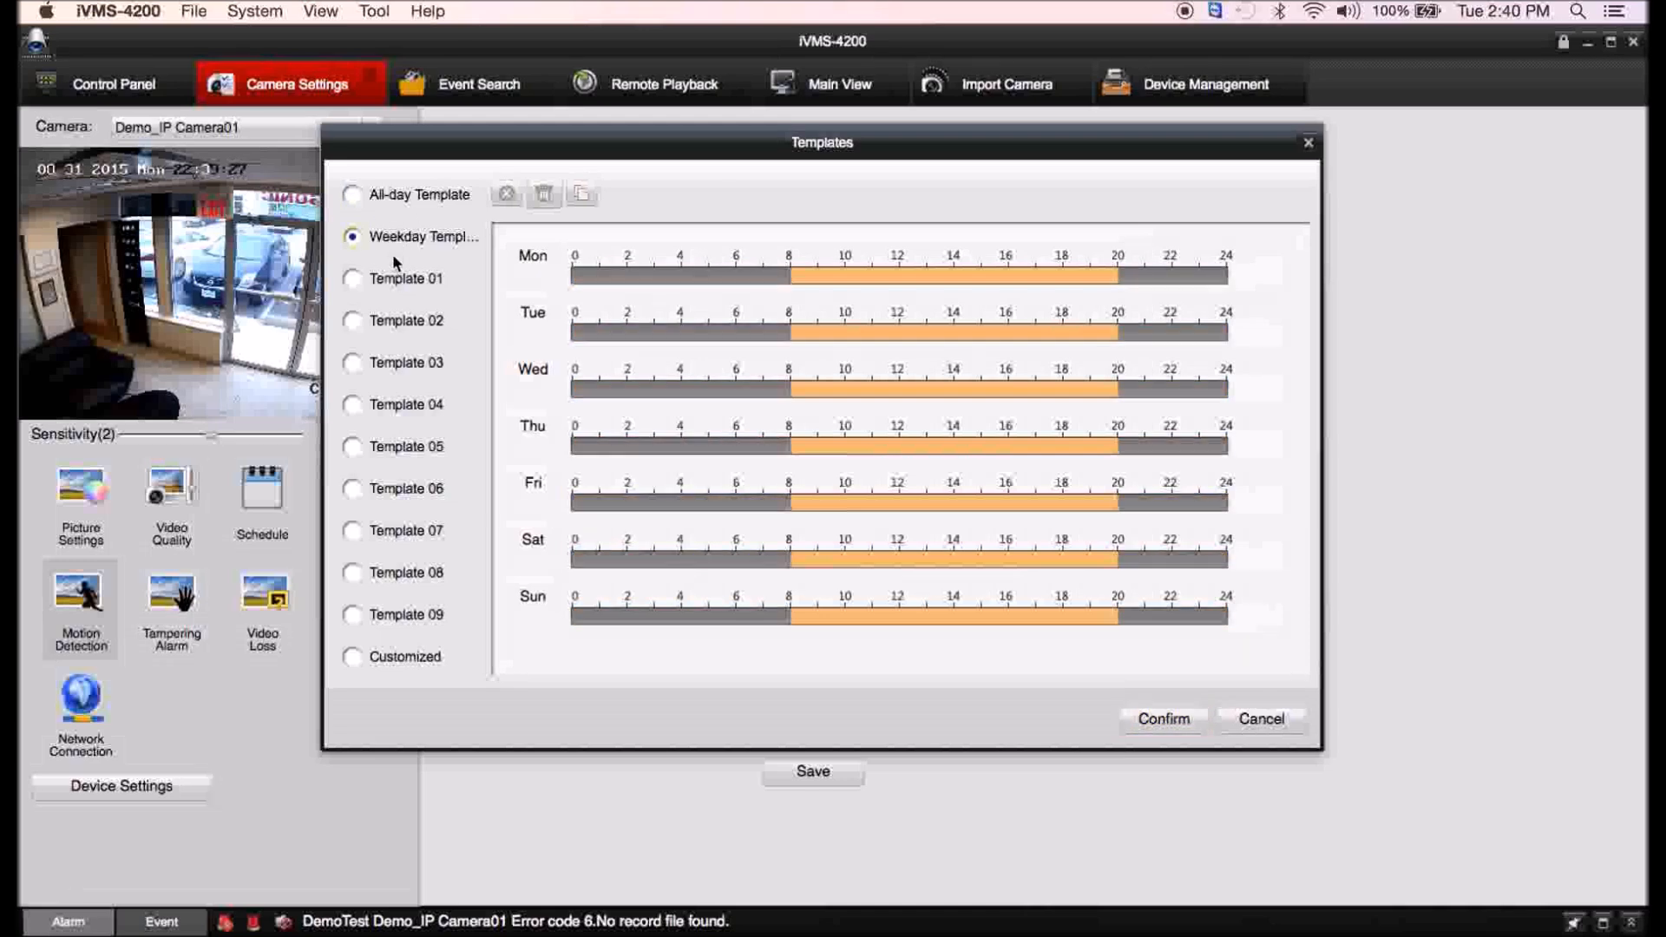
click(353, 278)
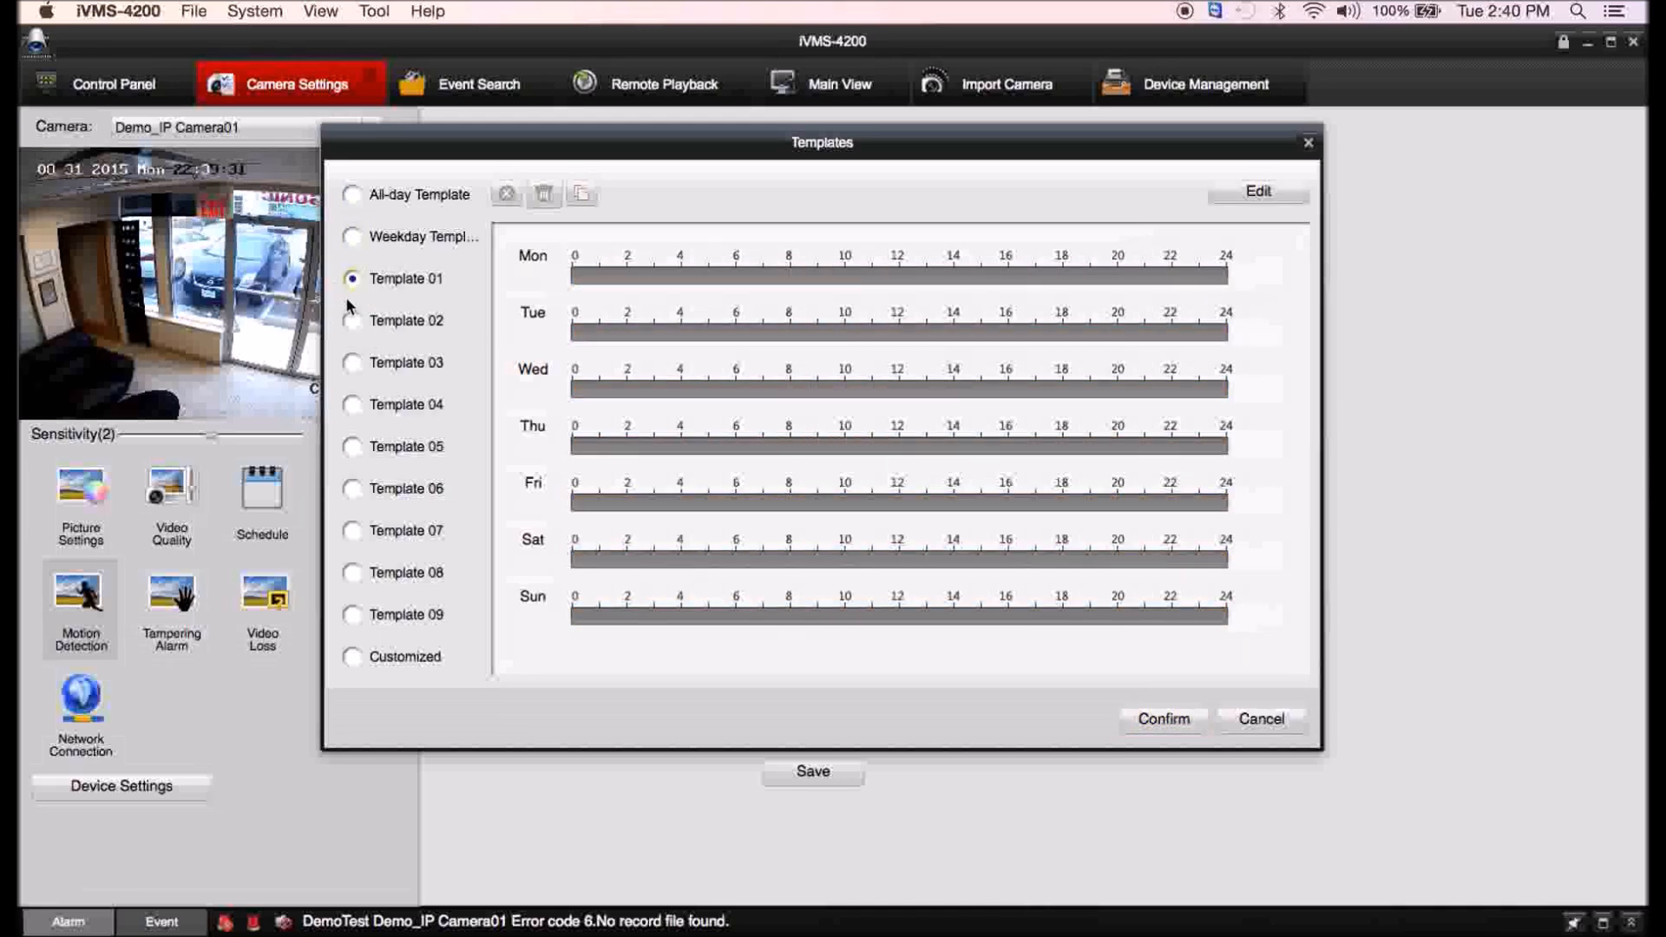
click(353, 655)
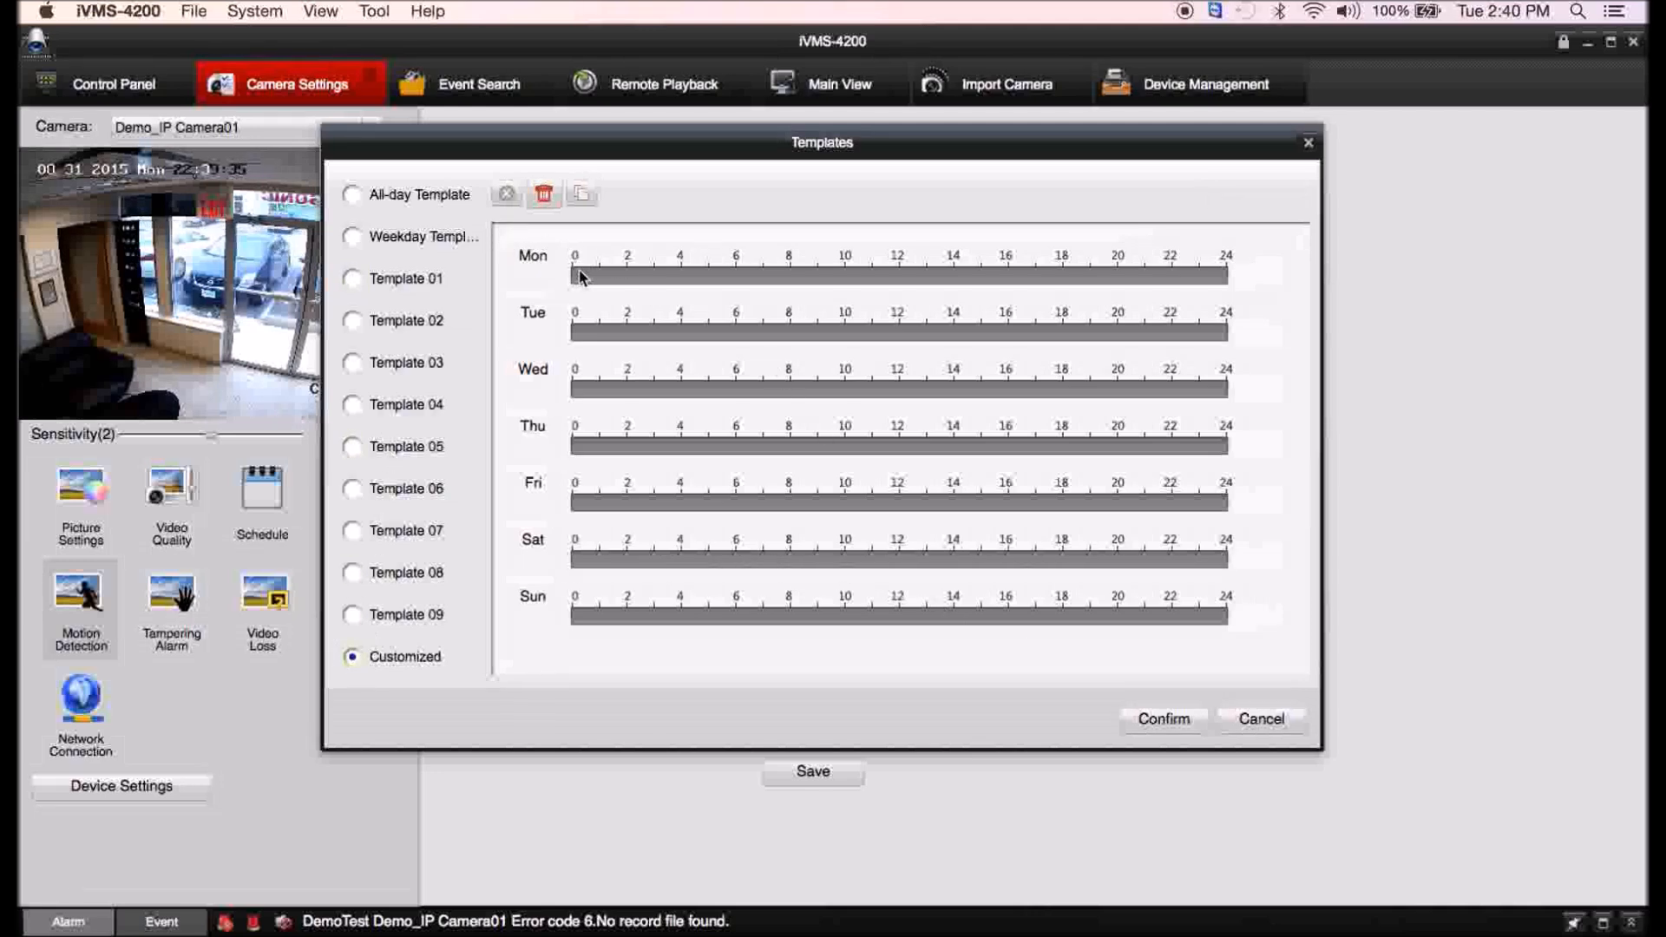
drag(572, 279, 677, 278)
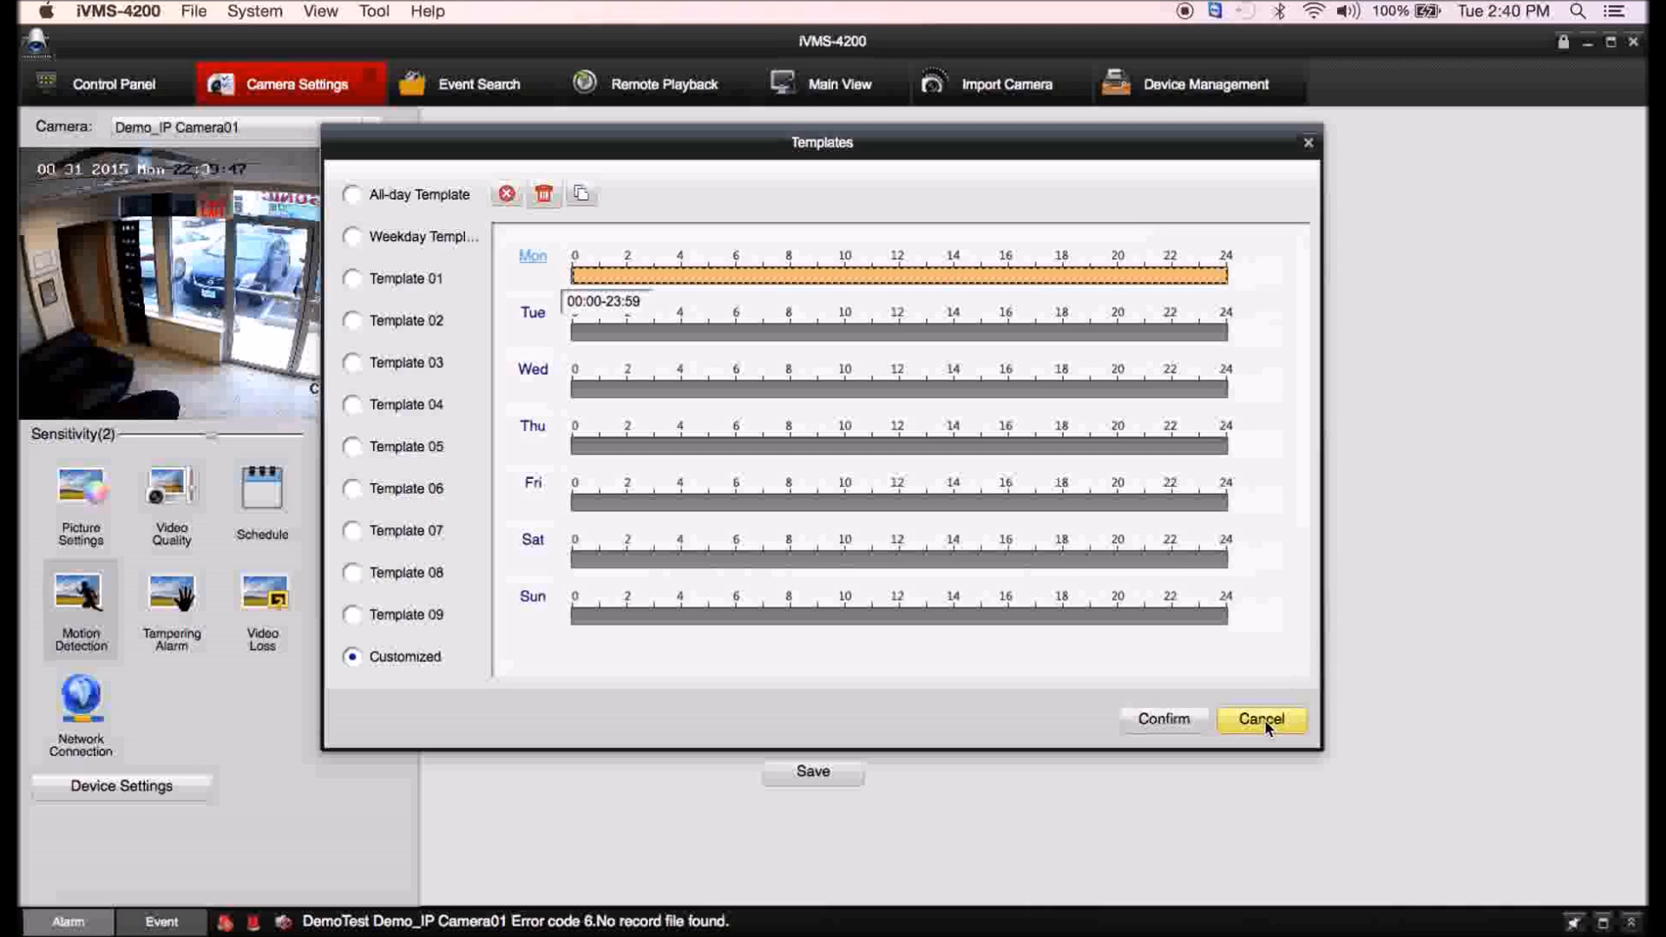
click(1259, 719)
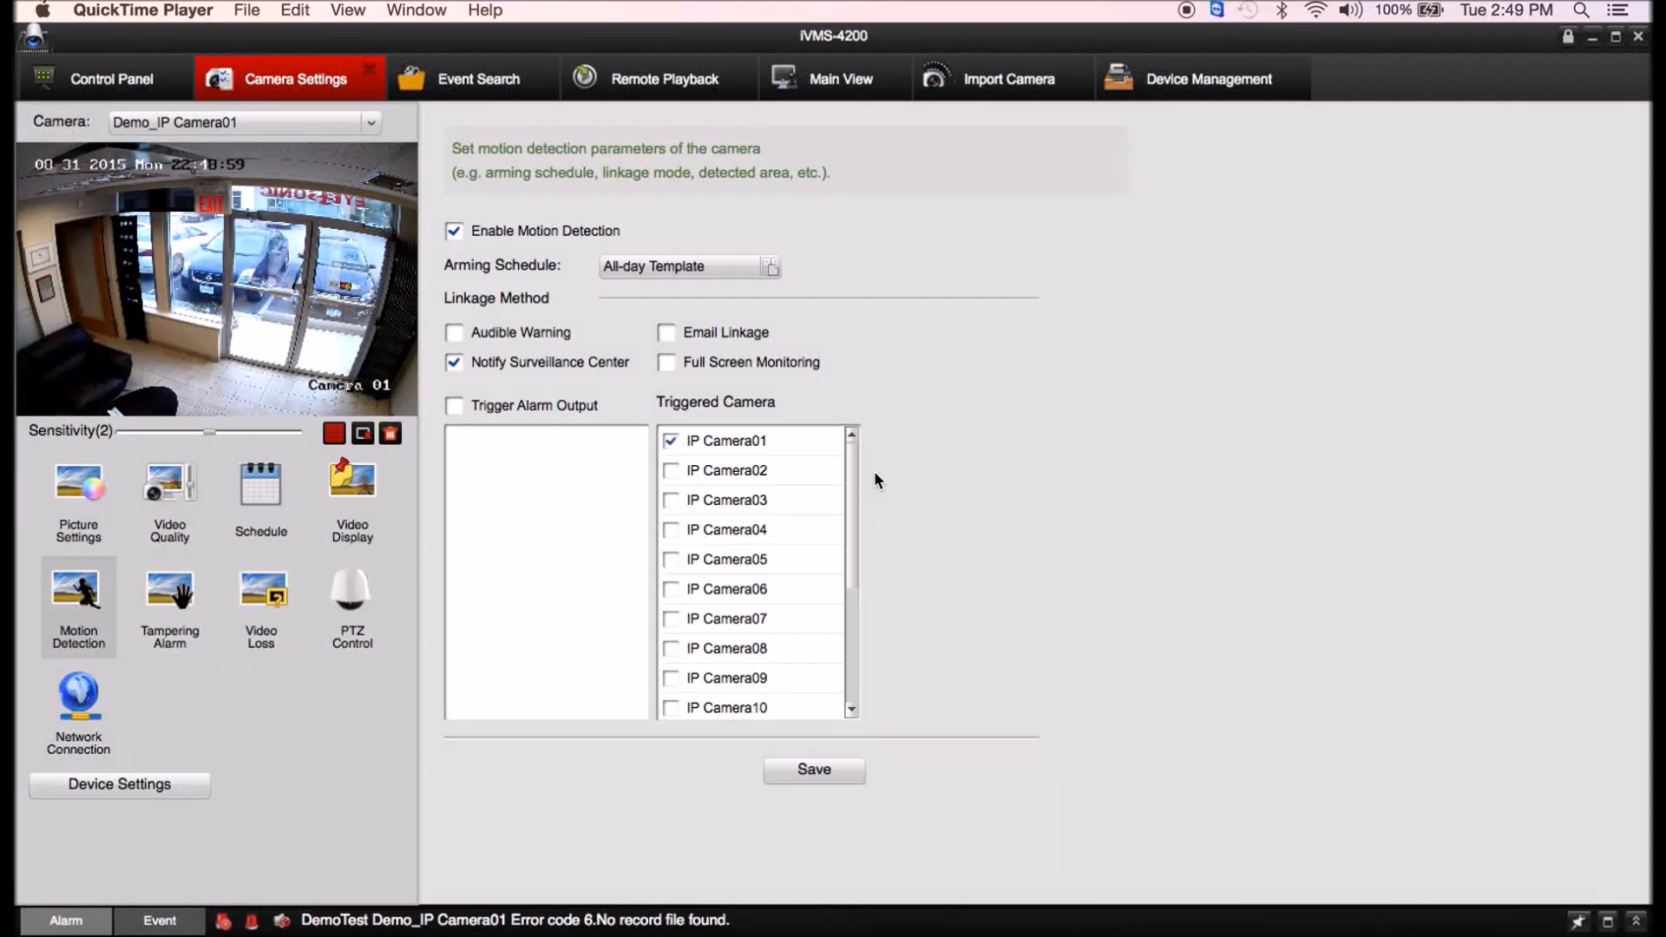
Show Demo_IP Camera01's recording schedule, check Advanced Settings, and bring up the schedule templates.
click(260, 488)
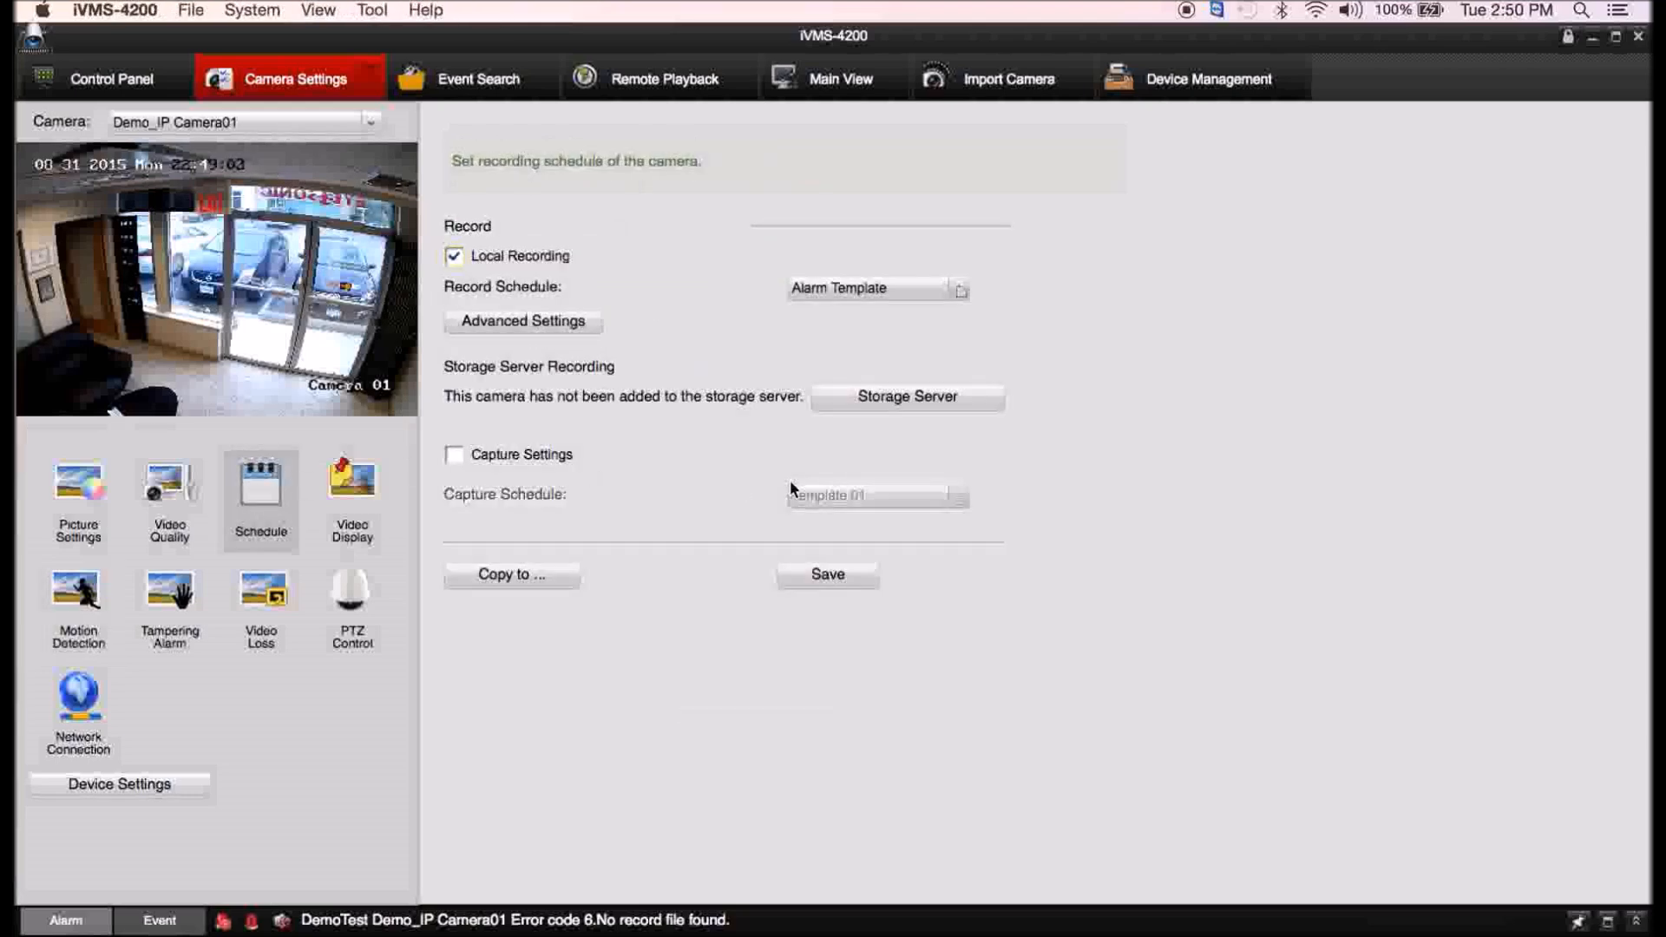
mouse_move(954, 312)
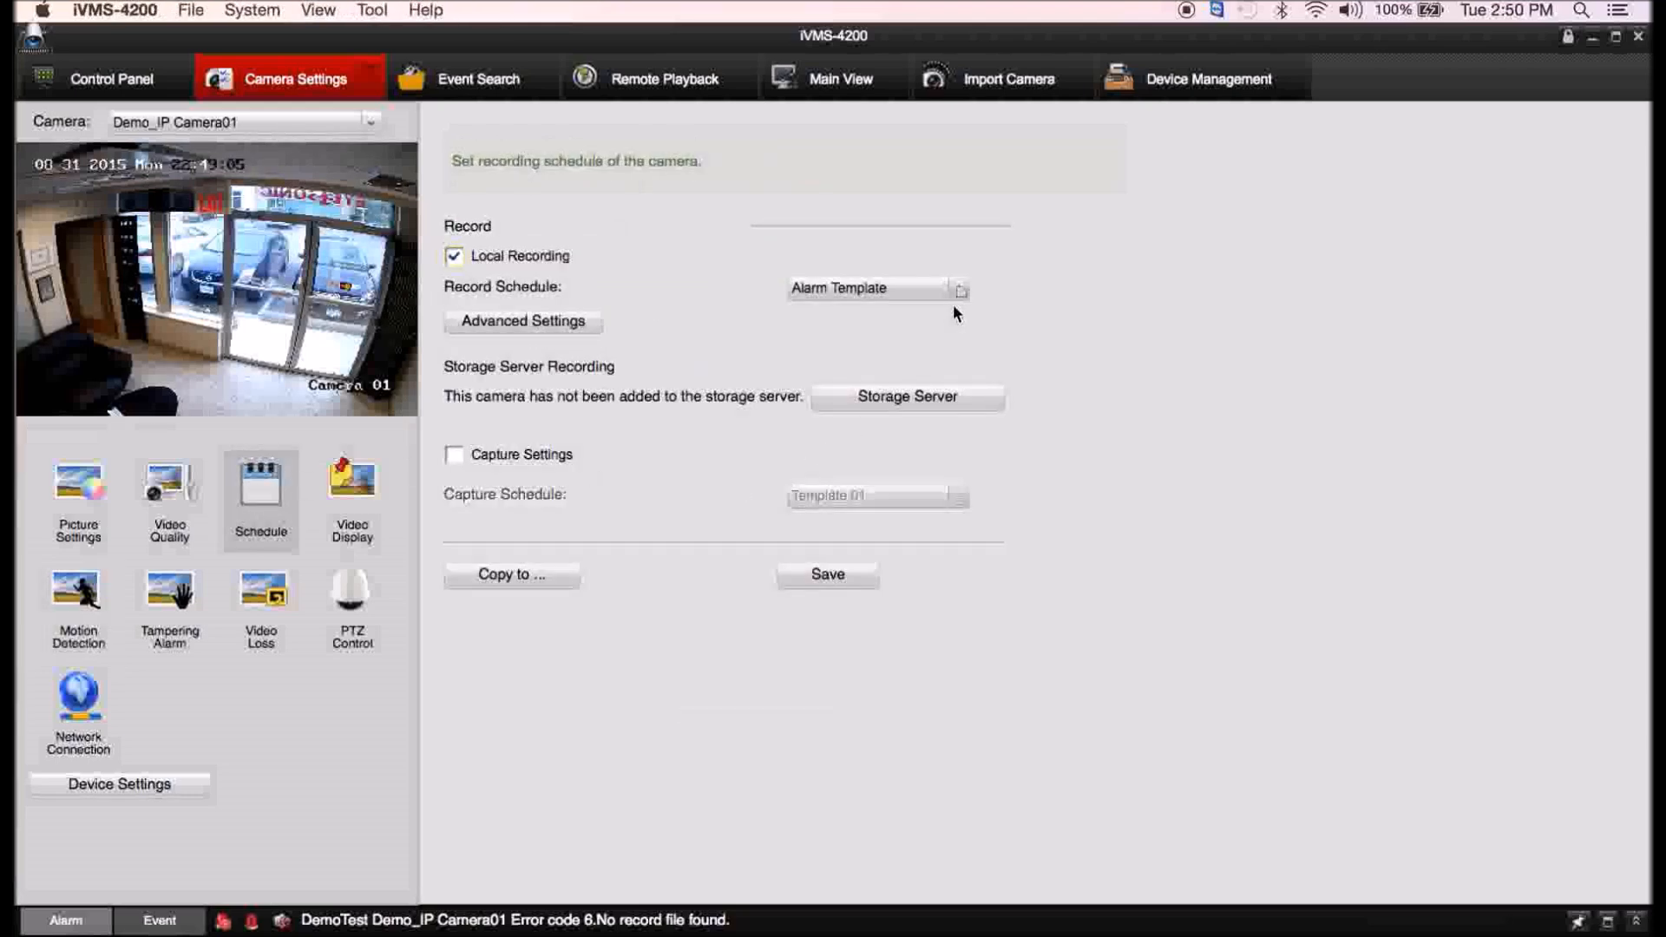
mouse_move(583, 340)
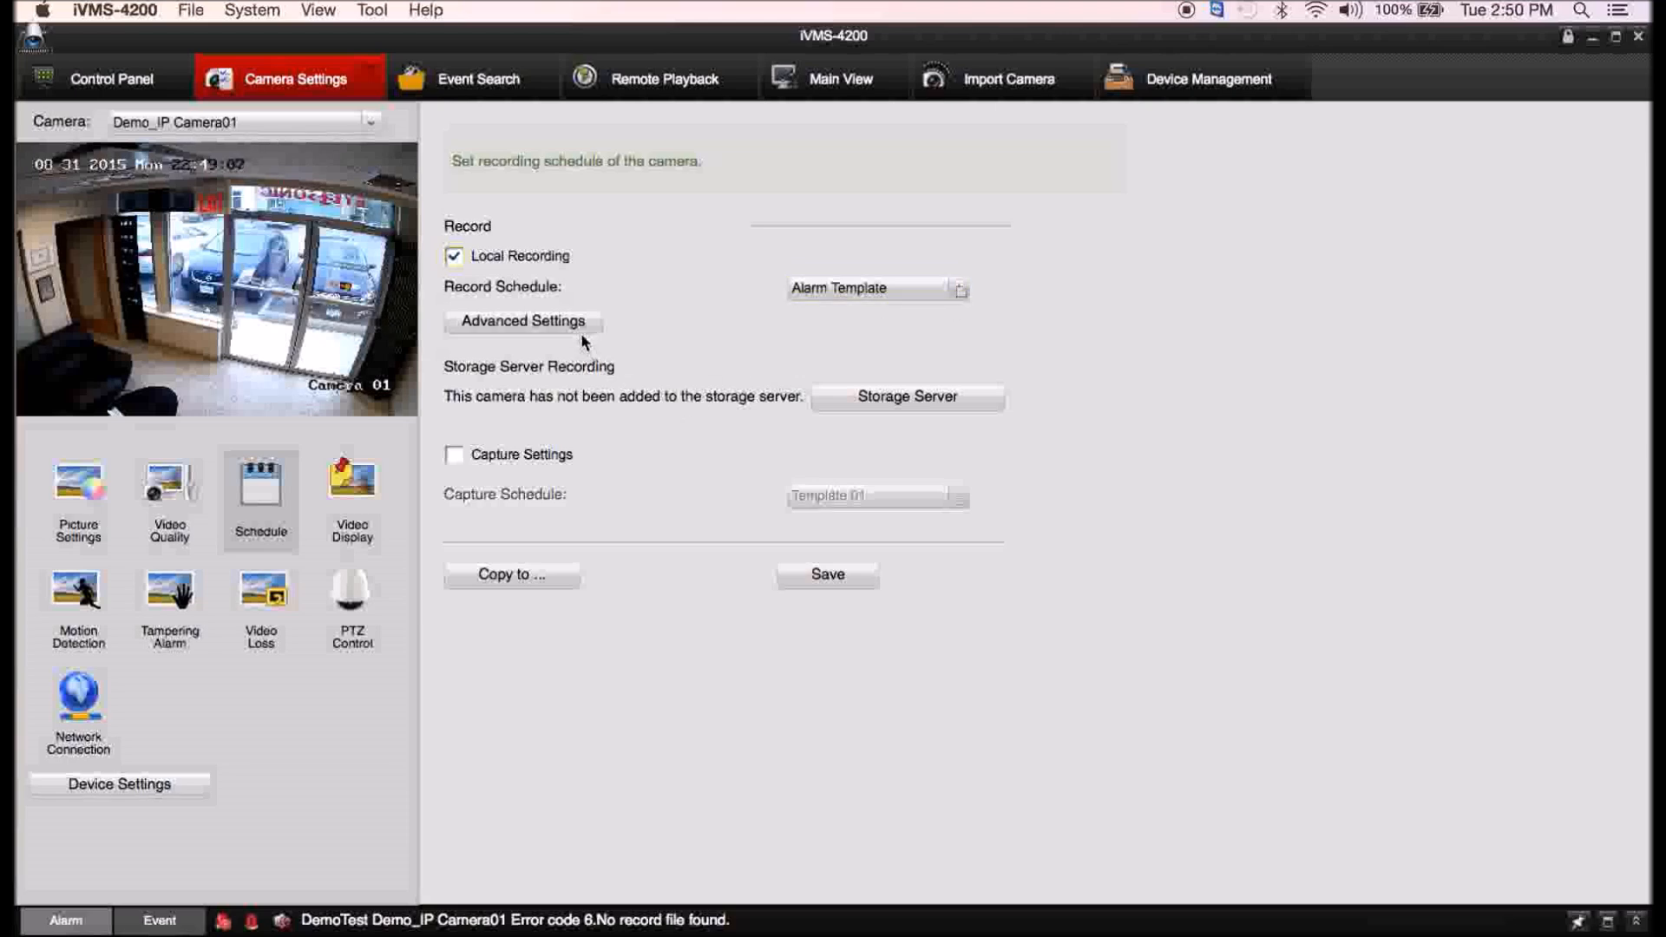
click(521, 321)
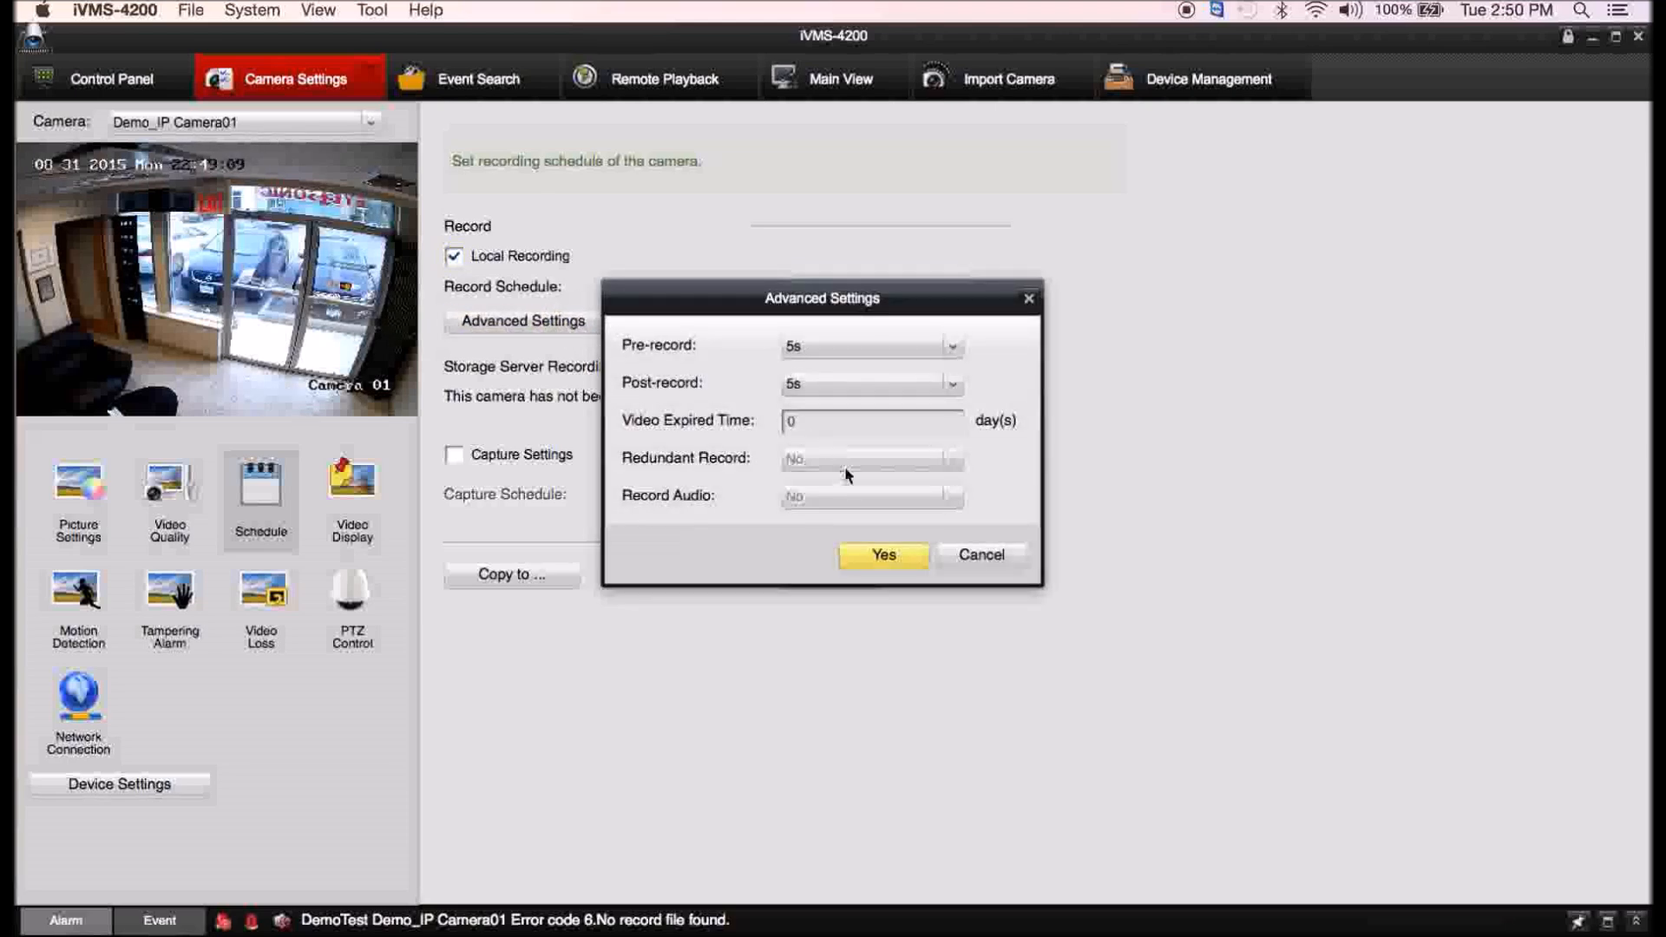
click(881, 555)
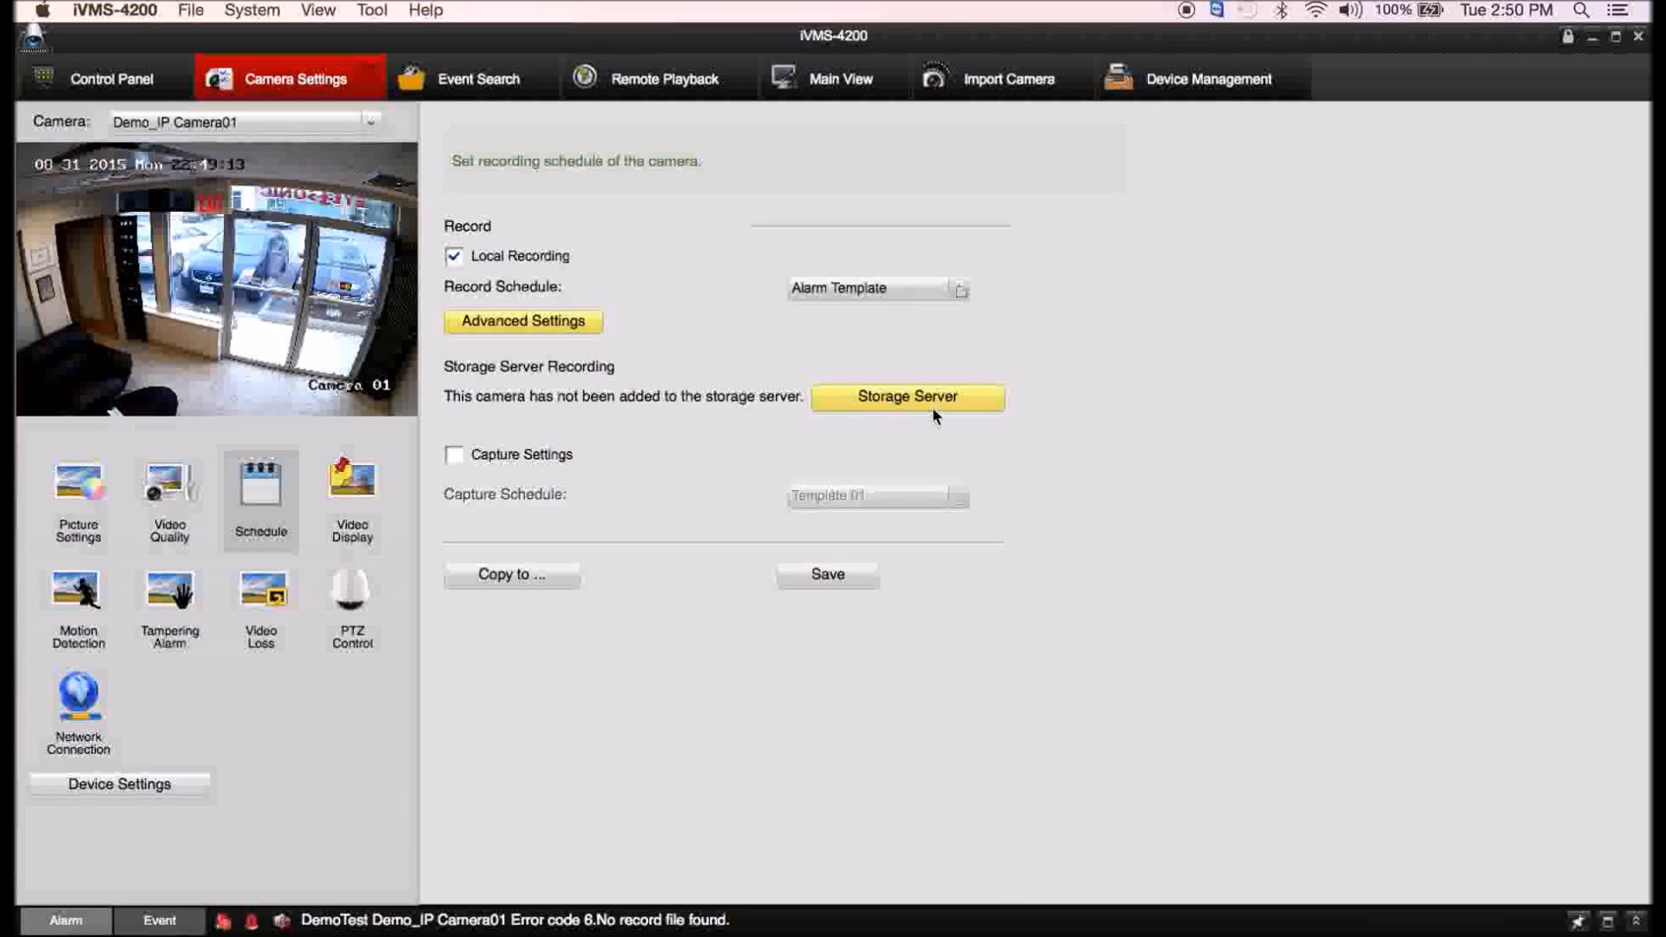
mouse_move(536, 398)
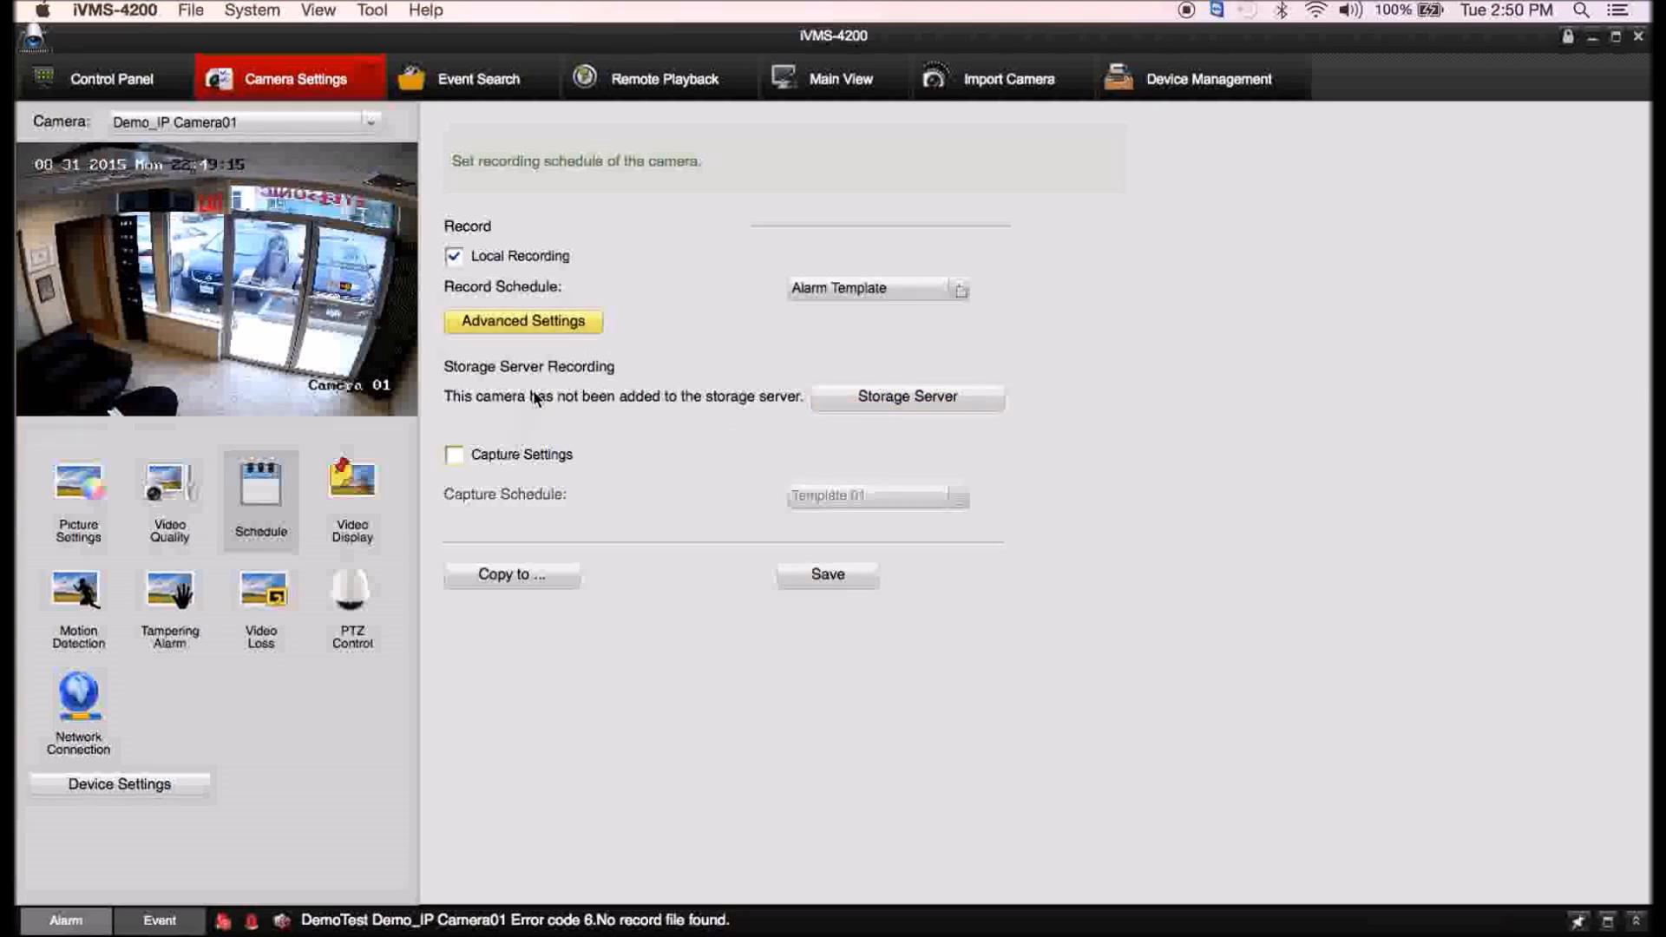
click(957, 288)
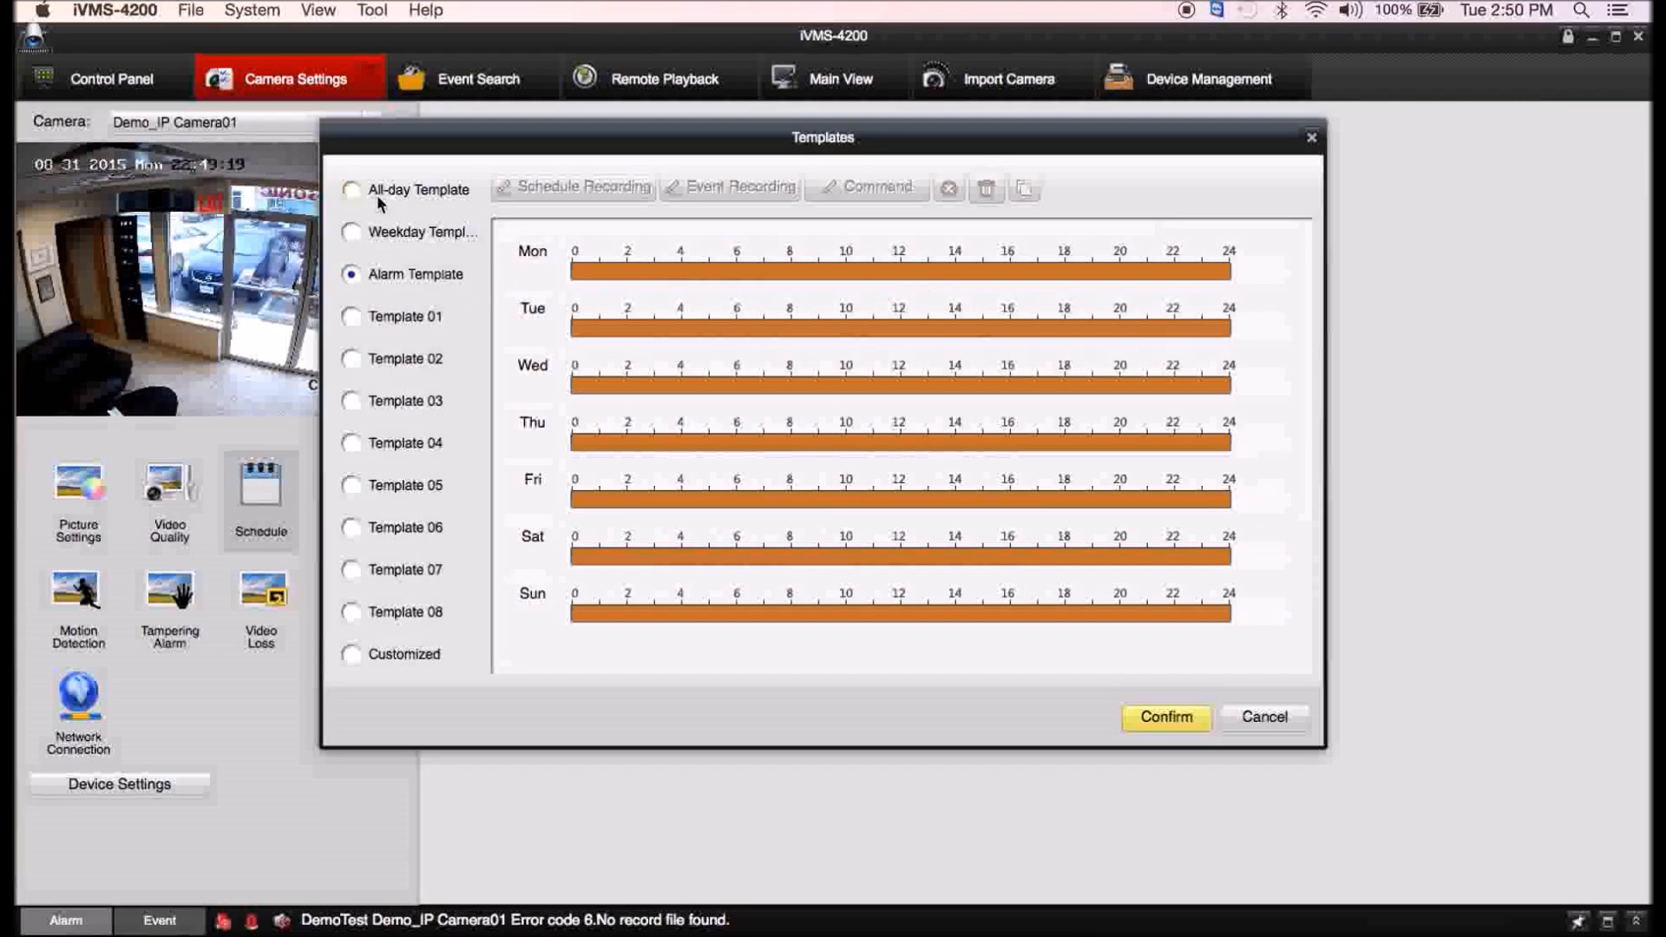
click(351, 190)
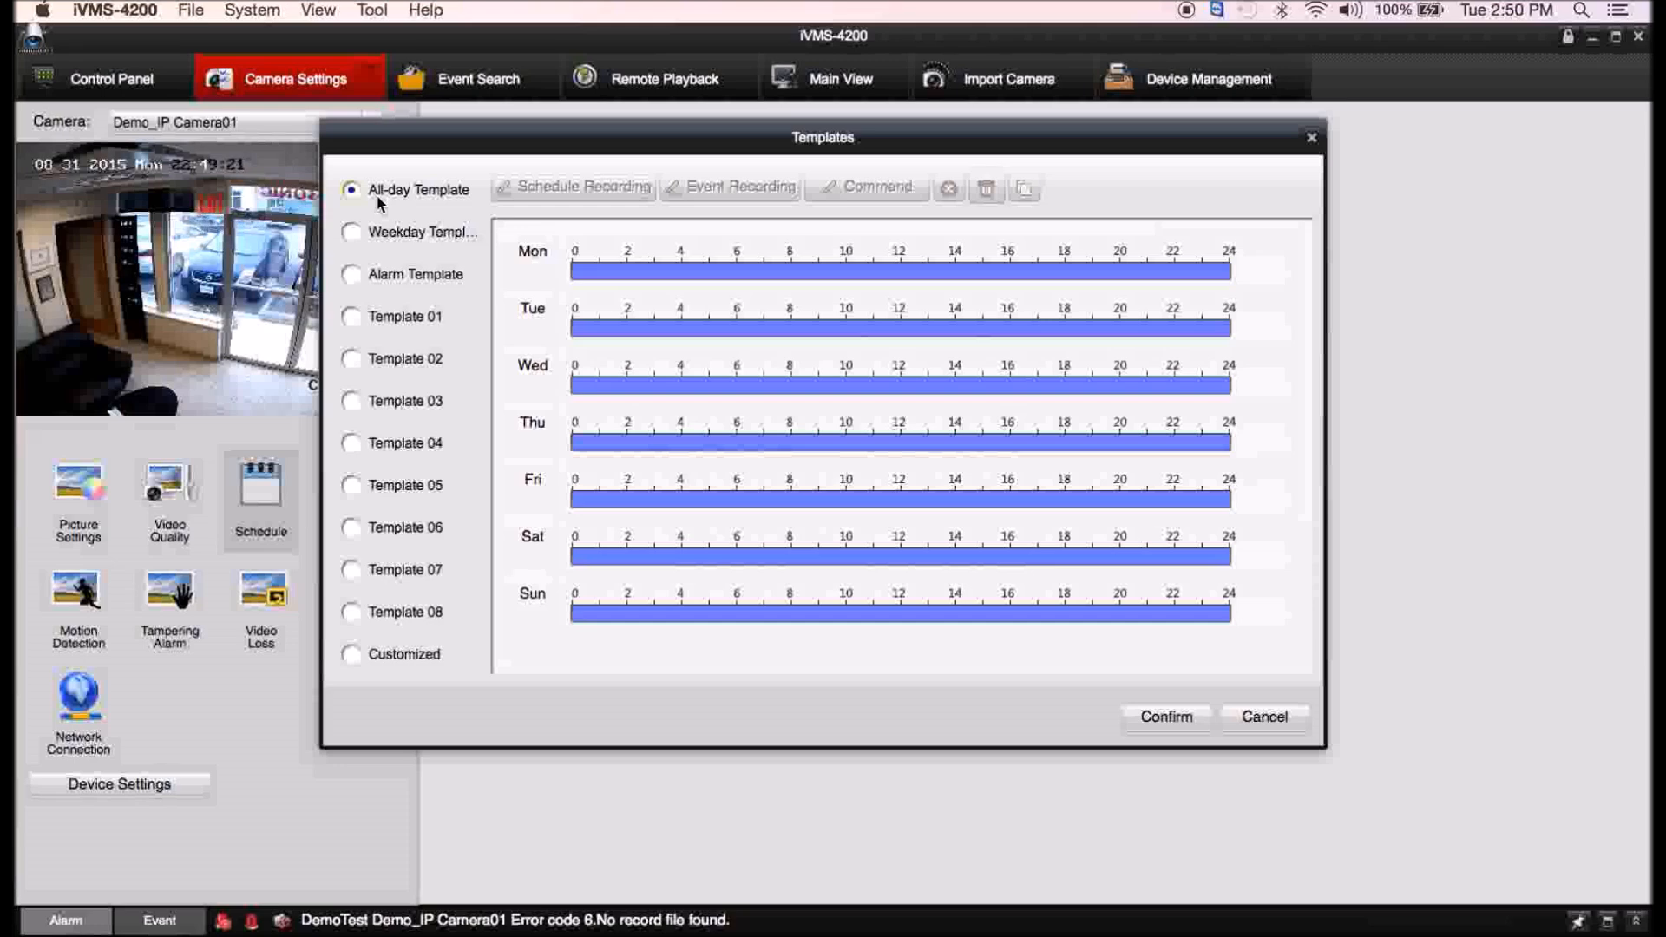
mouse_move(379, 322)
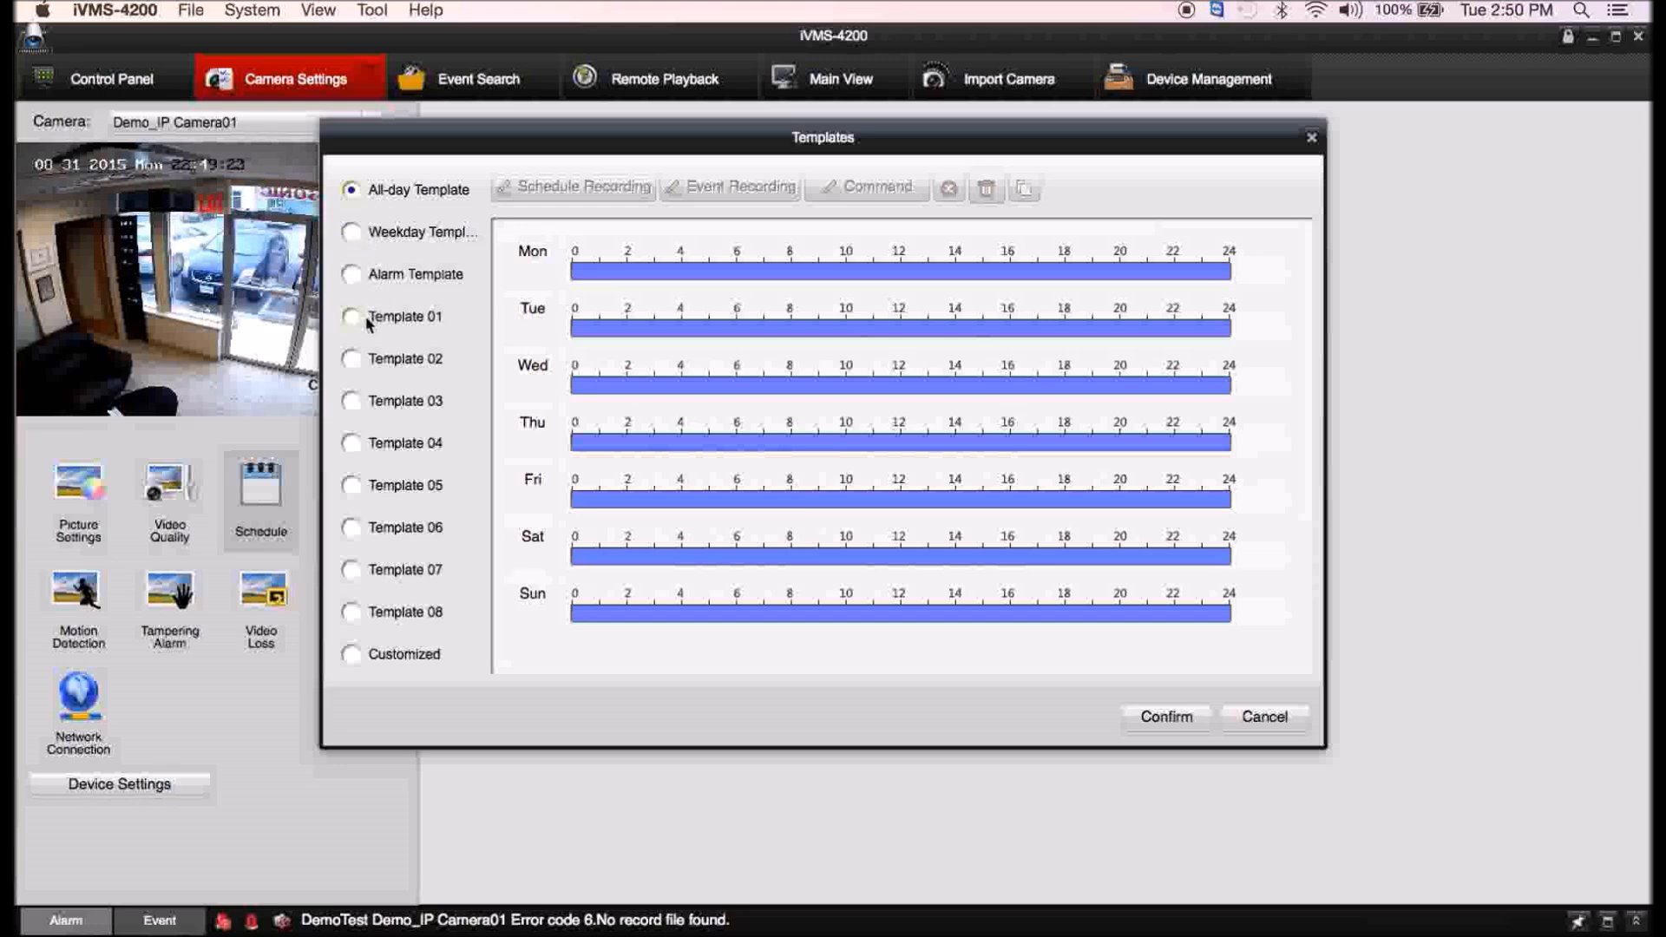
click(351, 317)
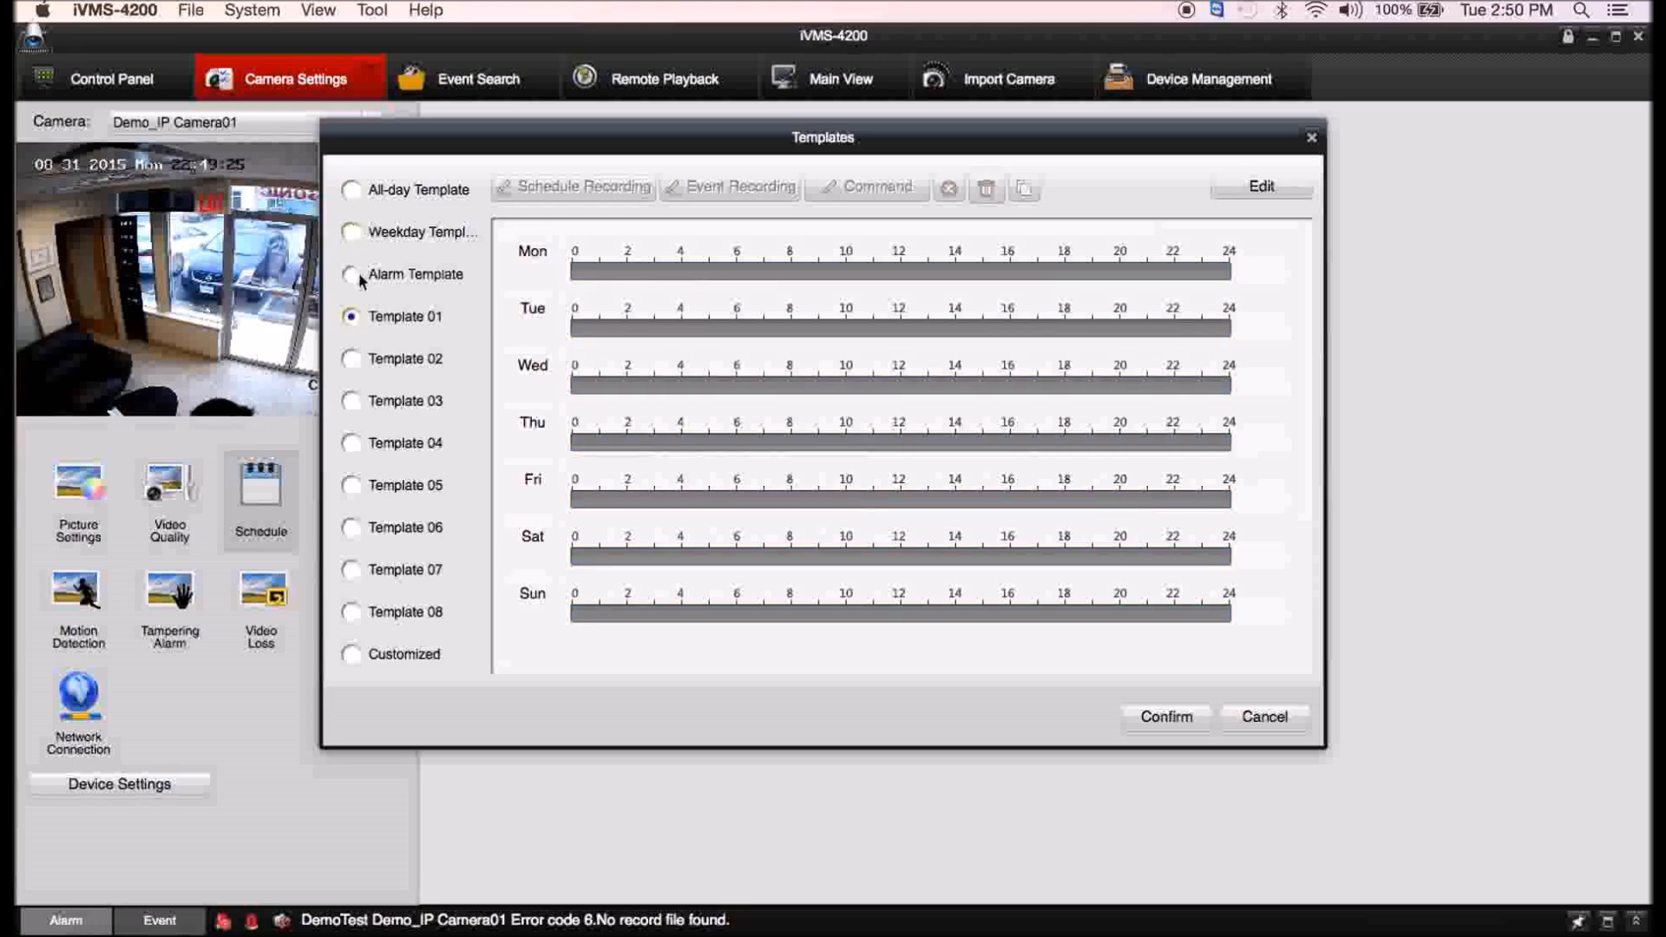
click(351, 274)
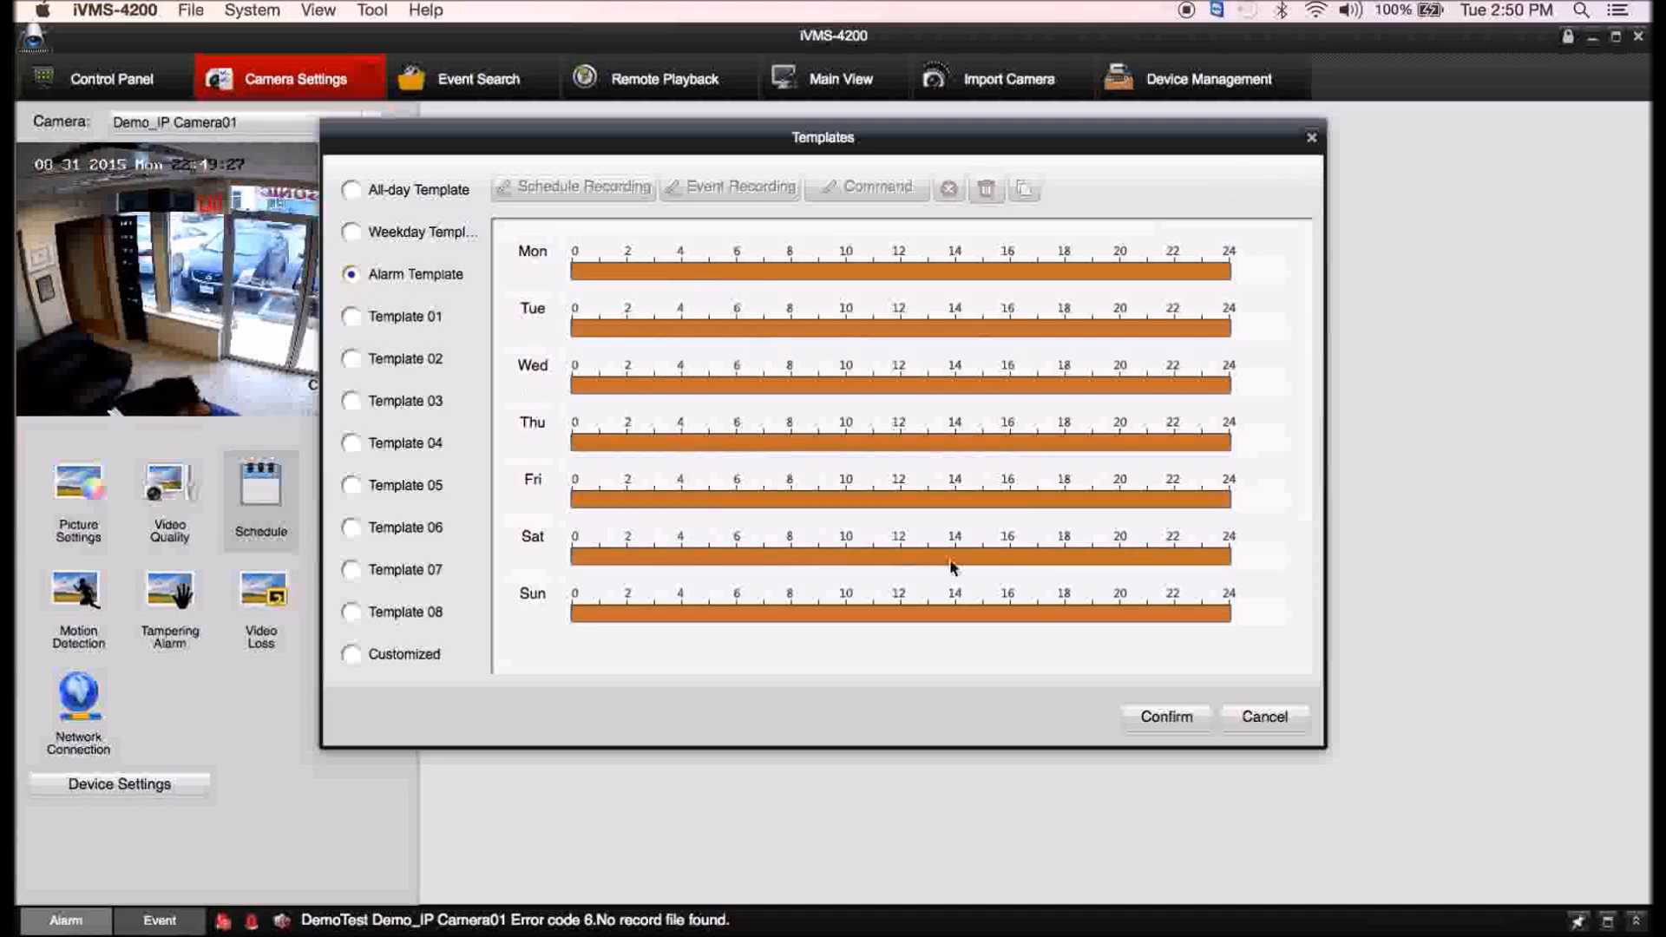
mouse_move(430, 337)
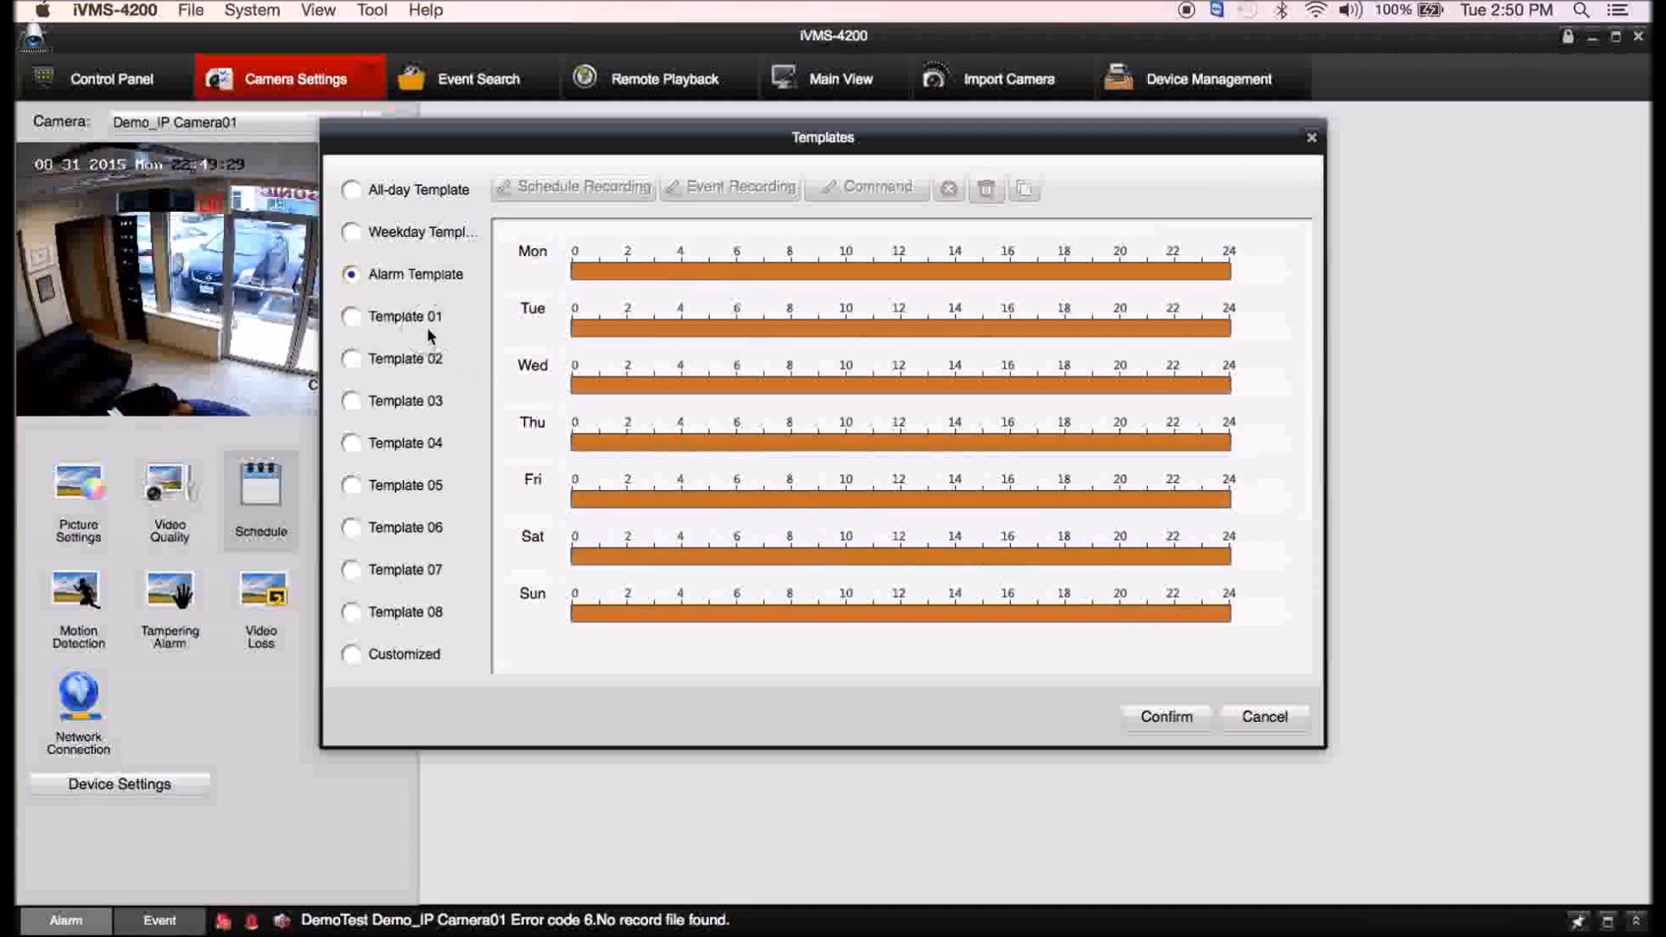
mouse_move(368, 656)
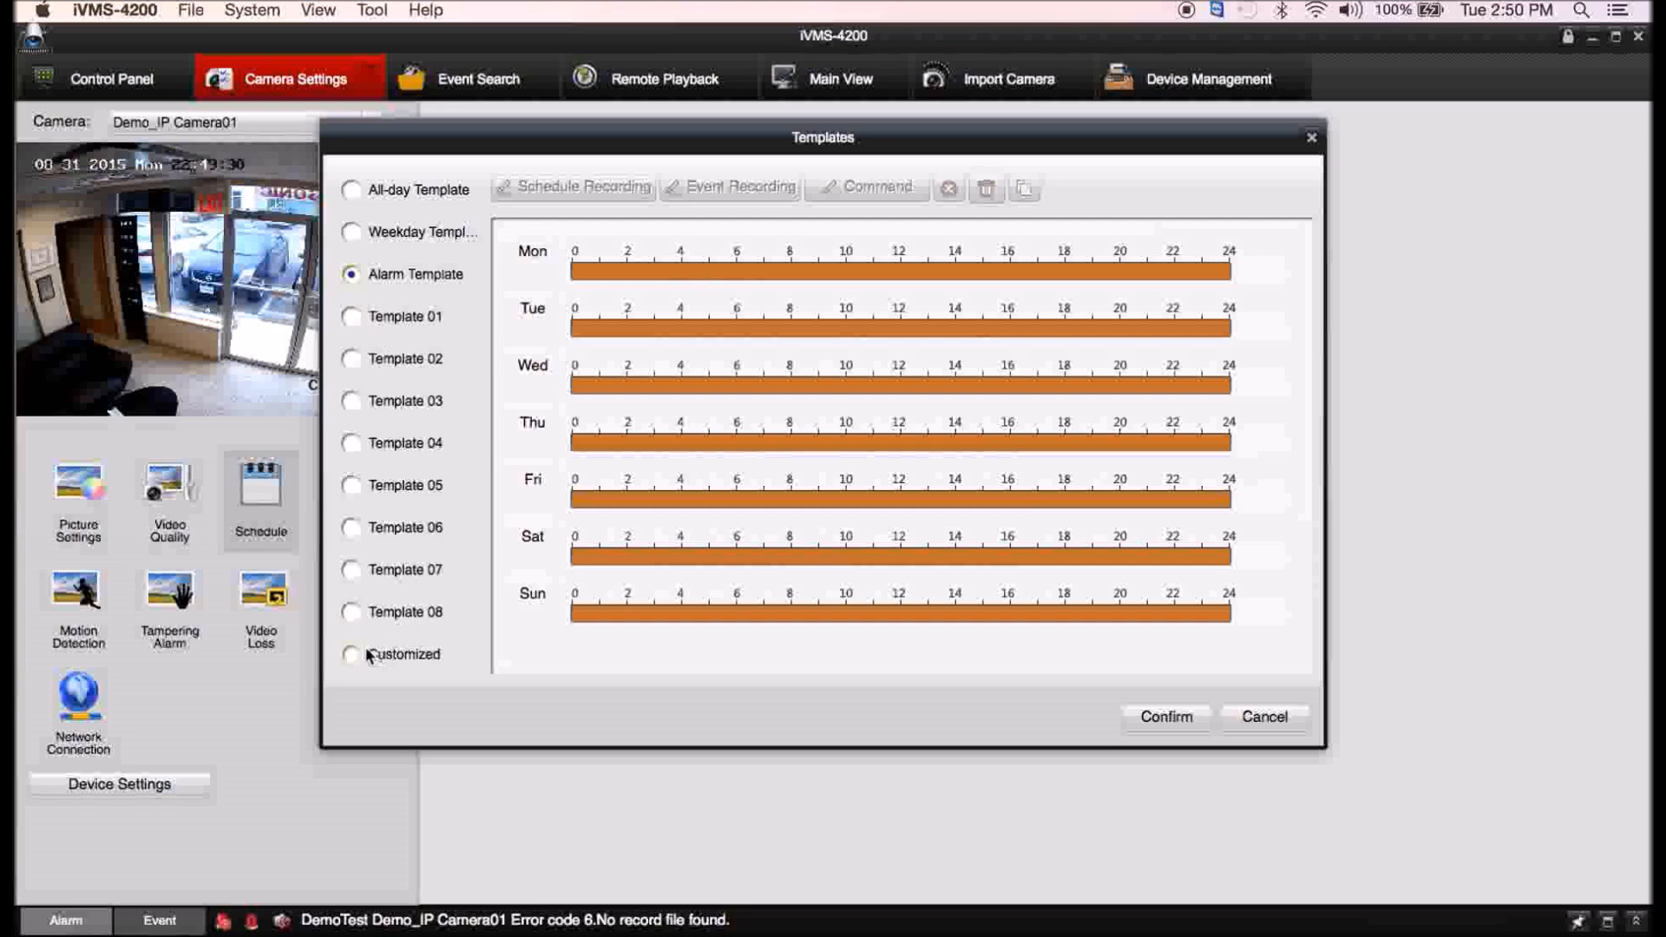
Draw a Customized schedule with Tuesday daytime as event recording, and confirm it.
click(351, 653)
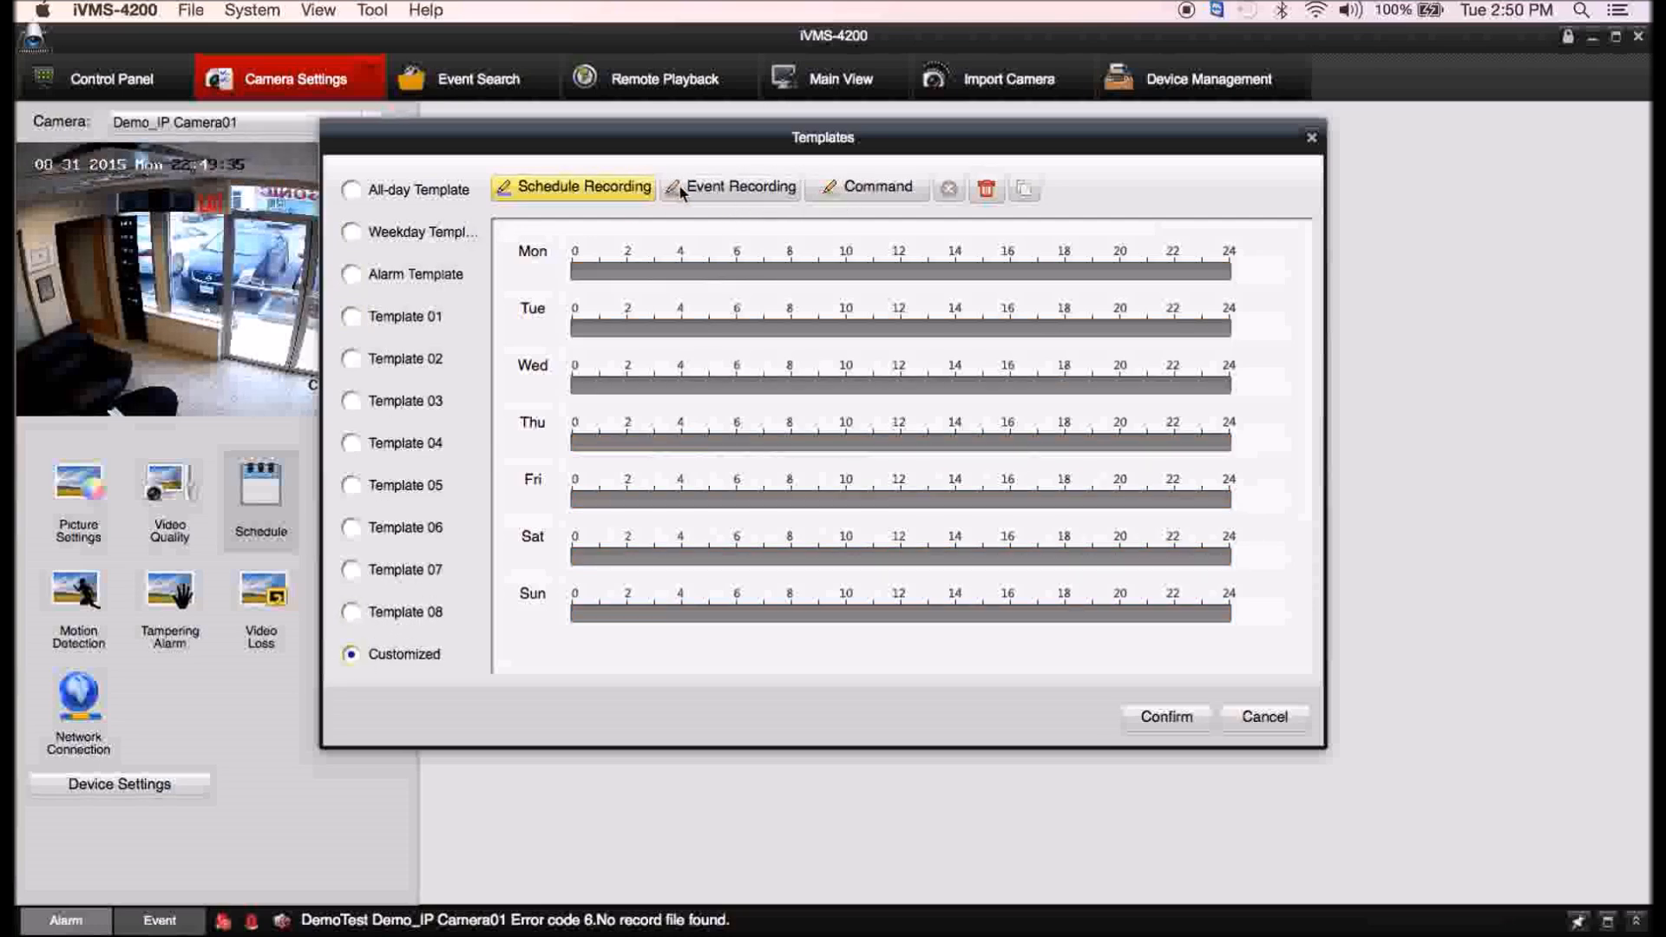
mouse_move(595, 265)
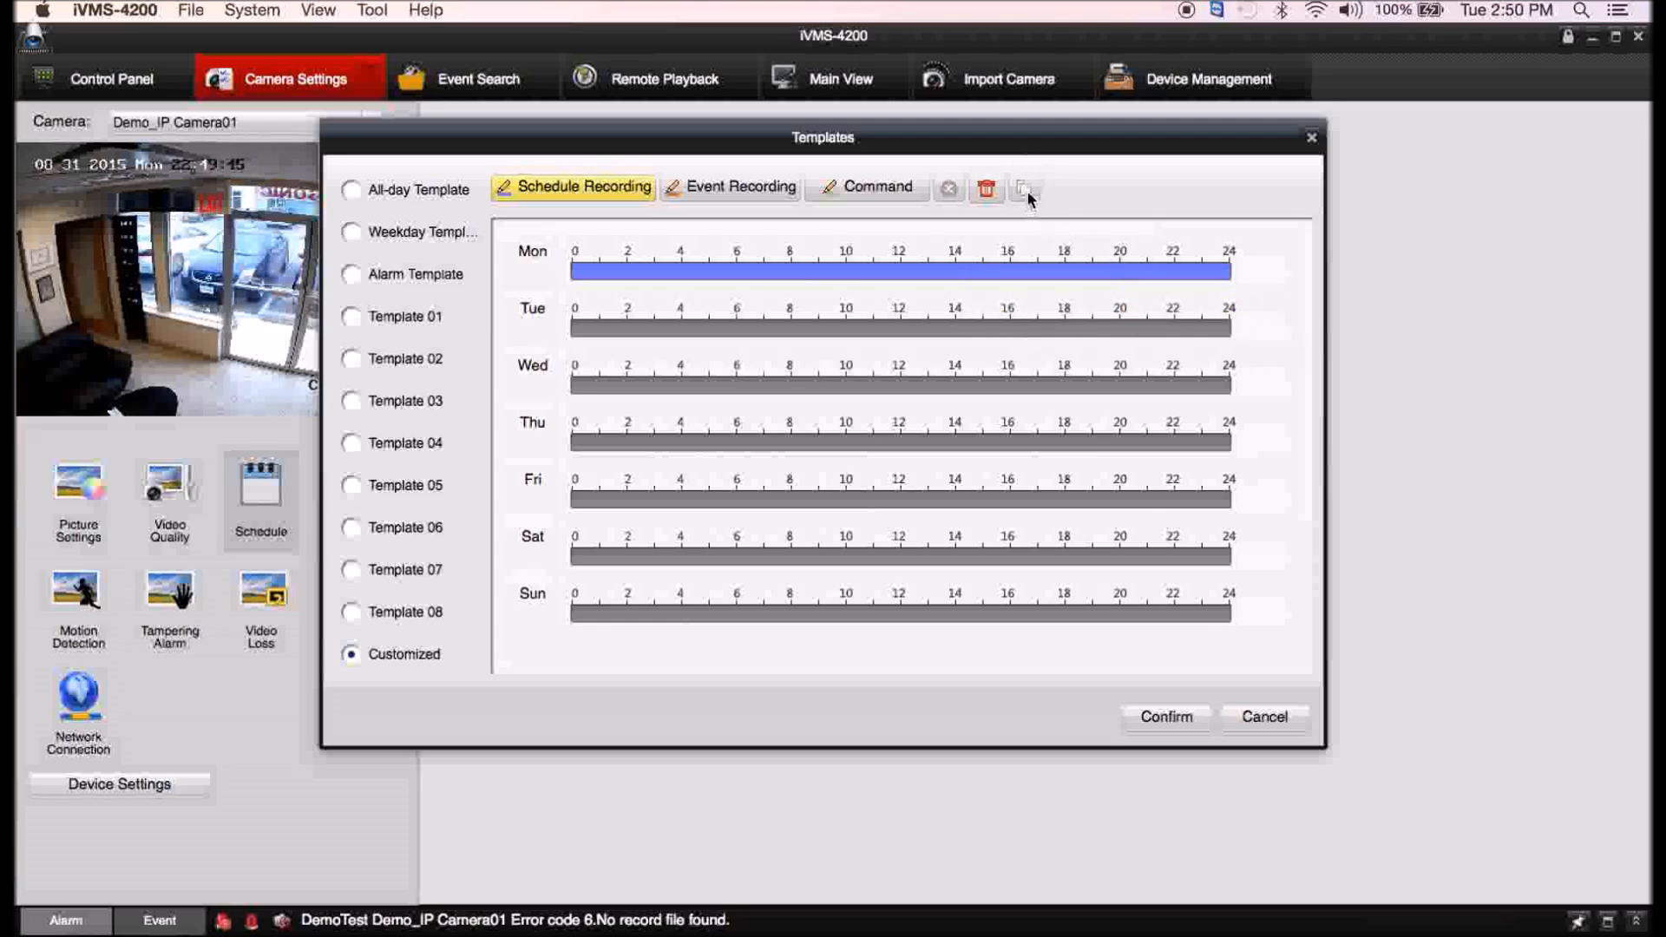
mouse_move(744, 299)
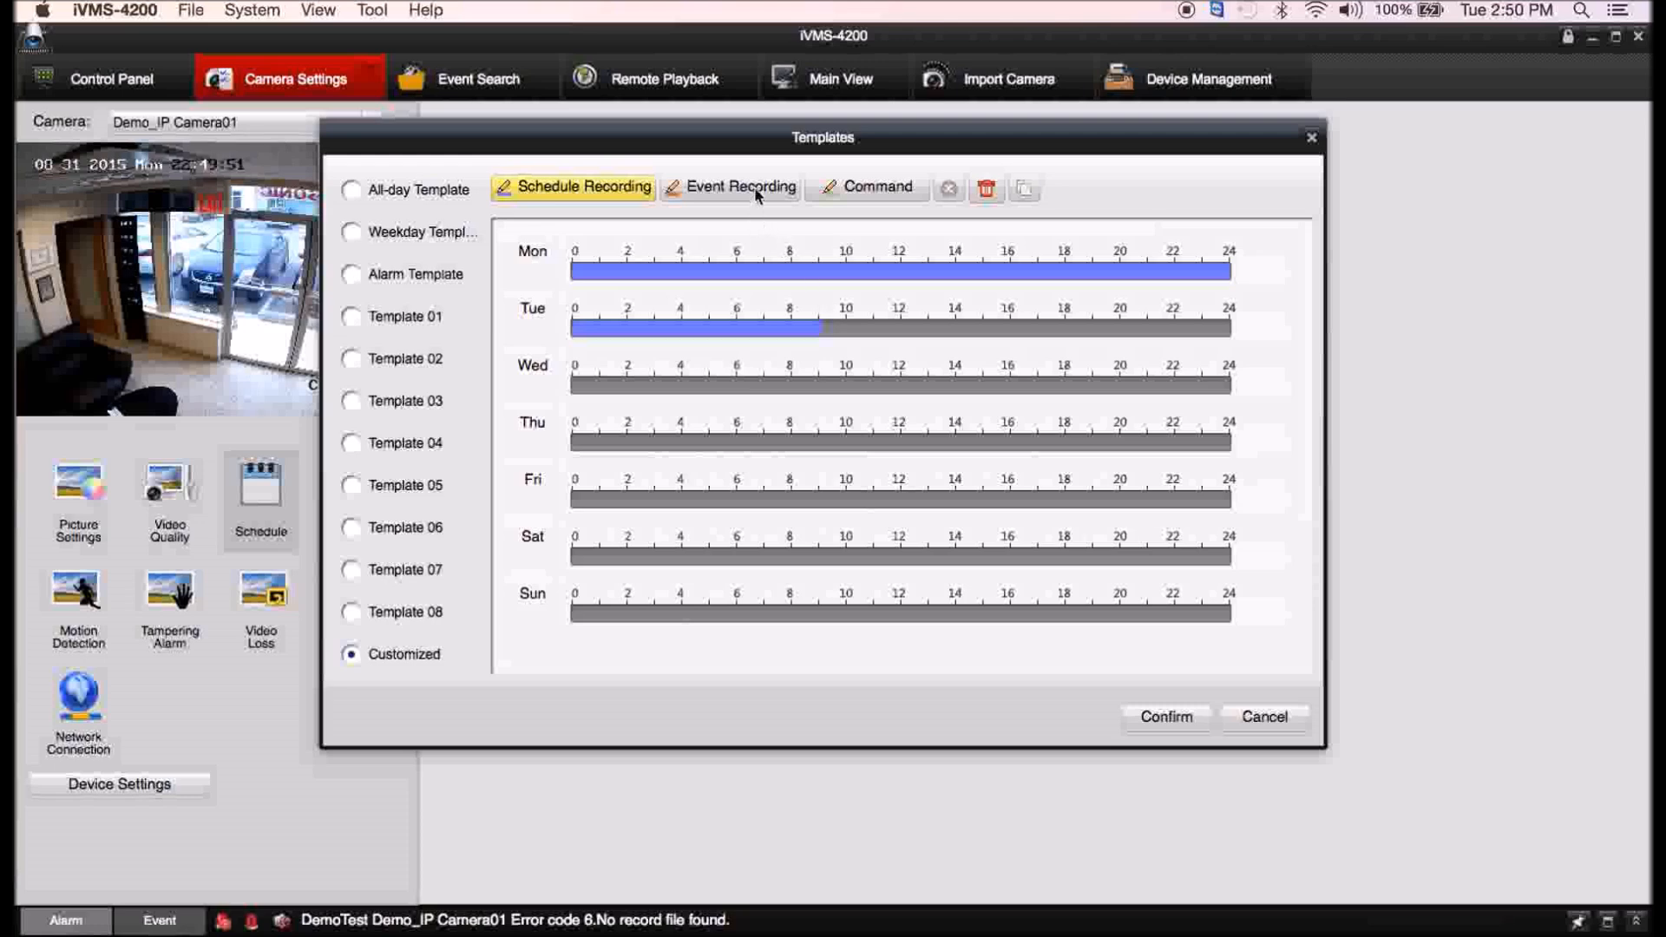
click(740, 188)
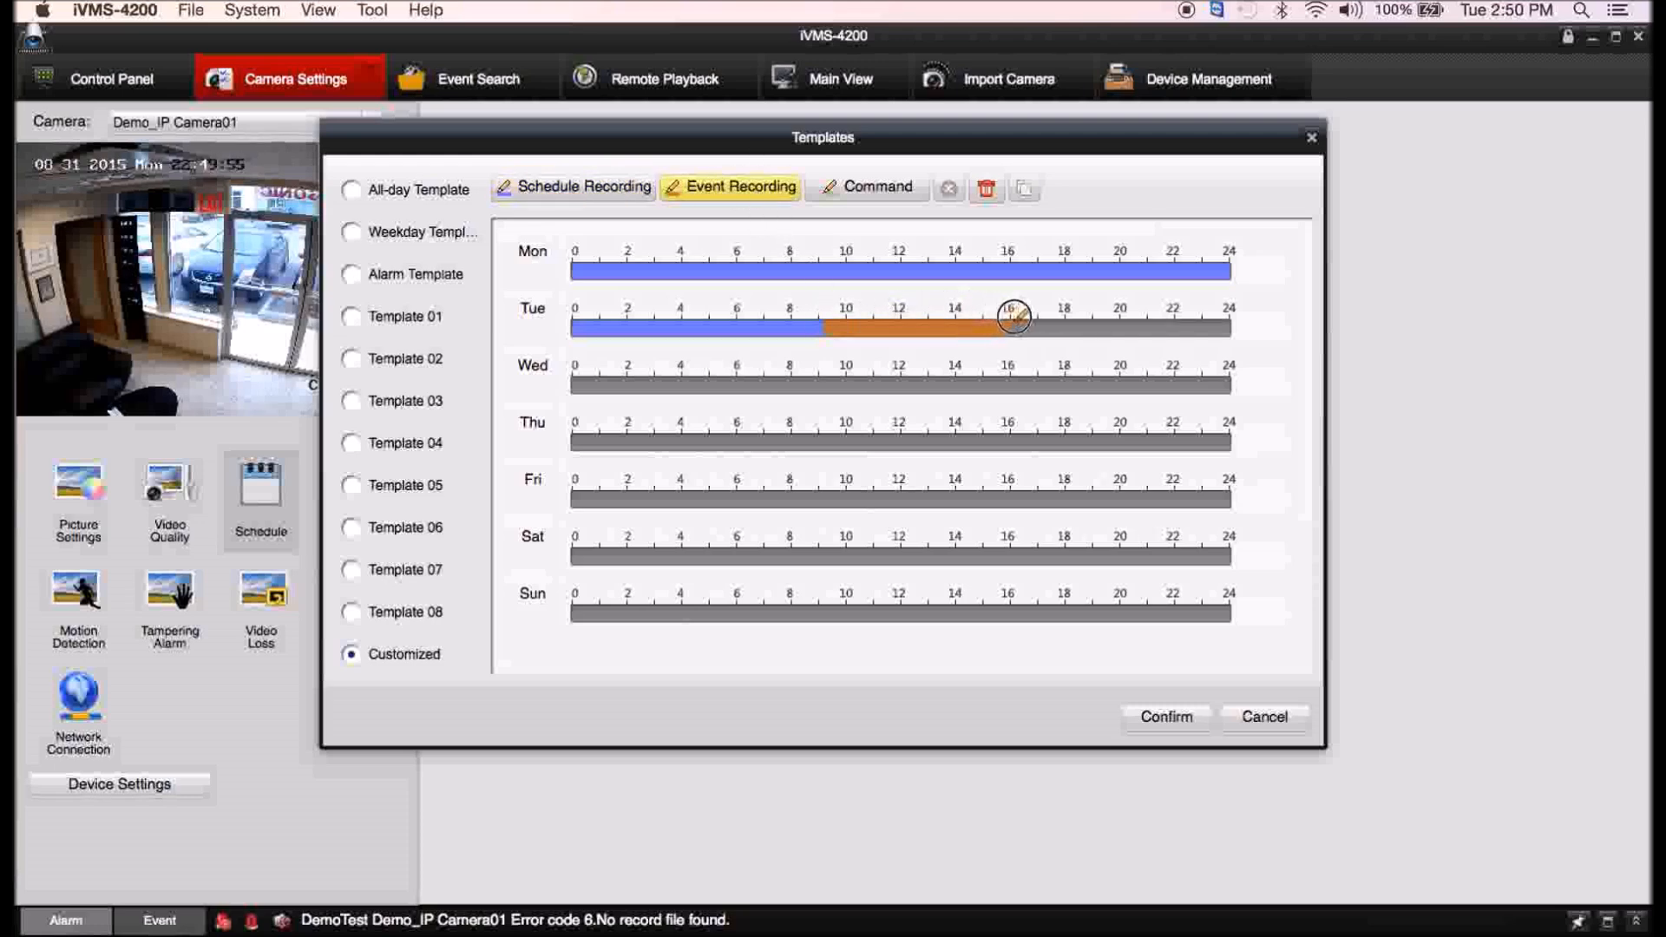
click(876, 186)
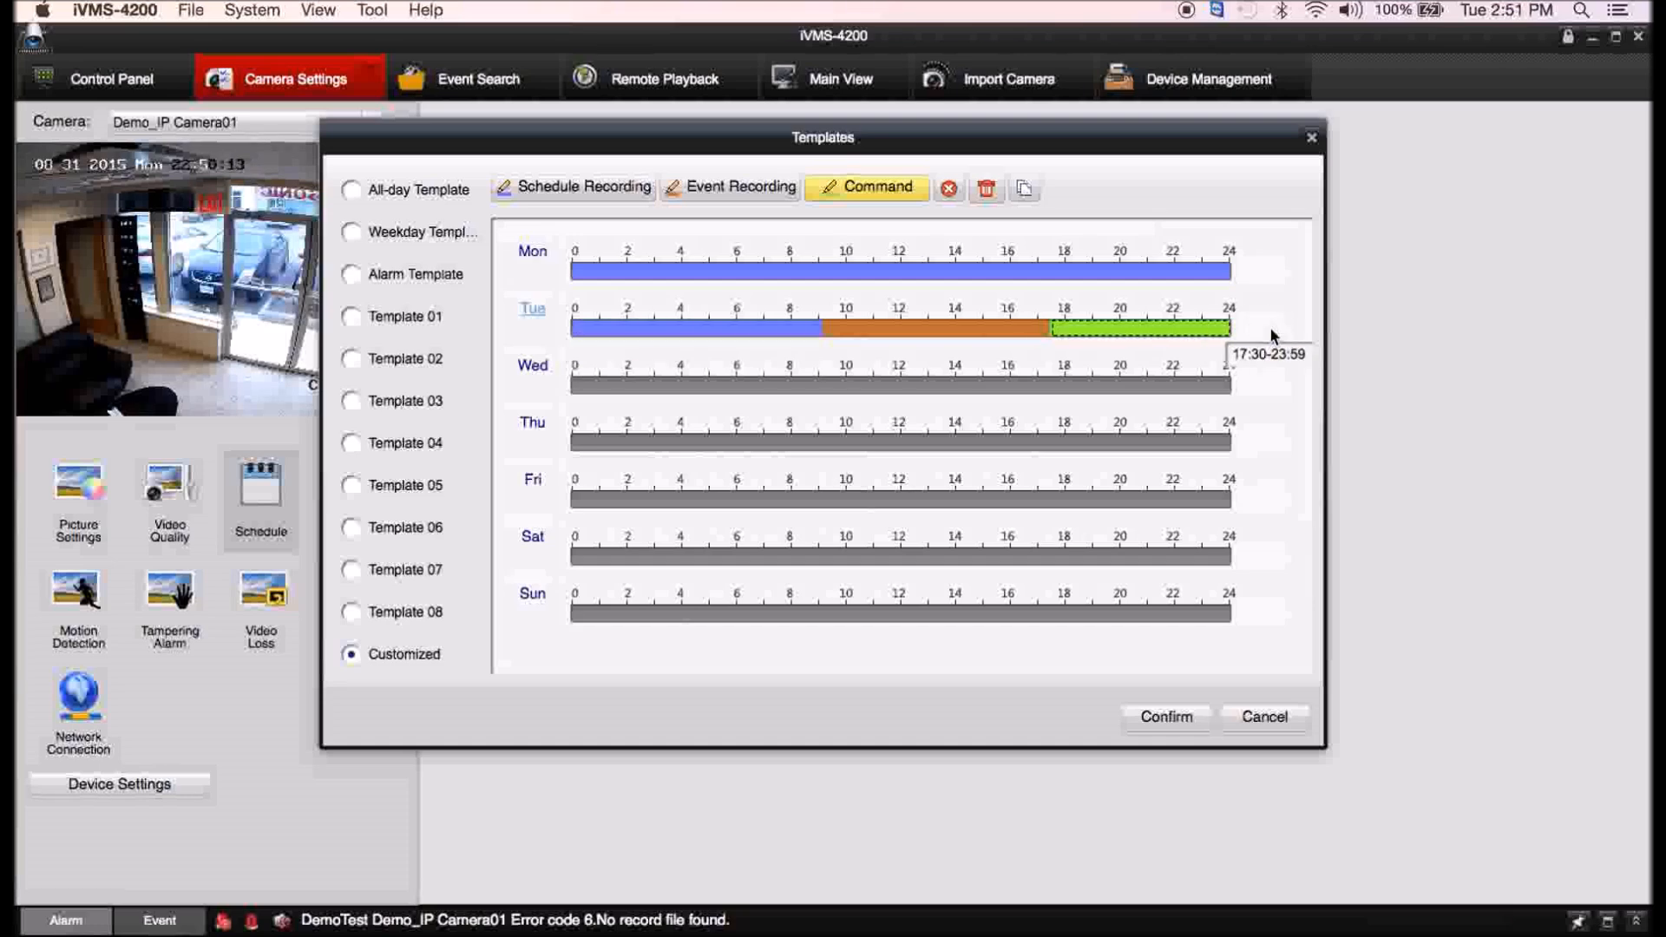
mouse_move(1351, 597)
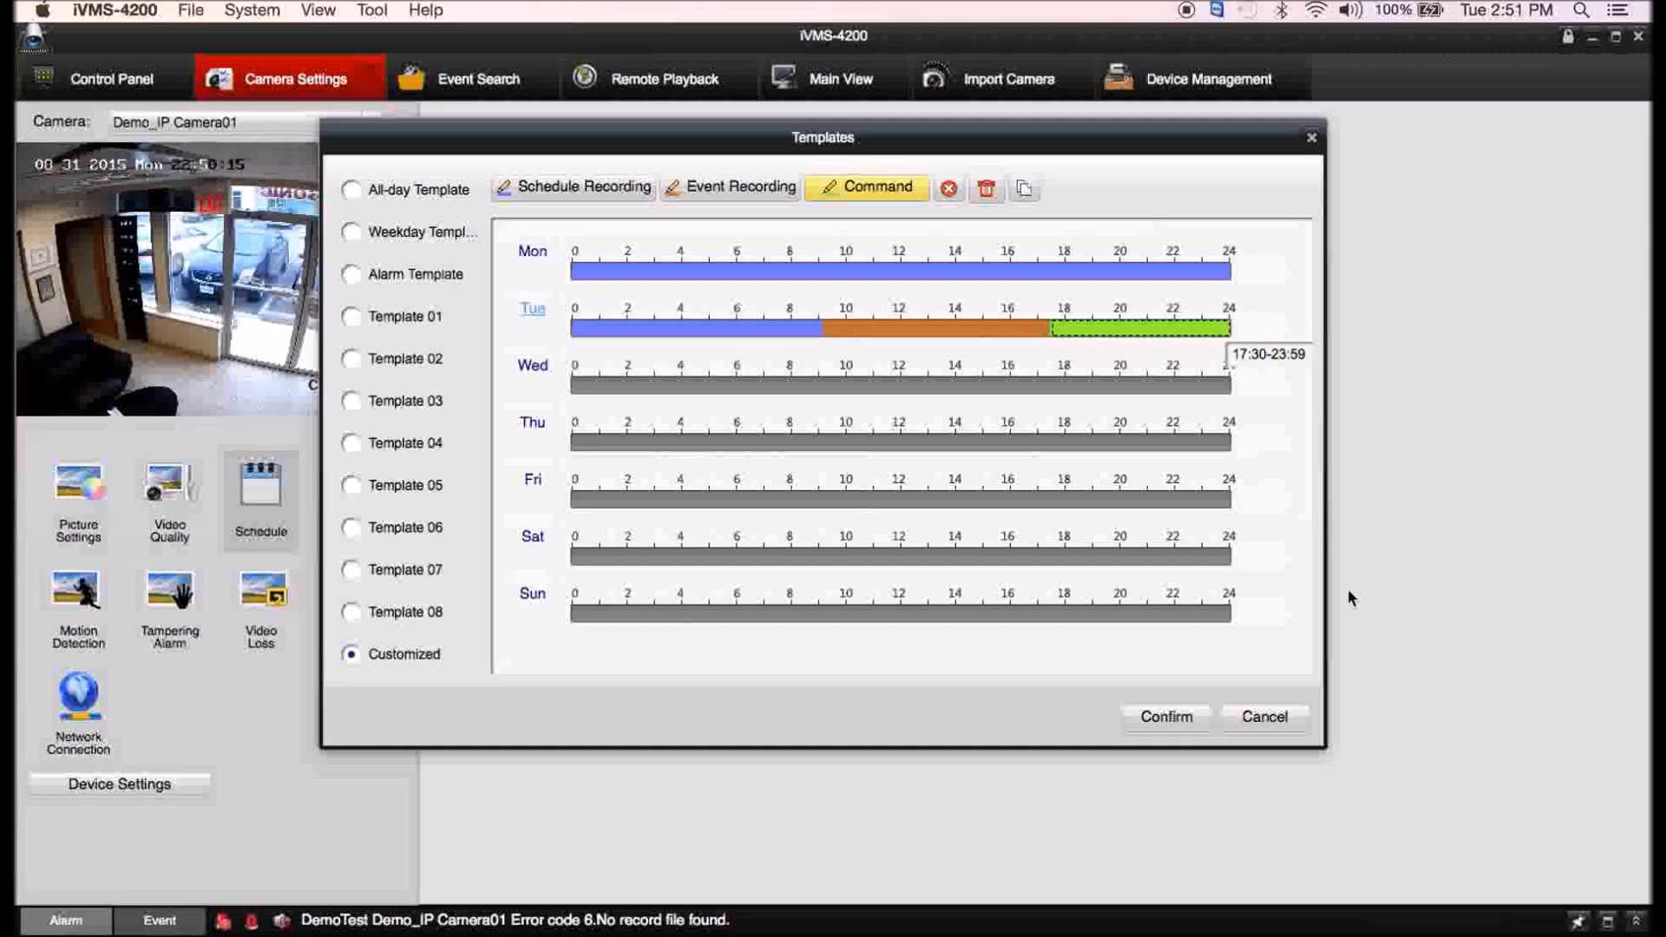
click(1263, 715)
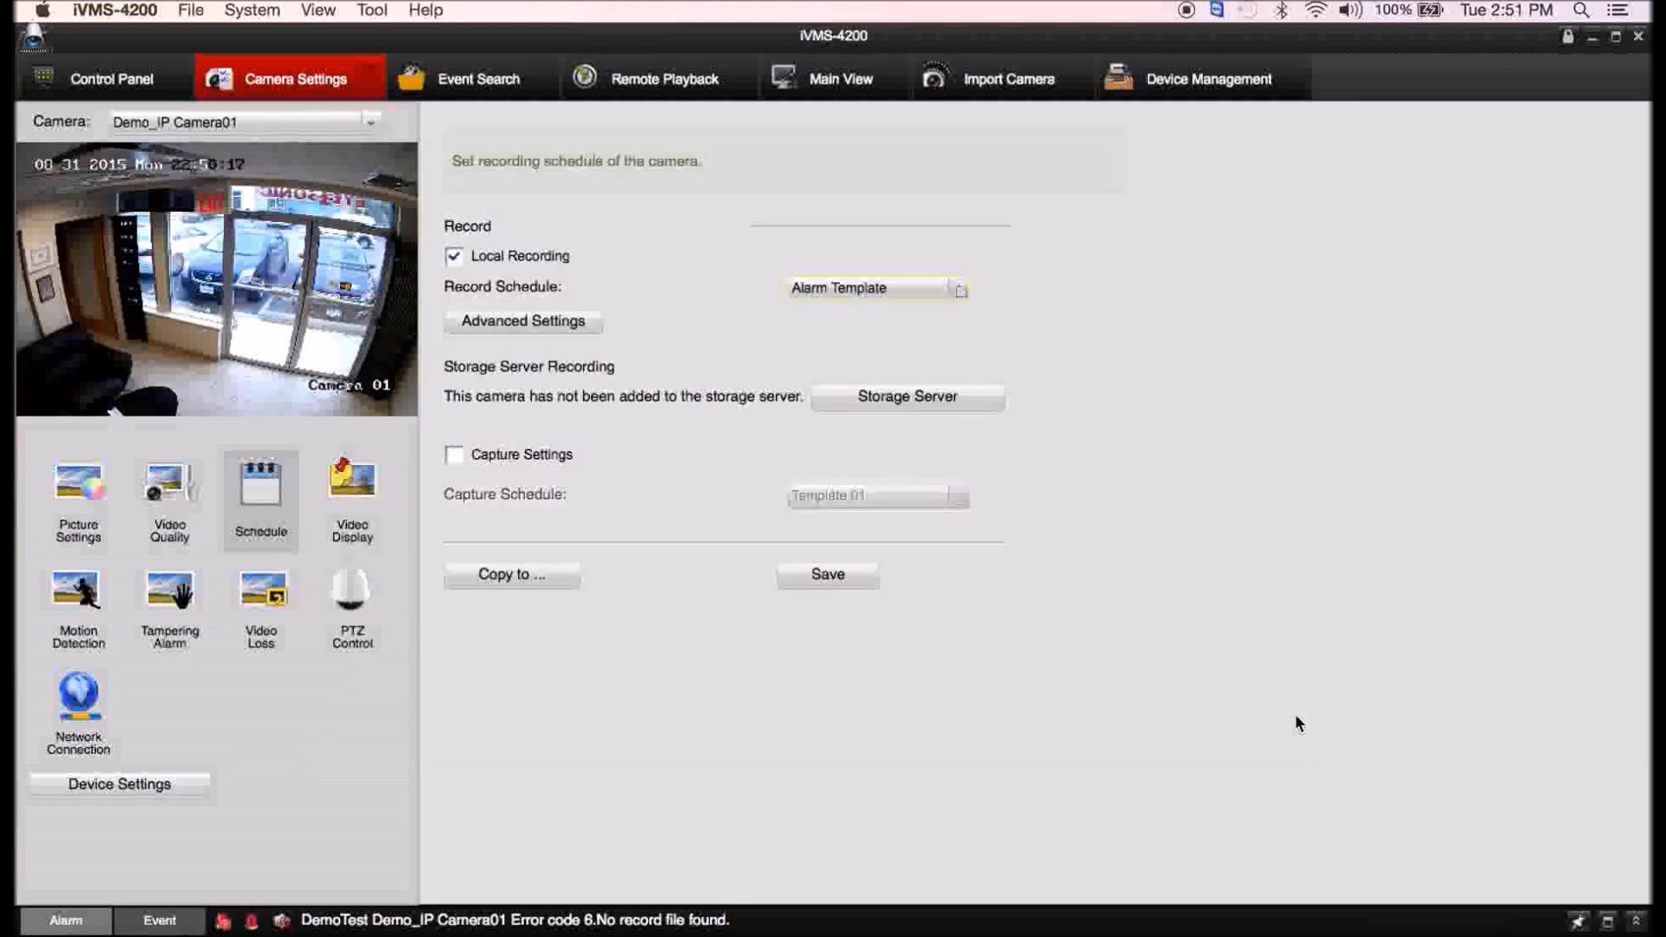